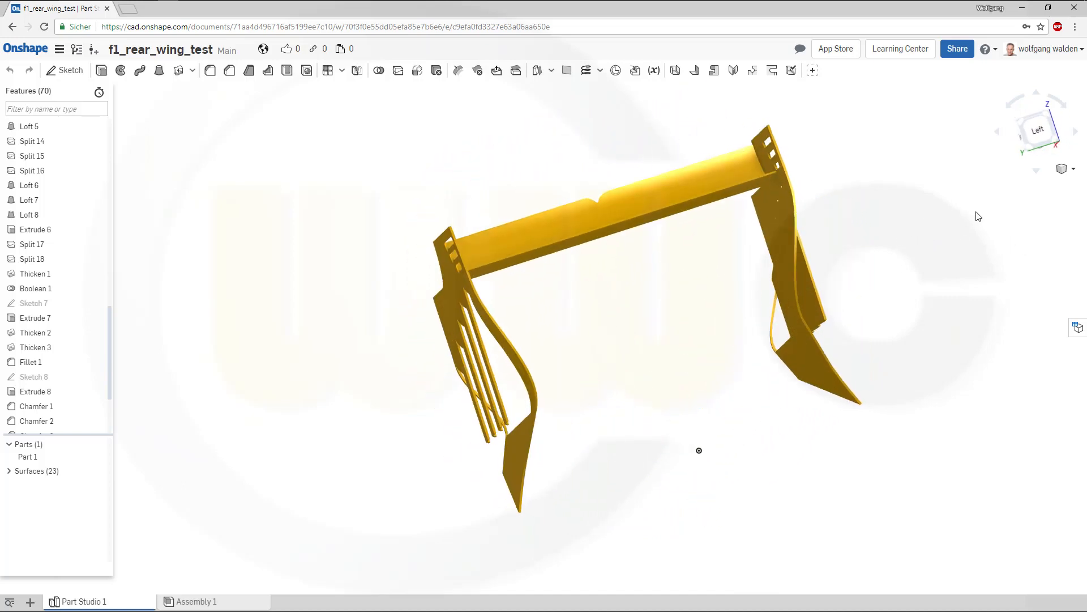
Step: Add a reference plane offset 660 mm from the Right plane
{"action": "left_click_drag", "start_coordinate": [978, 216], "coordinate": [854, 278]}
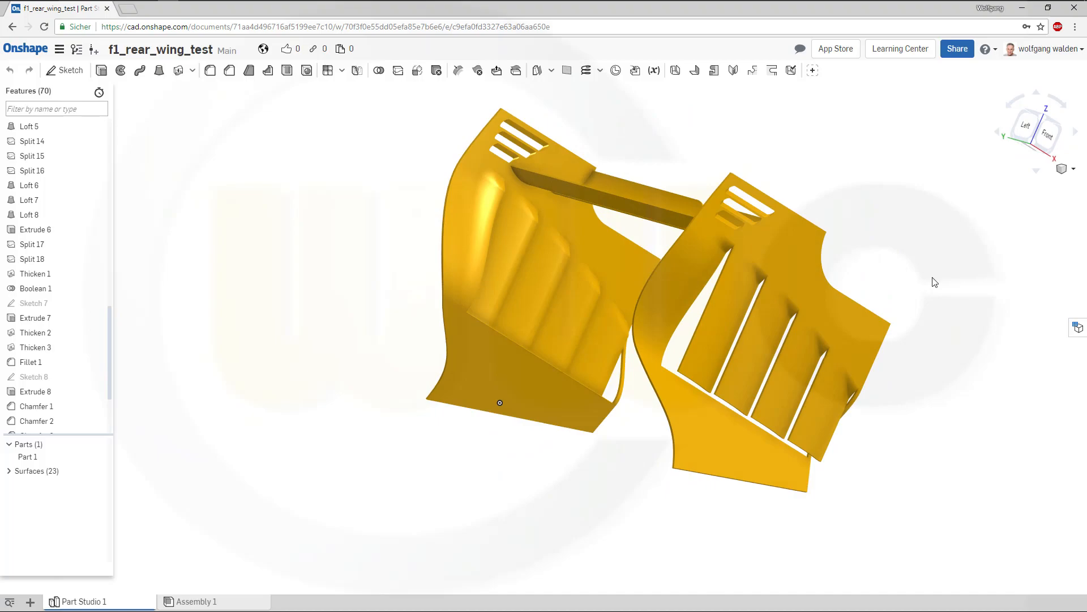
{"action": "left_click_drag", "start_coordinate": [934, 282], "coordinate": [942, 256]}
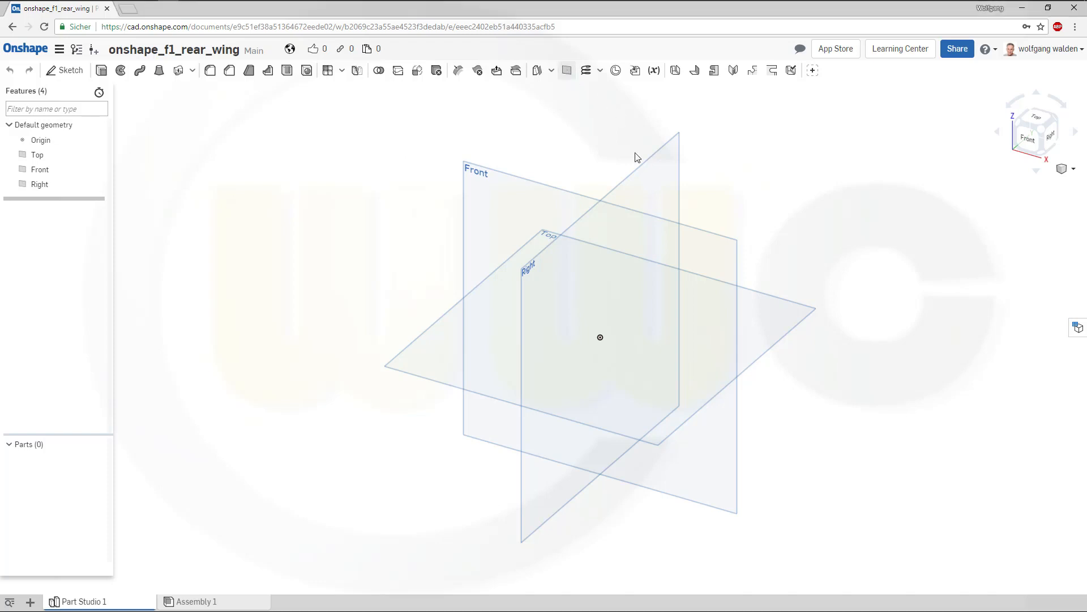
{"action": "left_click", "coordinate": [565, 70]}
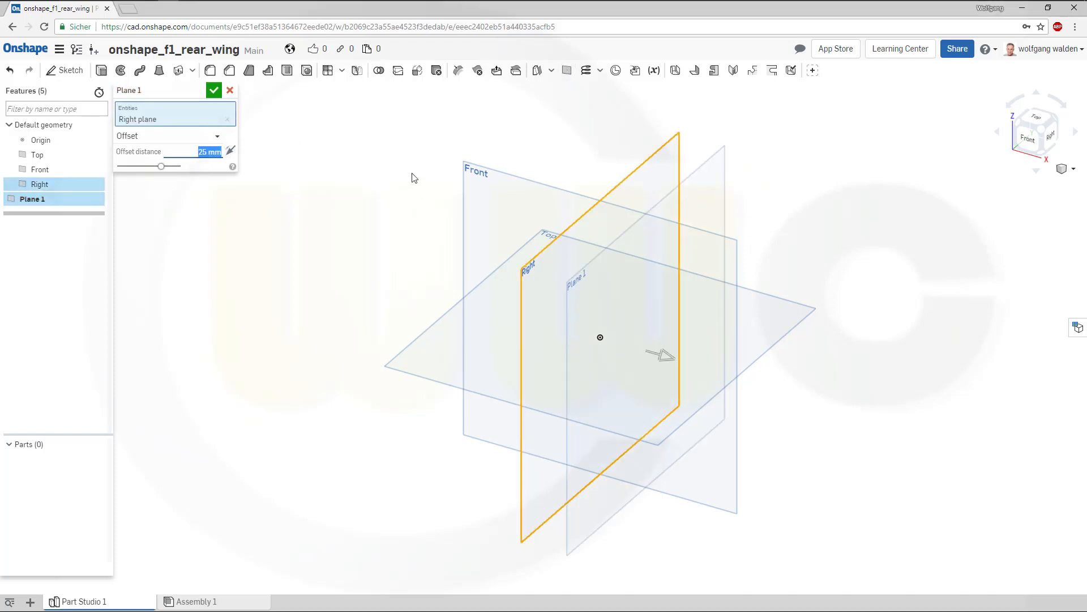
{"action": "type", "text": "660"}
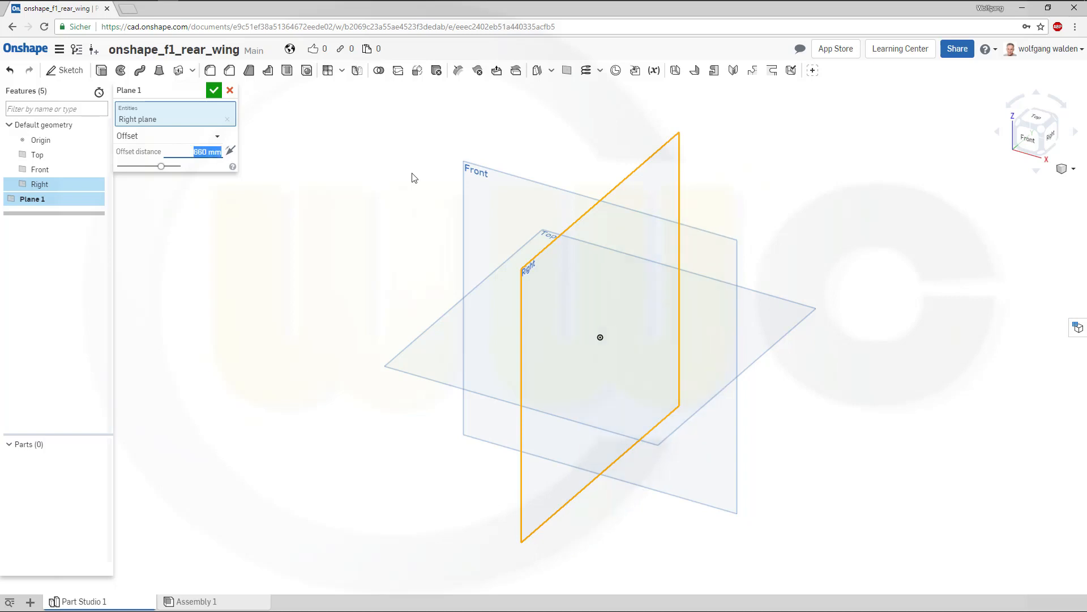
{"action": "left_click", "coordinate": [213, 90]}
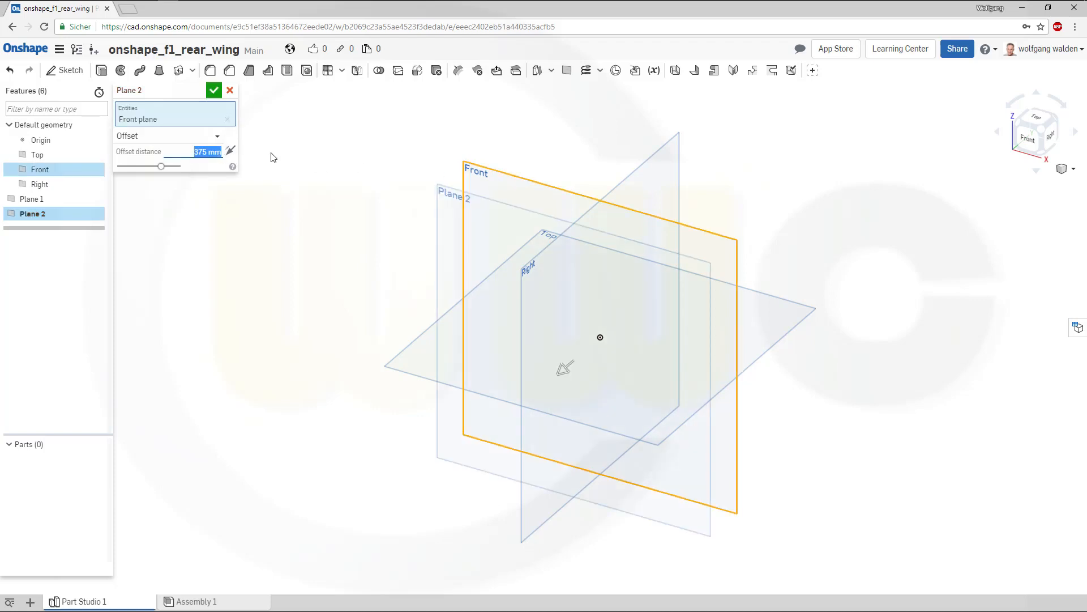
Step: Add planes offset 375 mm from the Front plane and 200 mm above the Top plane
{"action": "left_click", "coordinate": [213, 90]}
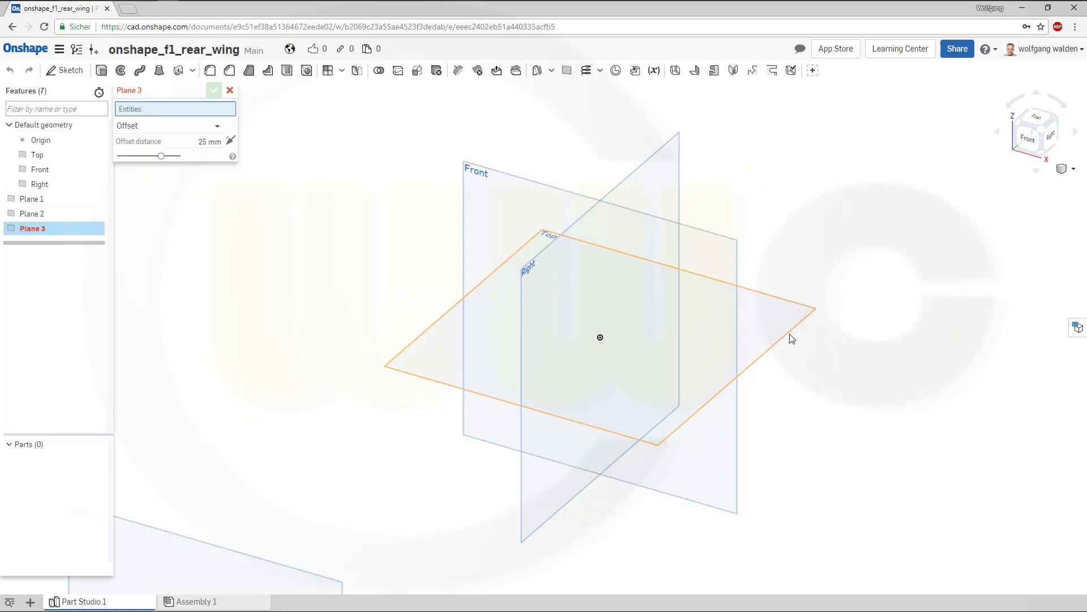
{"action": "left_click", "coordinate": [37, 154]}
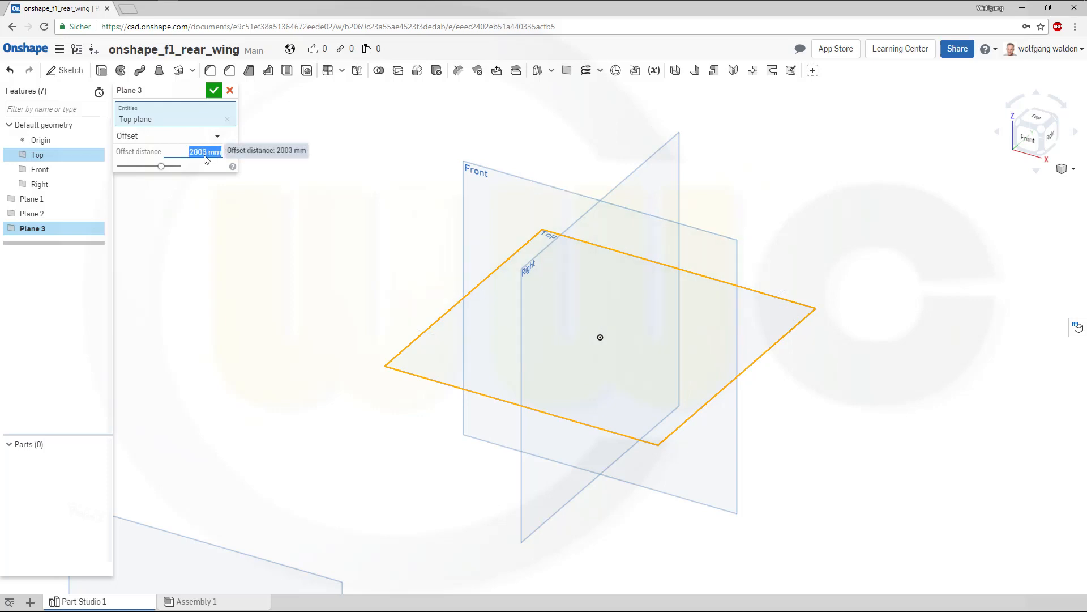
{"action": "type", "text": "200"}
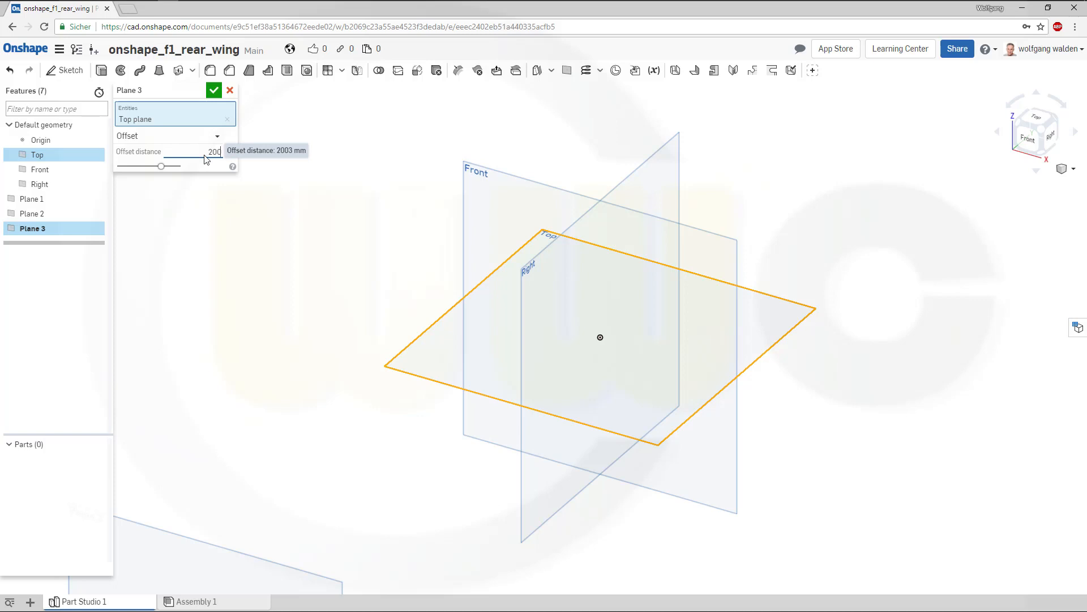
{"action": "left_click", "coordinate": [230, 90]}
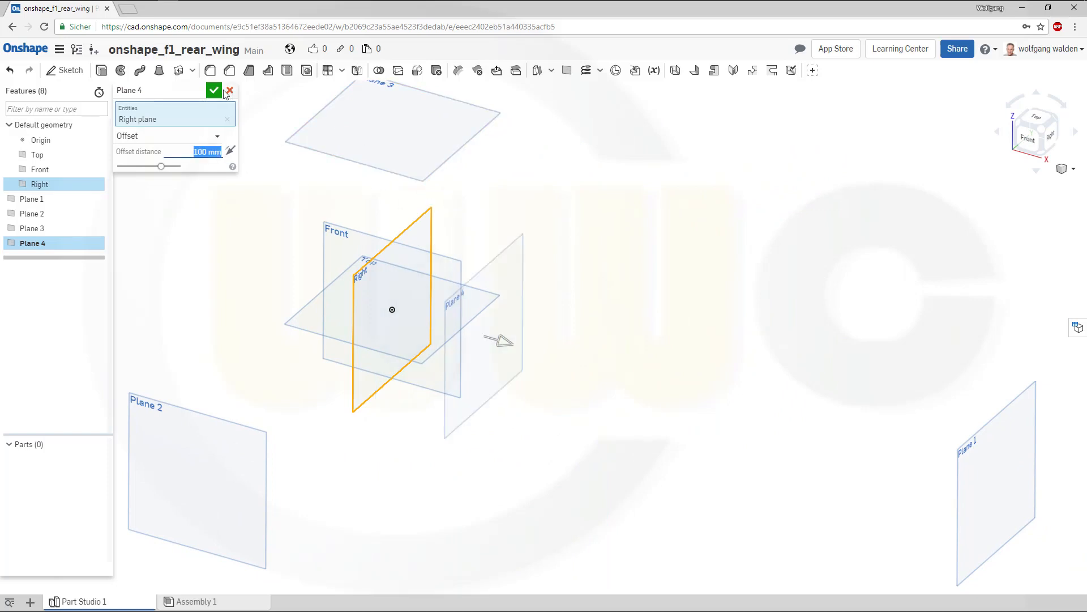
Step: Add Plane 4 at 100 mm from the Right plane, then Planes 5 and 6 at 135 mm spacing
{"action": "left_click", "coordinate": [213, 90]}
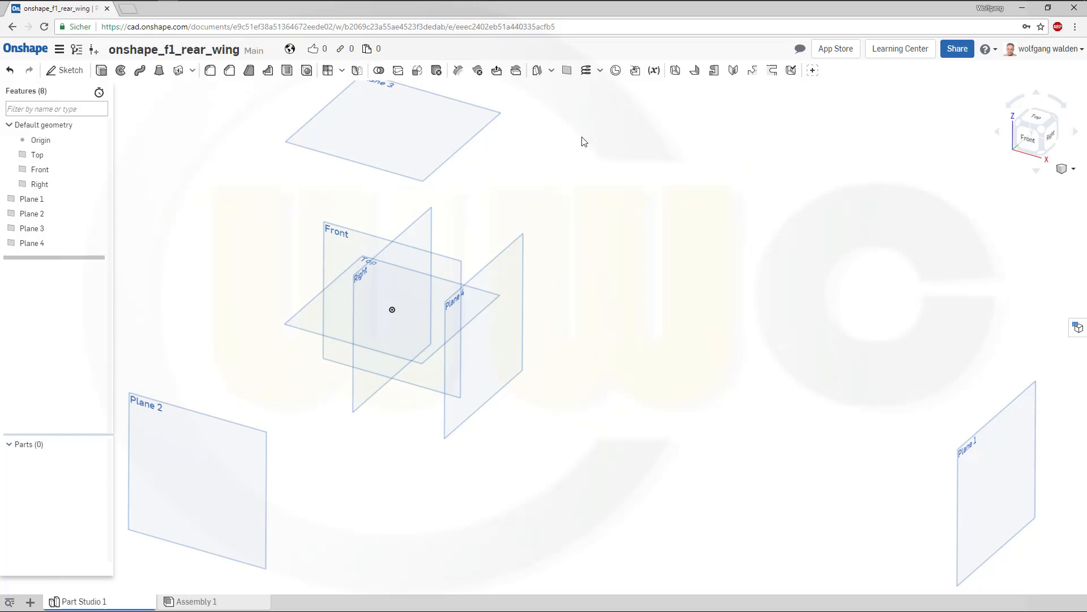
{"action": "mouse_move", "coordinate": [516, 247]}
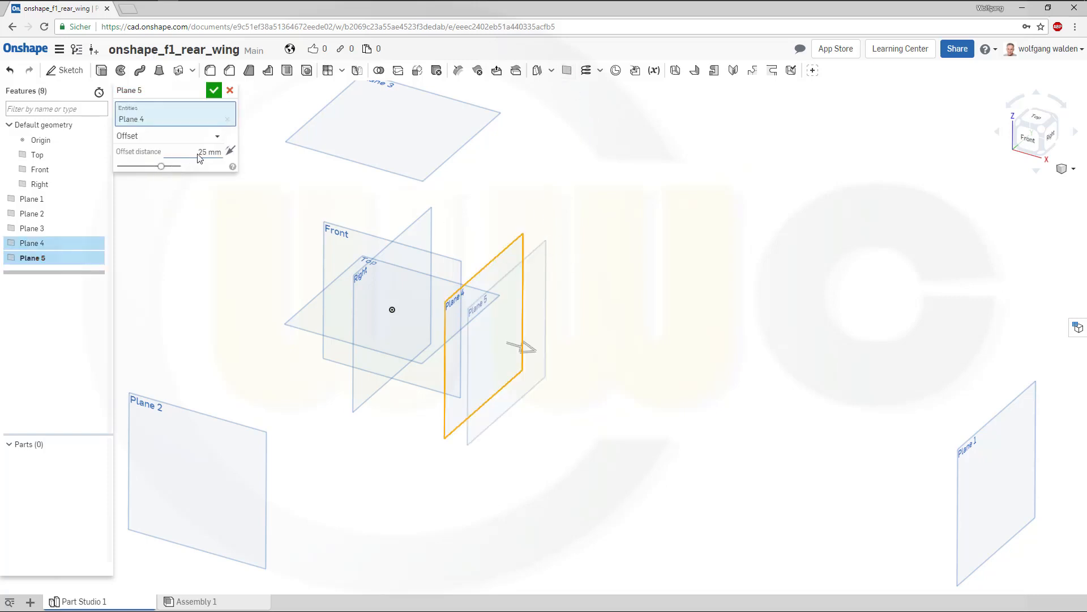
{"action": "type", "text": "135"}
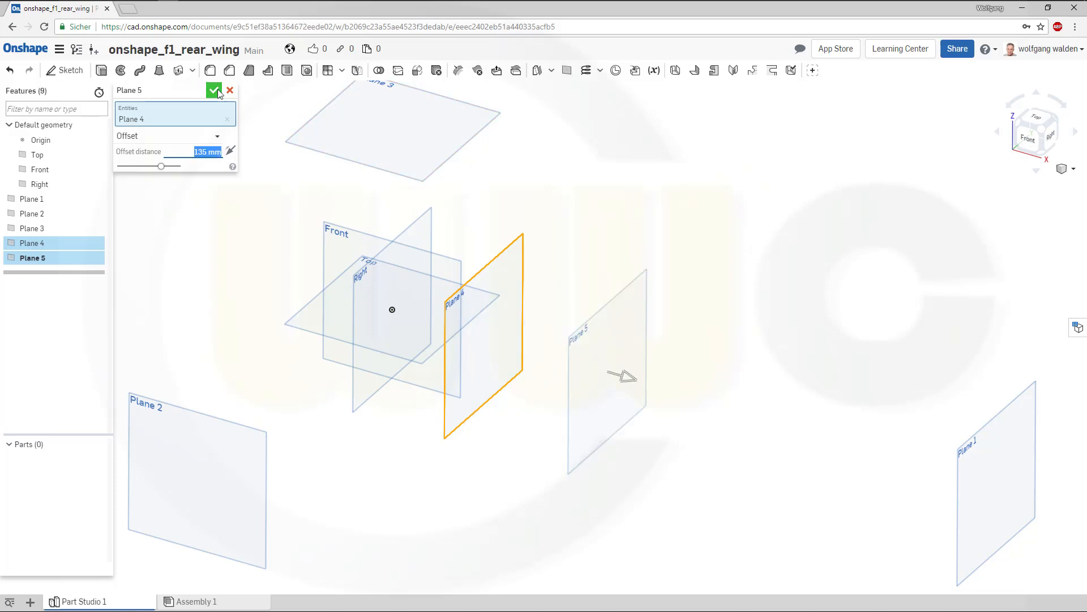
{"action": "left_click", "coordinate": [215, 90]}
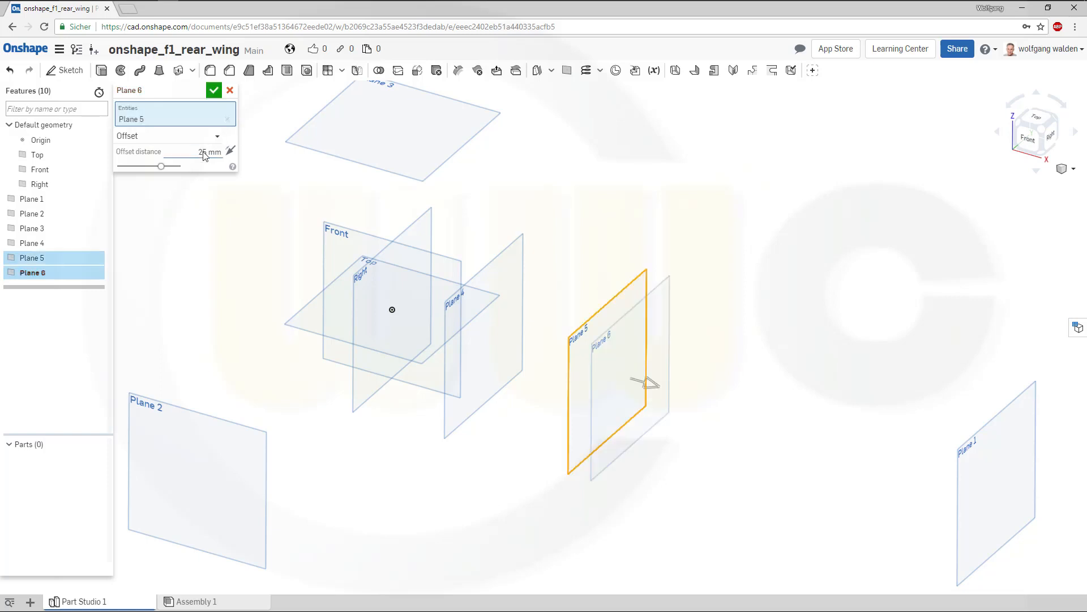
{"action": "type", "text": "135"}
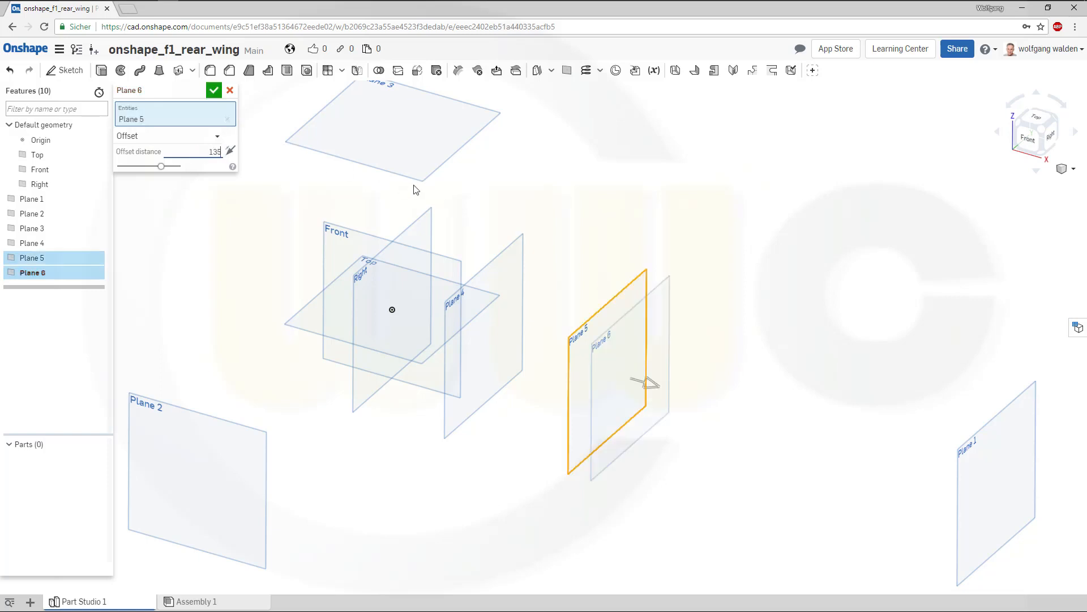
{"action": "left_click", "coordinate": [214, 90]}
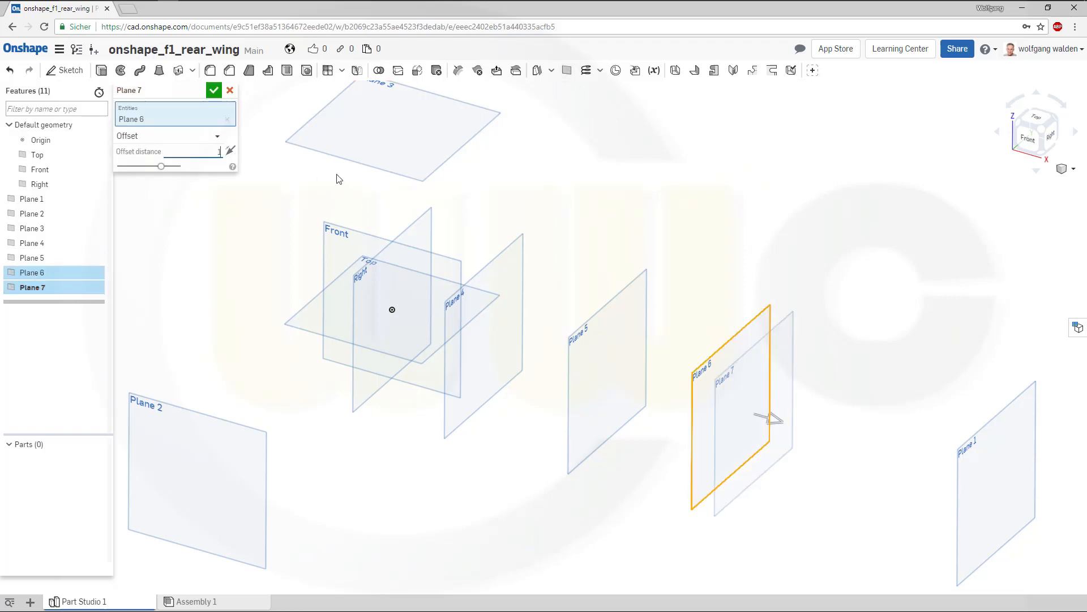
Step: Add Planes 7 and 8, each a further 135 mm along
{"action": "type", "text": "135 mm"}
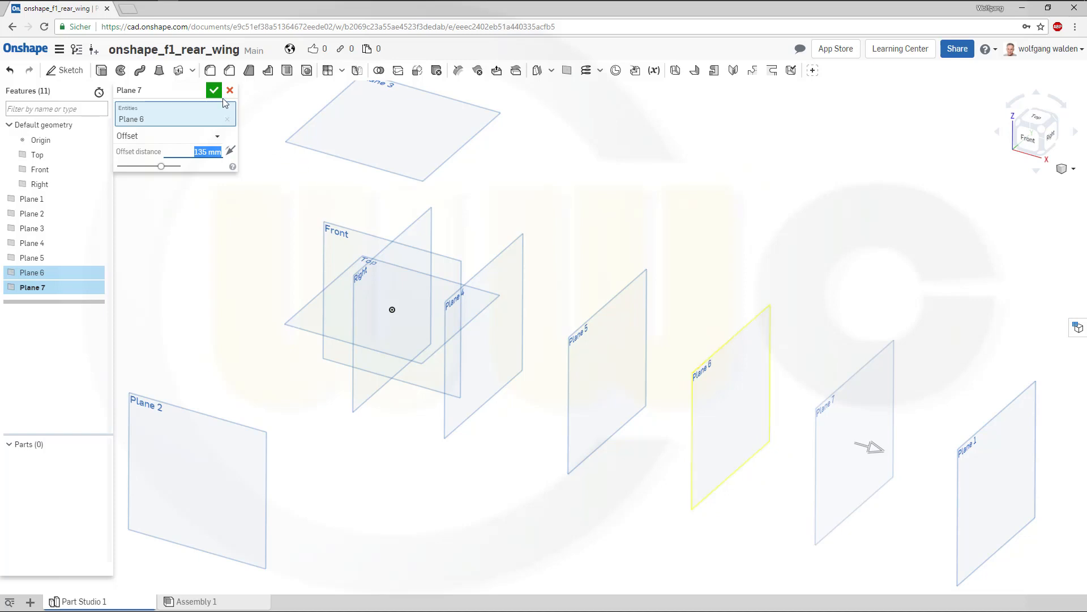
{"action": "left_click", "coordinate": [214, 90]}
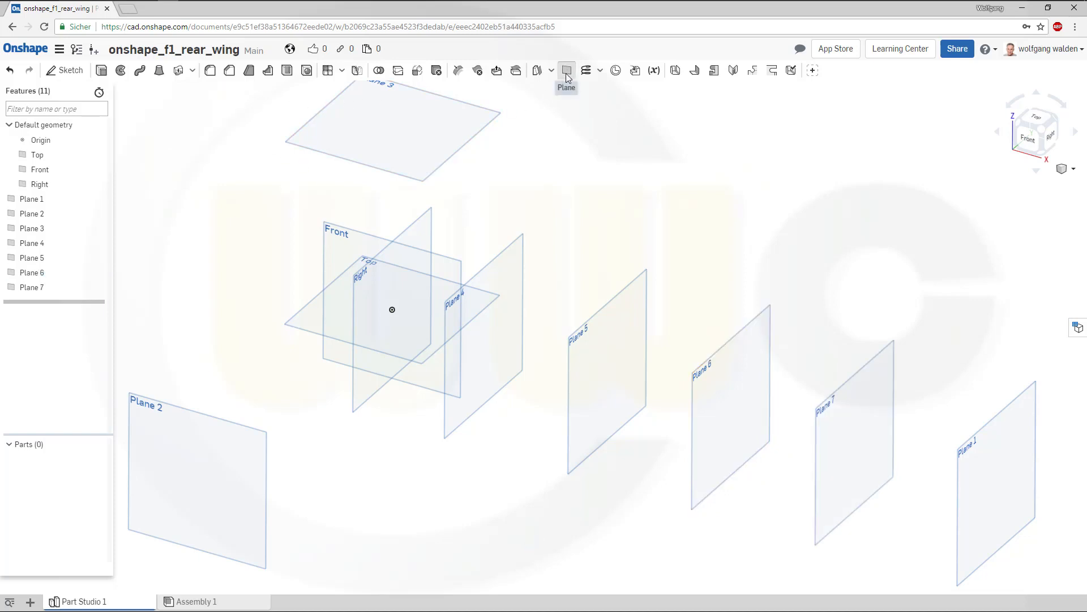
{"action": "left_click", "coordinate": [566, 70]}
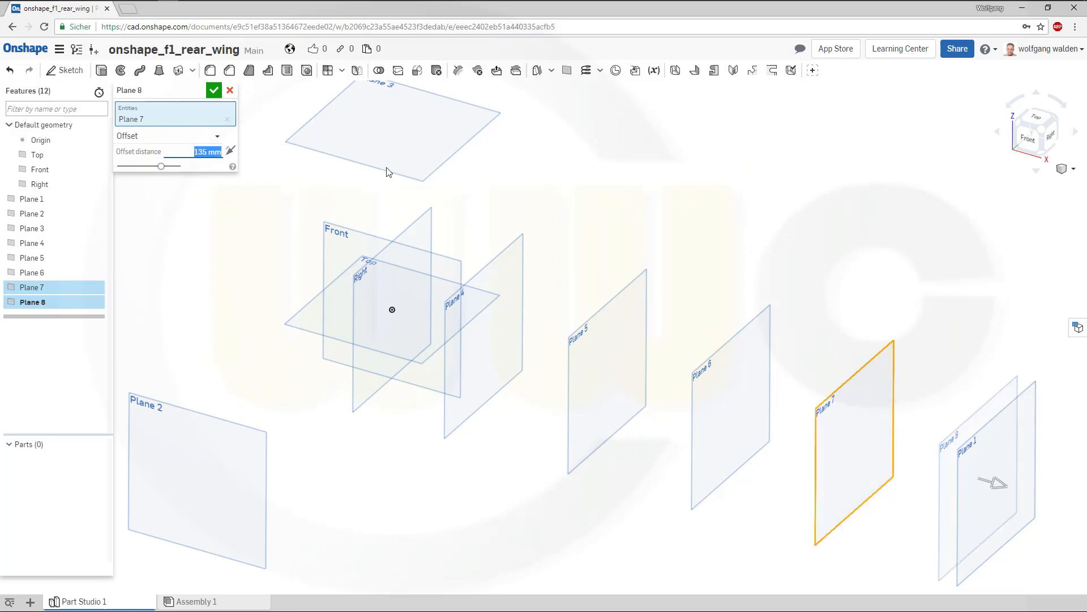
{"action": "left_click", "coordinate": [214, 90]}
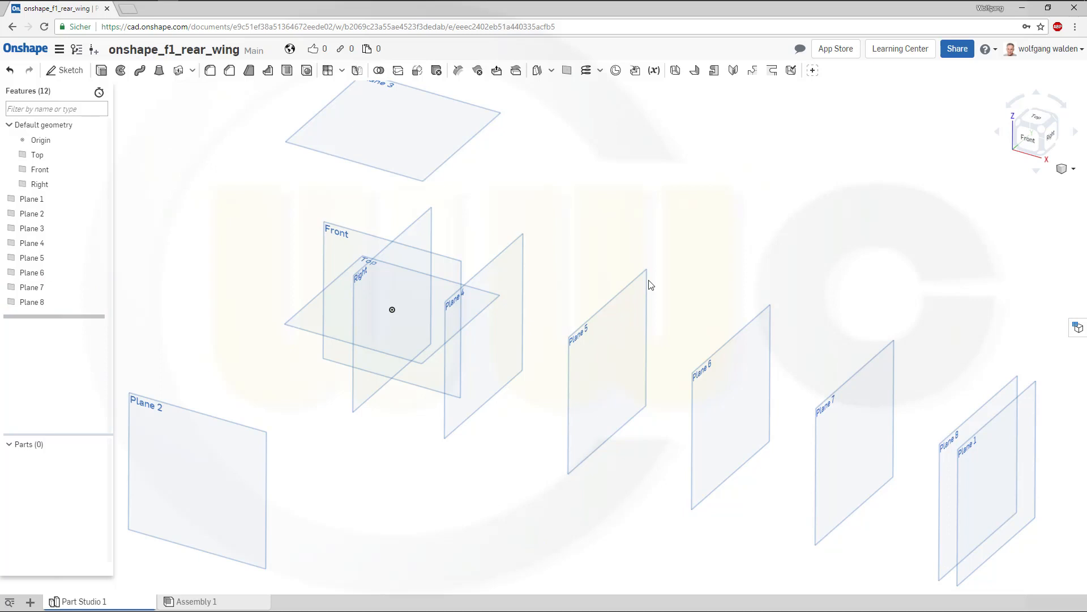
{"action": "left_click_drag", "start_coordinate": [650, 284], "coordinate": [508, 323]}
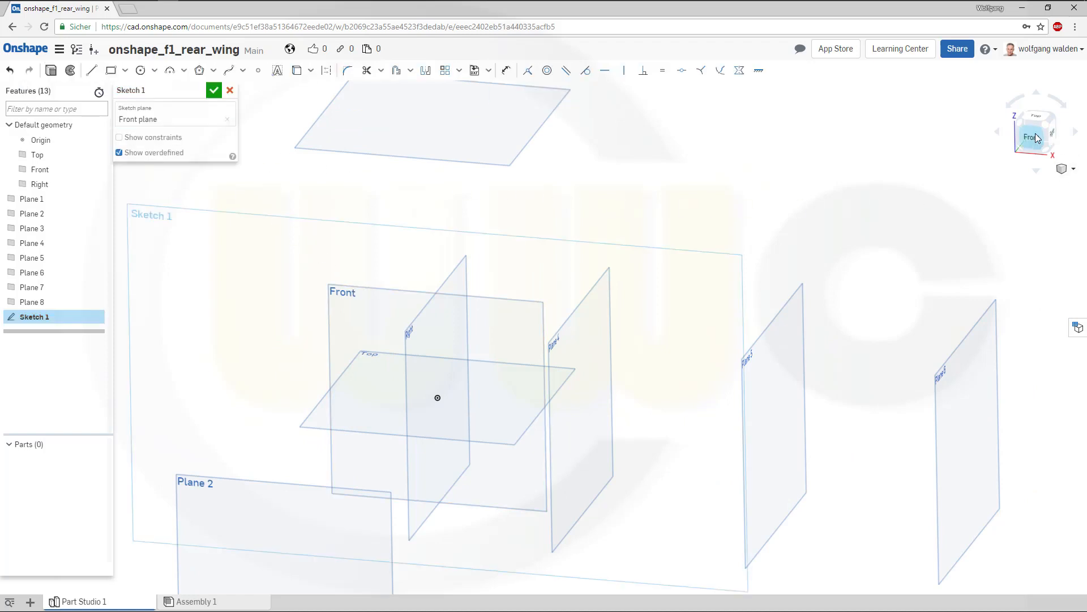
Step: In front view, draw a 650 × 650 mm square from the origin and a vertically constrained S-curve spline
{"action": "left_click", "coordinate": [1035, 136]}
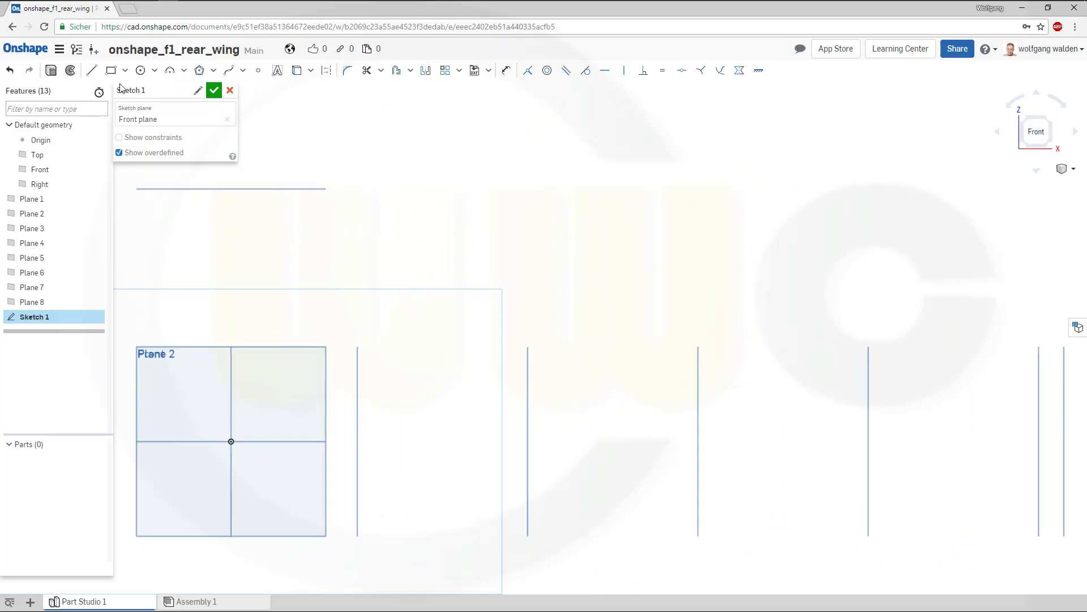
{"action": "left_click", "coordinate": [111, 69]}
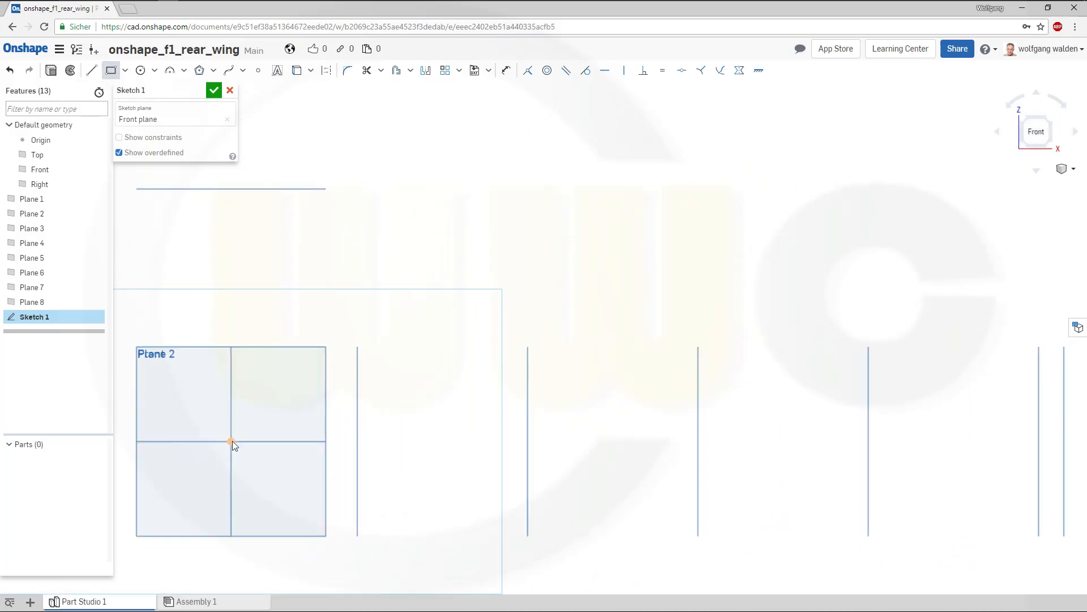
{"action": "left_click_drag", "start_coordinate": [231, 441], "coordinate": [470, 223]}
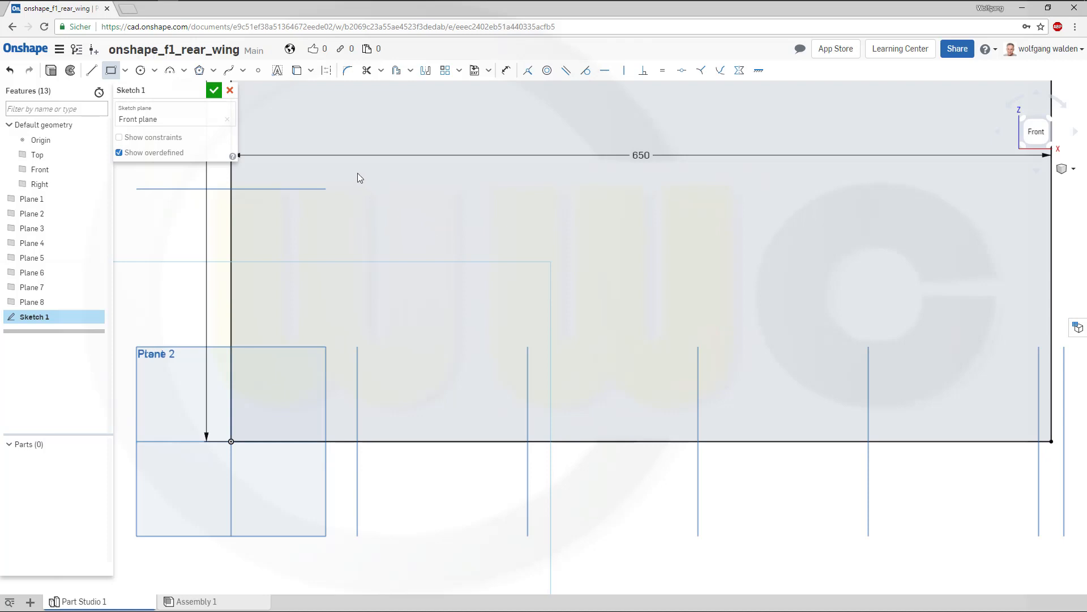
{"action": "mouse_move", "coordinate": [584, 463]}
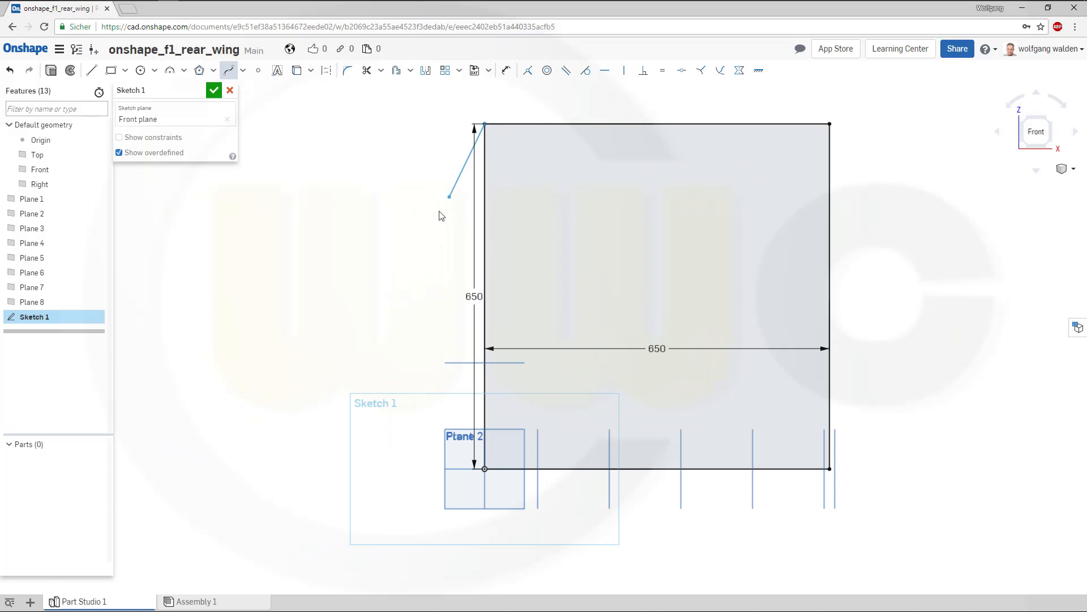
{"action": "left_click_drag", "start_coordinate": [449, 198], "coordinate": [441, 349]}
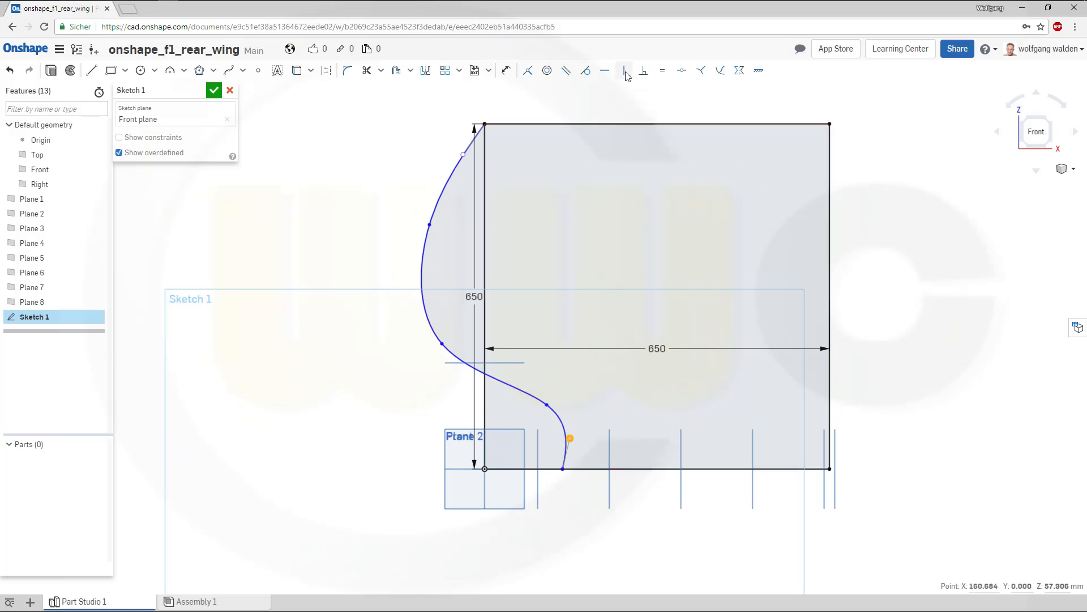
{"action": "left_click", "coordinate": [623, 69]}
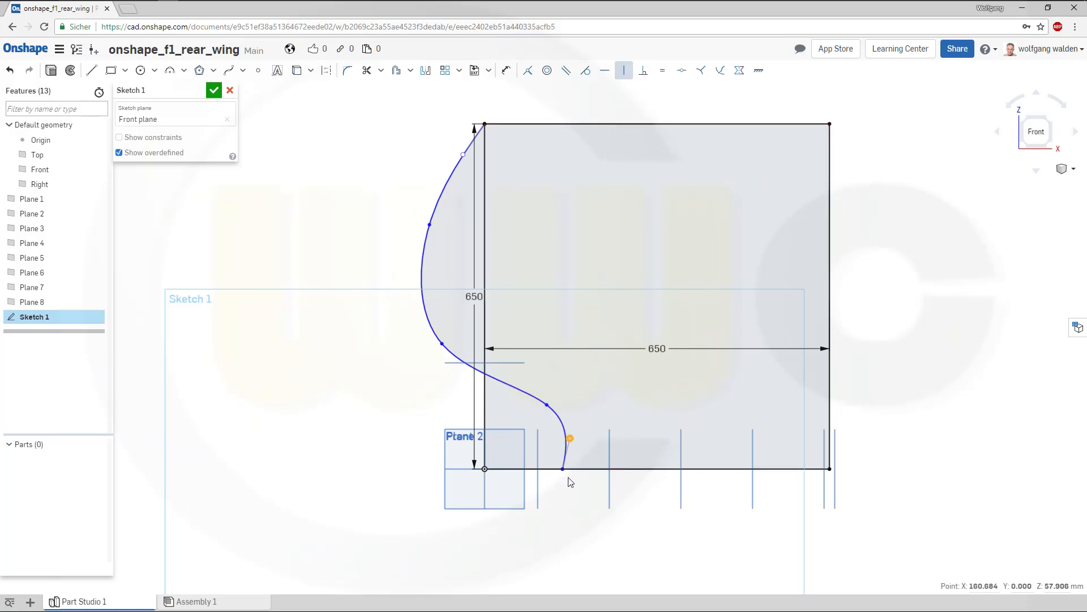
{"action": "mouse_move", "coordinate": [562, 474]}
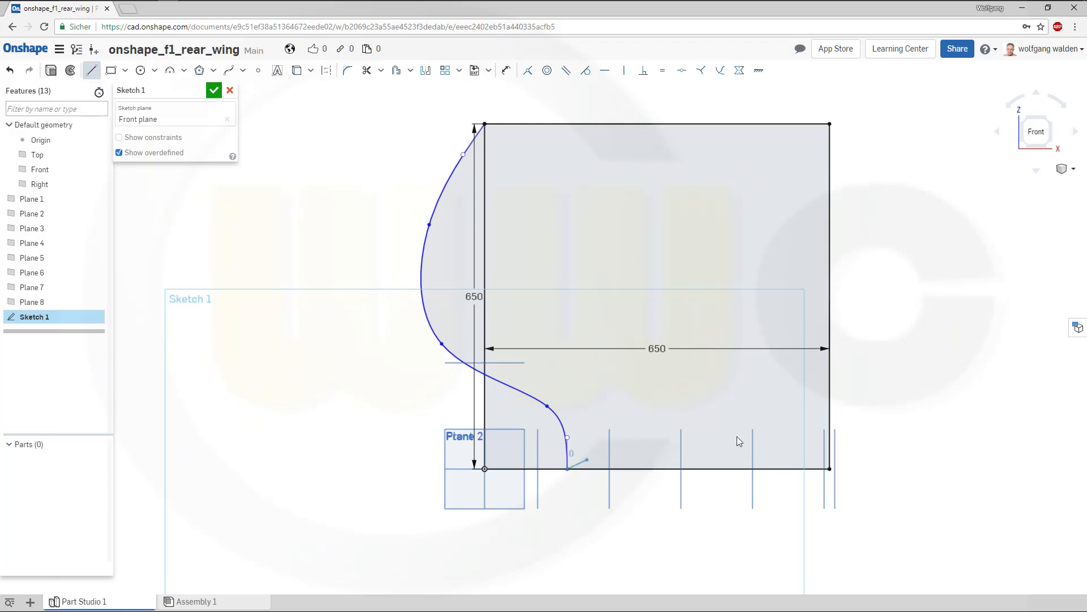
Step: Add a rising line from the curve's end and a top-right rectangle with an R100 corner
{"action": "left_click_drag", "start_coordinate": [567, 468], "coordinate": [863, 392]}
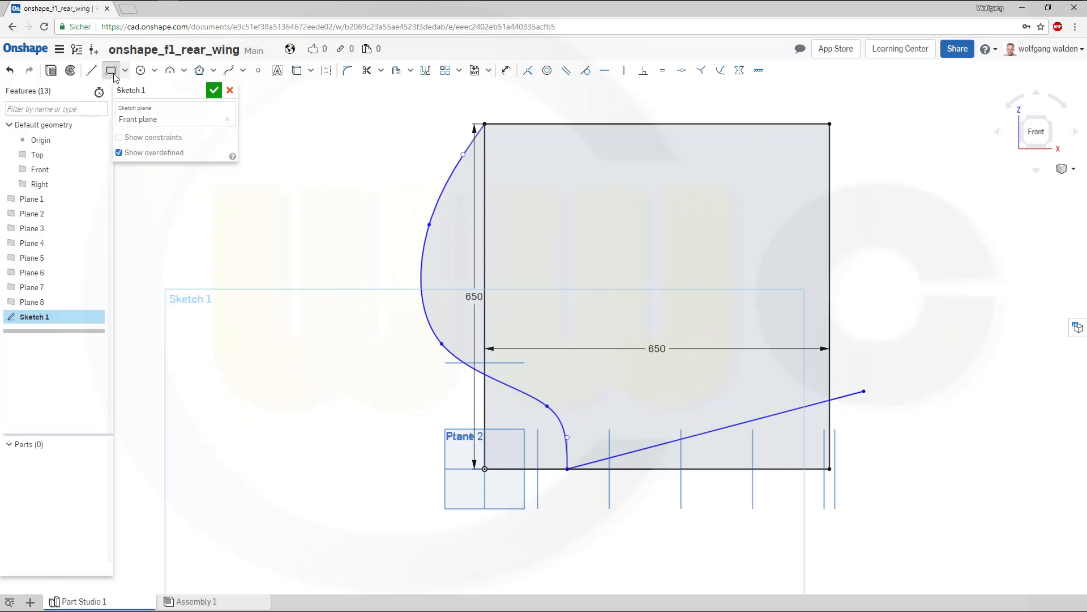
{"action": "left_click_drag", "start_coordinate": [646, 104], "coordinate": [738, 158]}
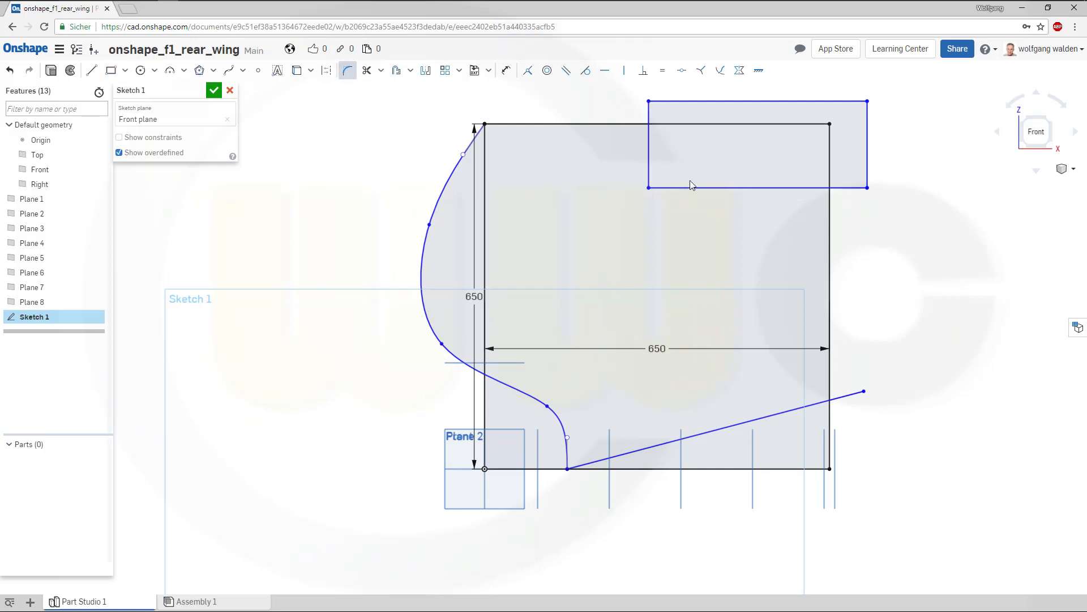
{"action": "left_click", "coordinate": [648, 188]}
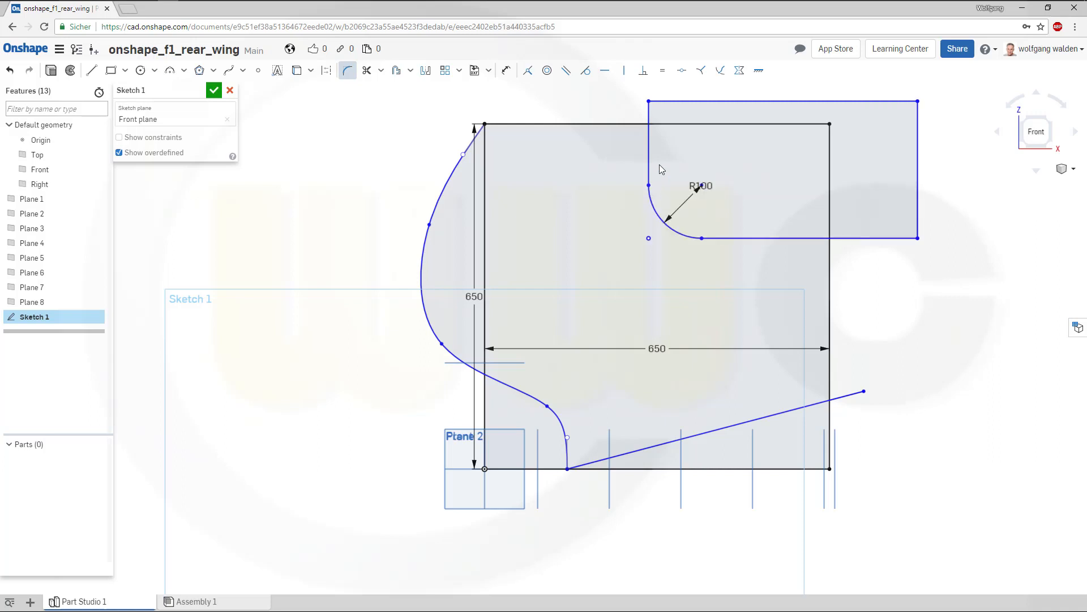
{"action": "mouse_move", "coordinate": [507, 70]}
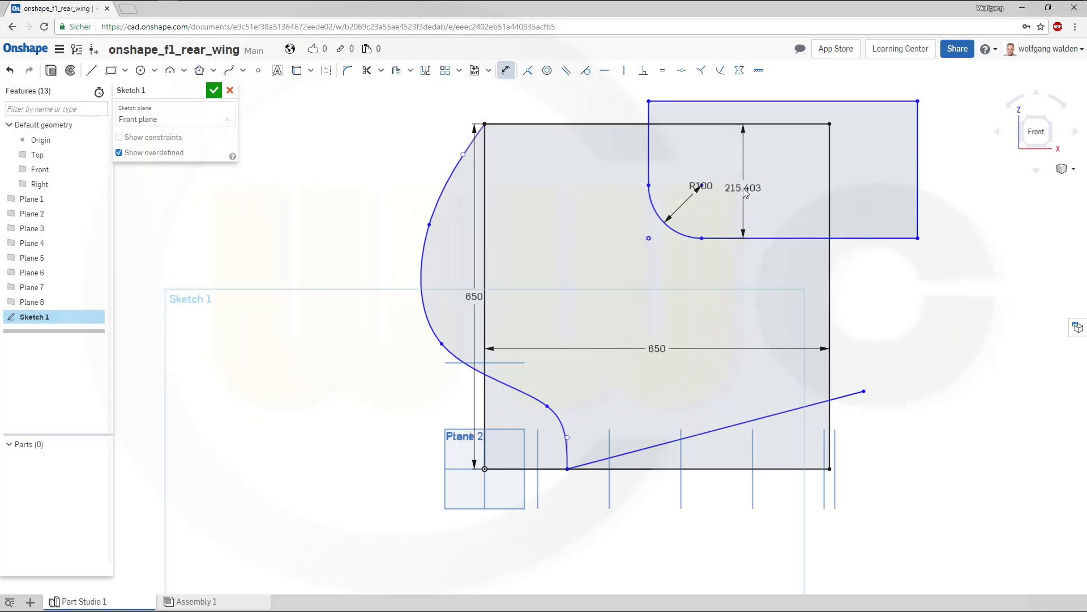
{"action": "double_click", "coordinate": [742, 188]}
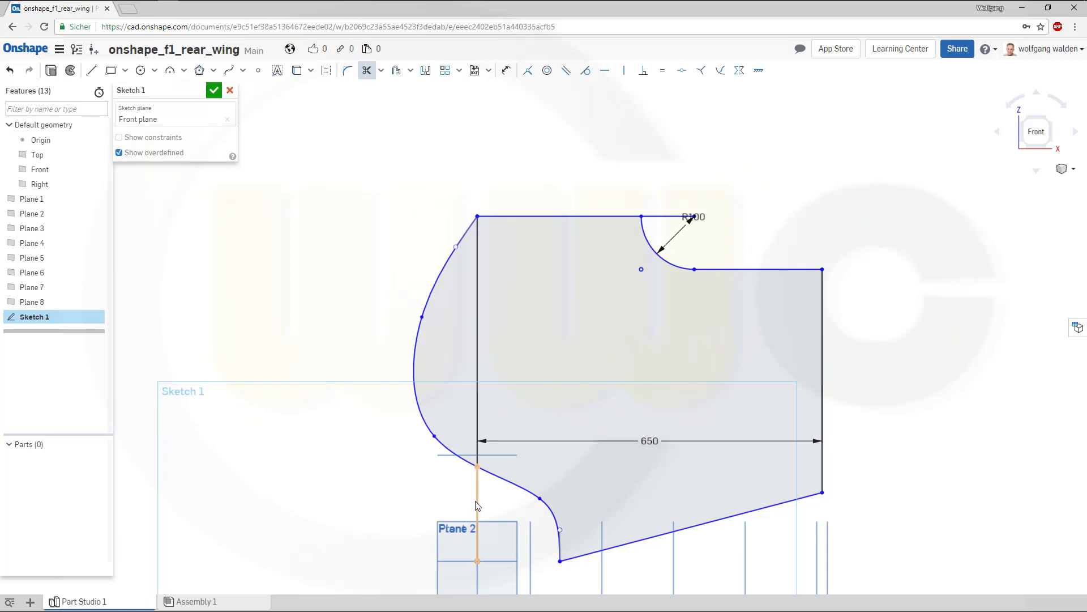
Step: Convert the leftover vertical line to construction geometry and close Sketch 1
{"action": "left_click", "coordinate": [477, 319]}
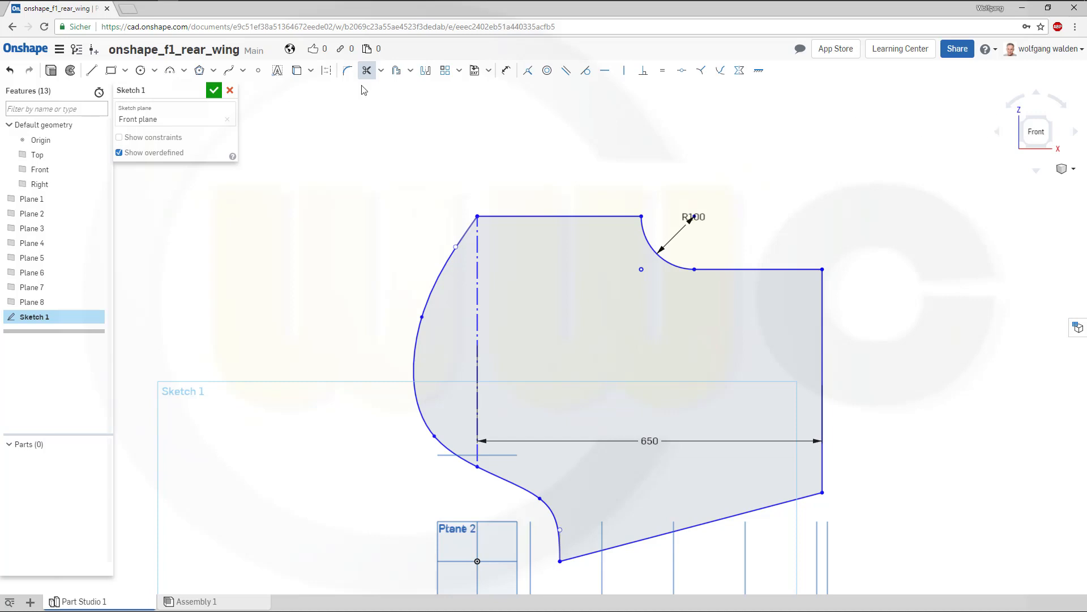
{"action": "left_click", "coordinate": [214, 91]}
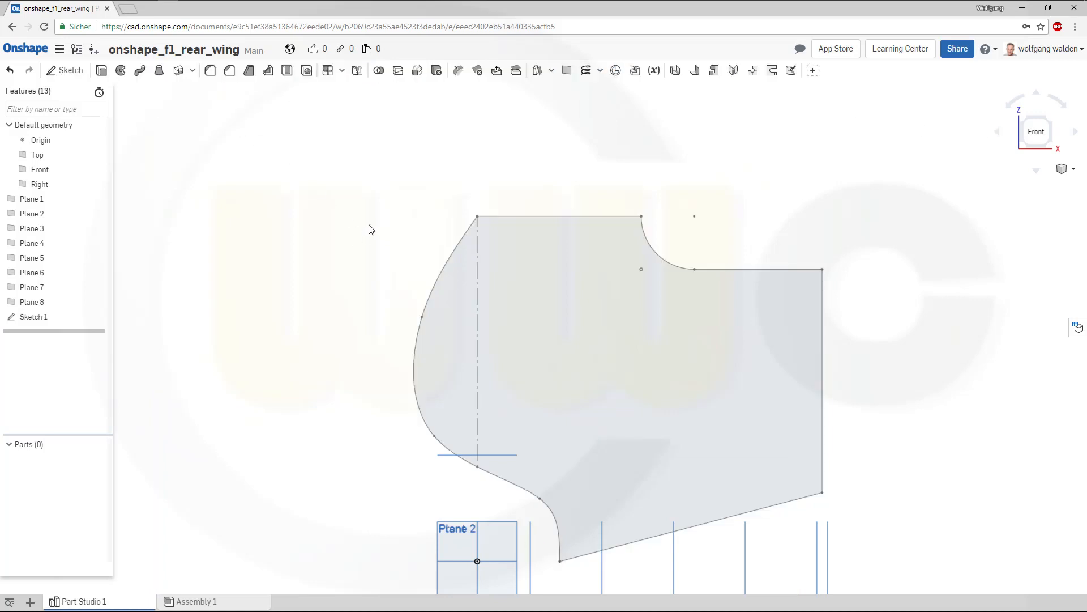
{"action": "mouse_move", "coordinate": [65, 70]}
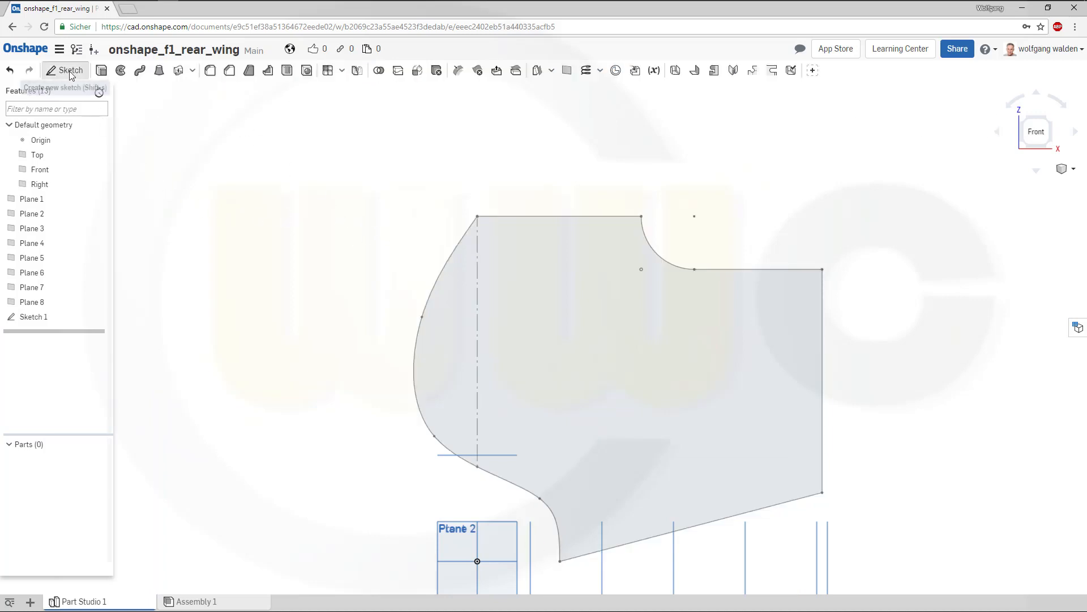
Step: Draw a large 3-point arc on the Front plane extending past the profile, and close Sketch 2
{"action": "left_click", "coordinate": [66, 69]}
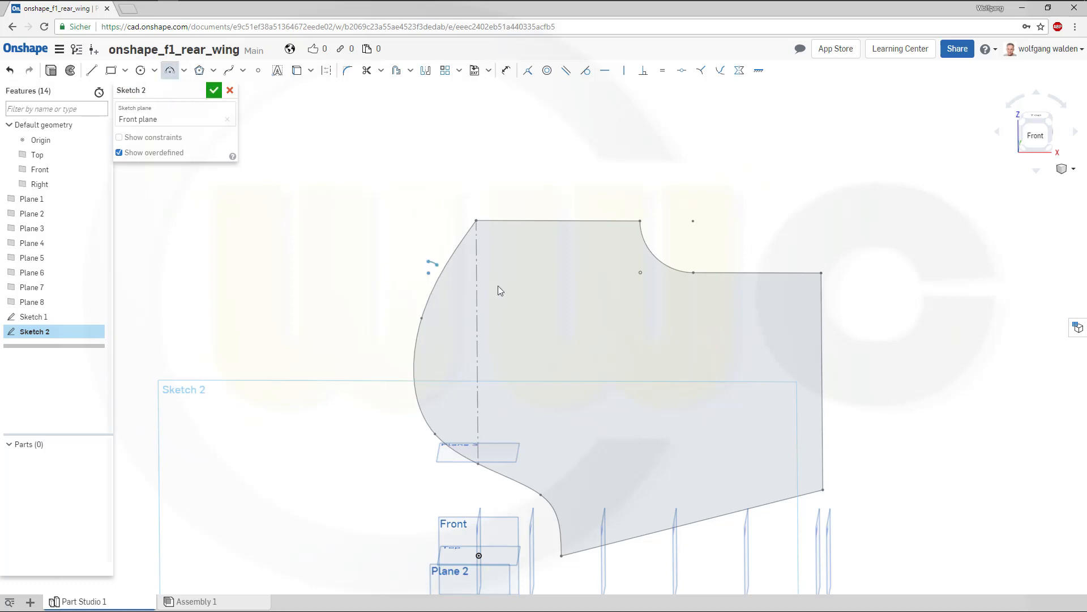
{"action": "left_click_drag", "start_coordinate": [429, 260], "coordinate": [854, 381]}
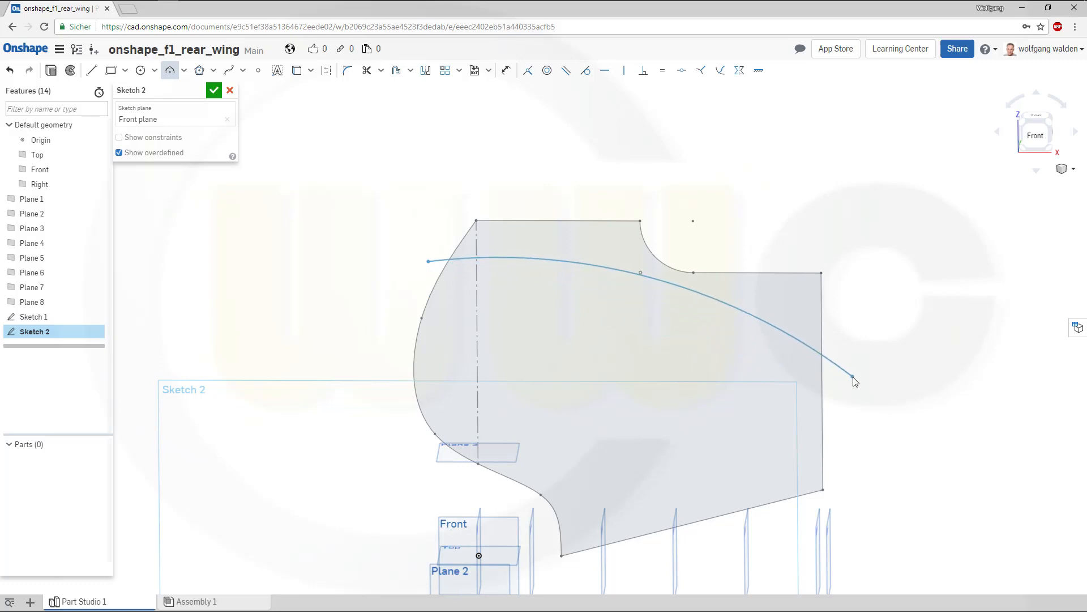
{"action": "left_click_drag", "start_coordinate": [855, 380], "coordinate": [852, 378]}
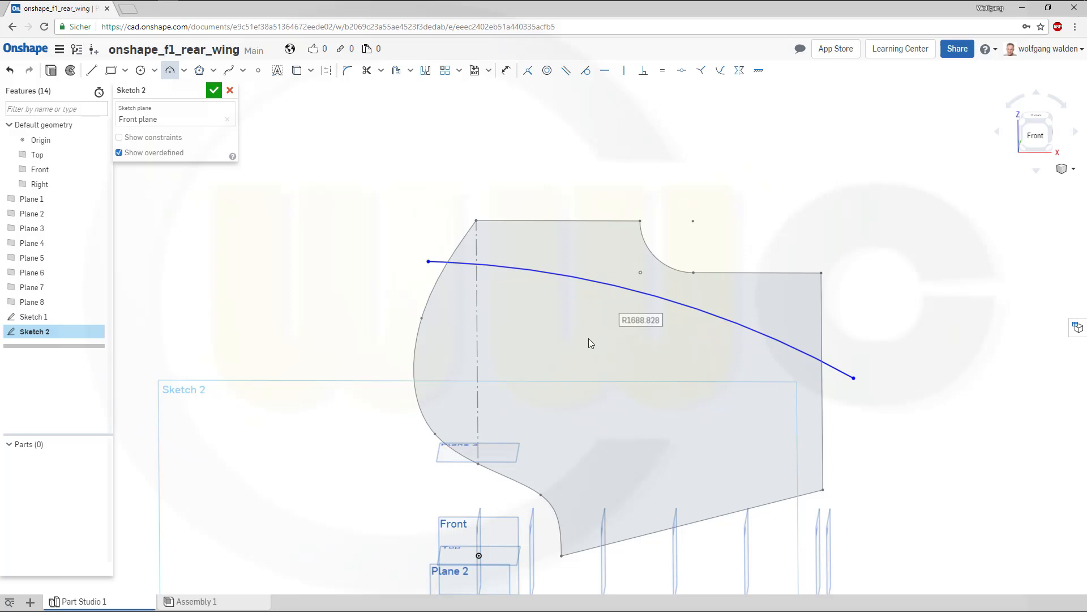
{"action": "left_click_drag", "start_coordinate": [428, 262], "coordinate": [396, 285]}
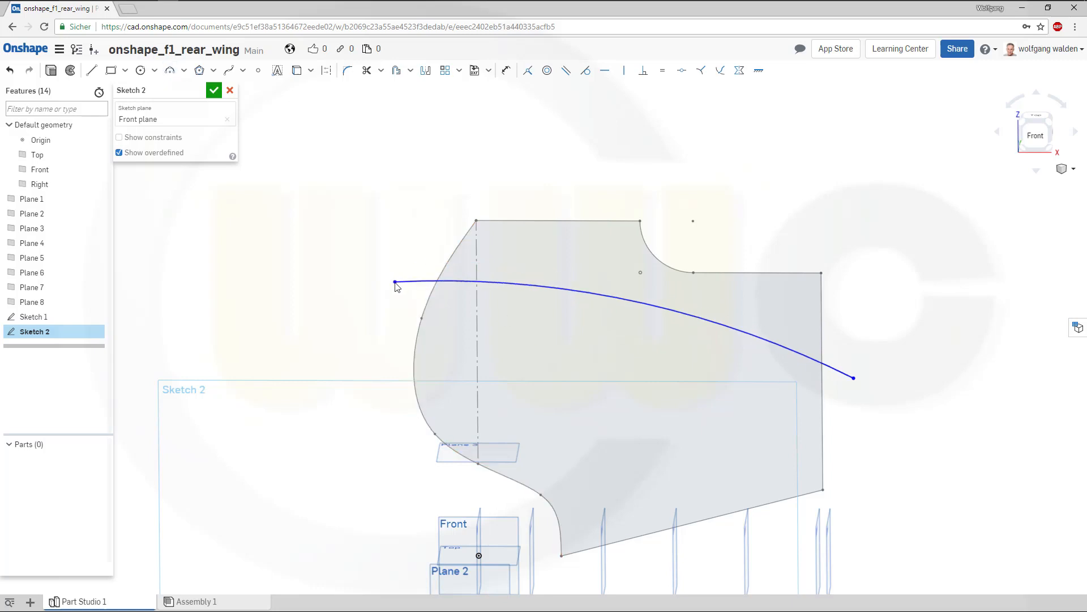
{"action": "left_click_drag", "start_coordinate": [395, 284], "coordinate": [372, 291]}
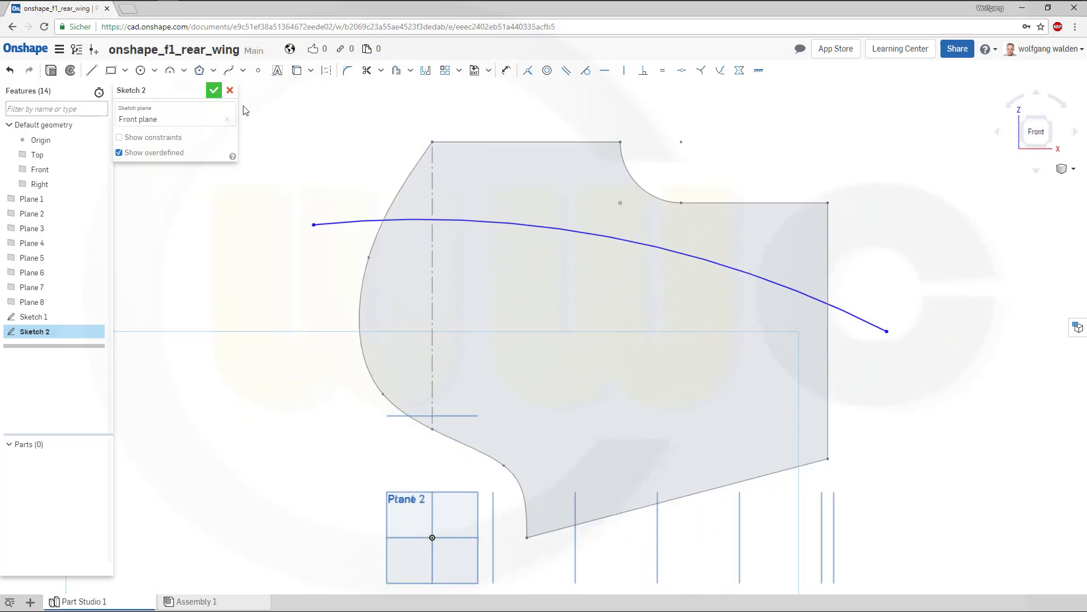
{"action": "left_click", "coordinate": [214, 90]}
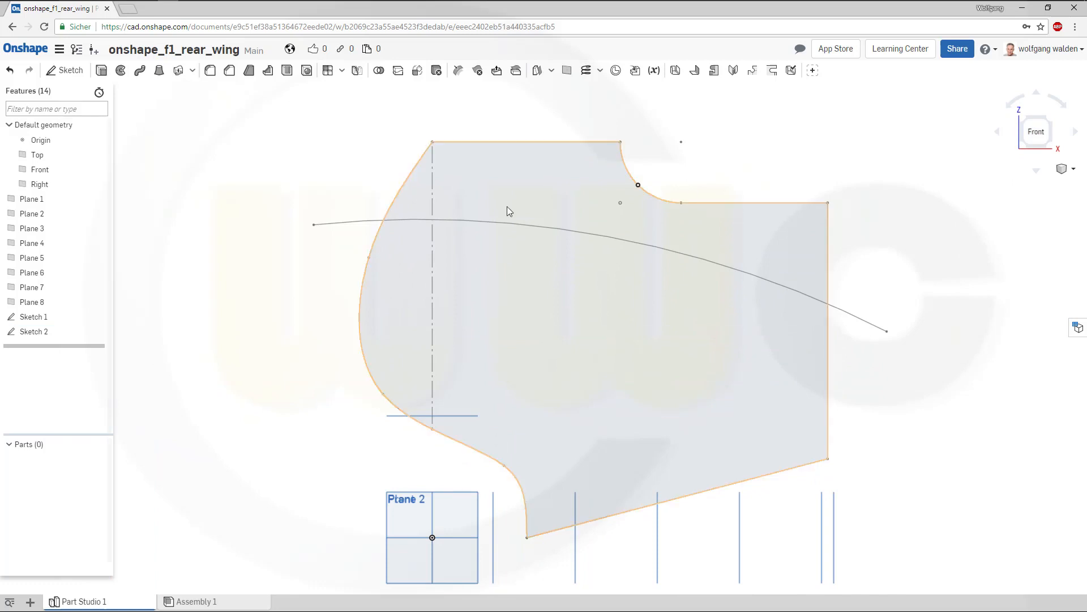
{"action": "left_click", "coordinate": [263, 310]}
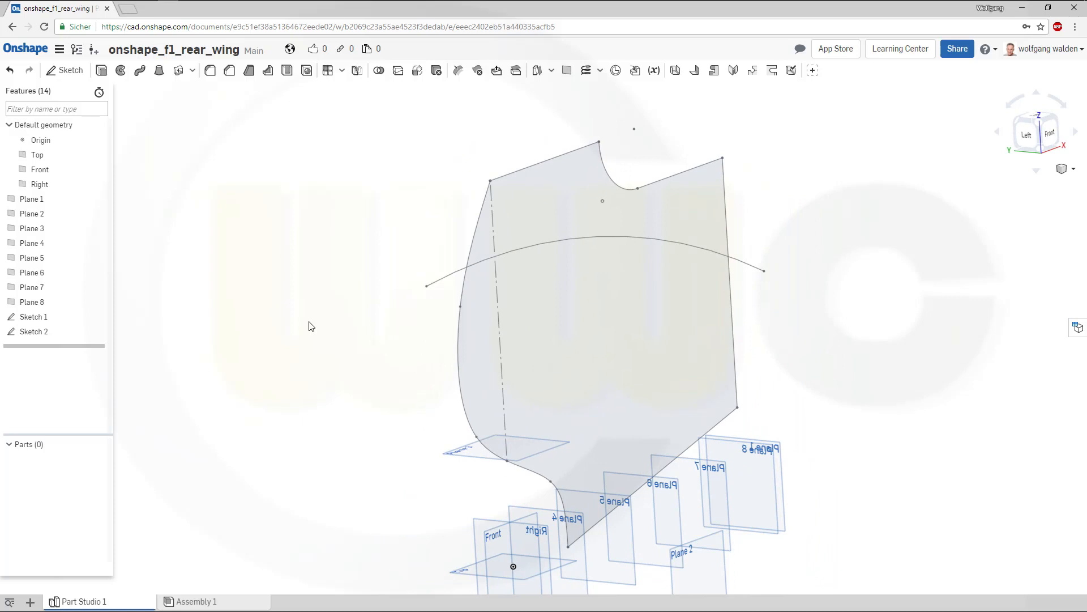
{"action": "left_click", "coordinate": [70, 71]}
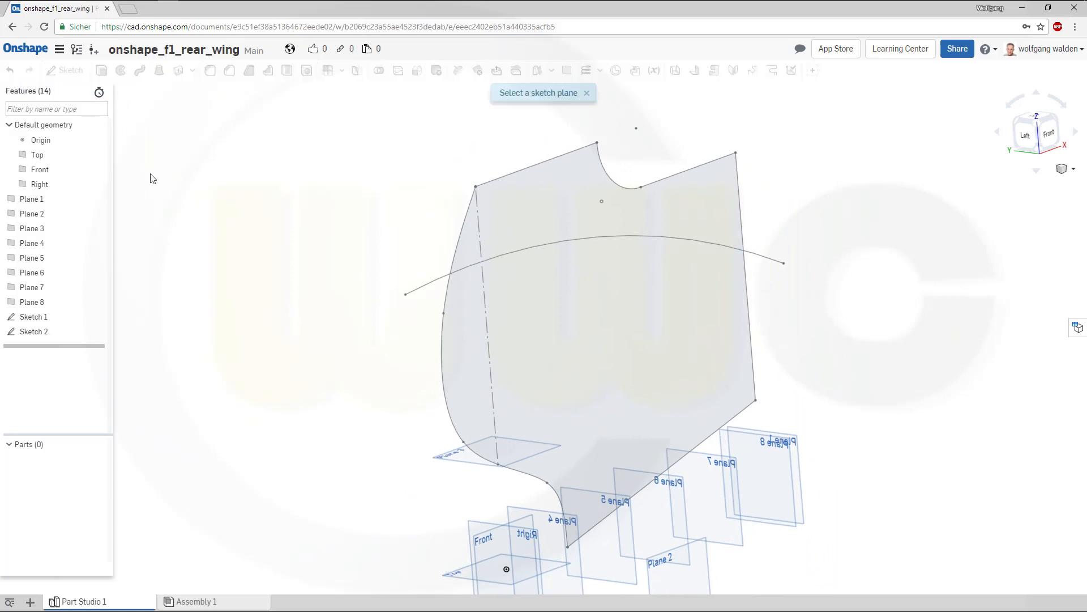
Step: Draw one vertical line on the Right plane and finish Sketch 3
{"action": "left_click", "coordinate": [530, 544]}
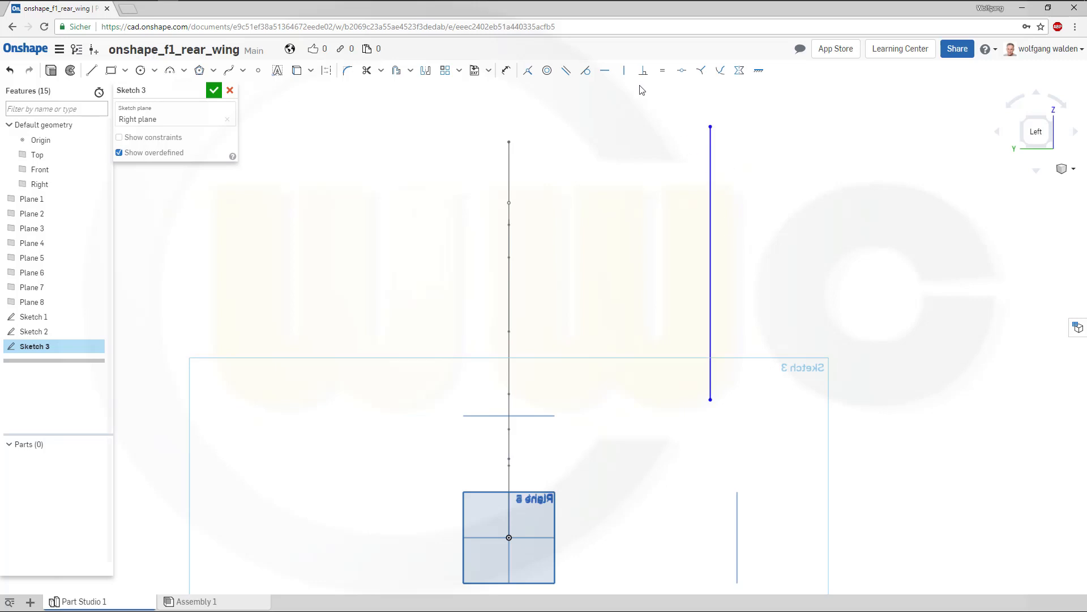
{"action": "mouse_move", "coordinate": [681, 71]}
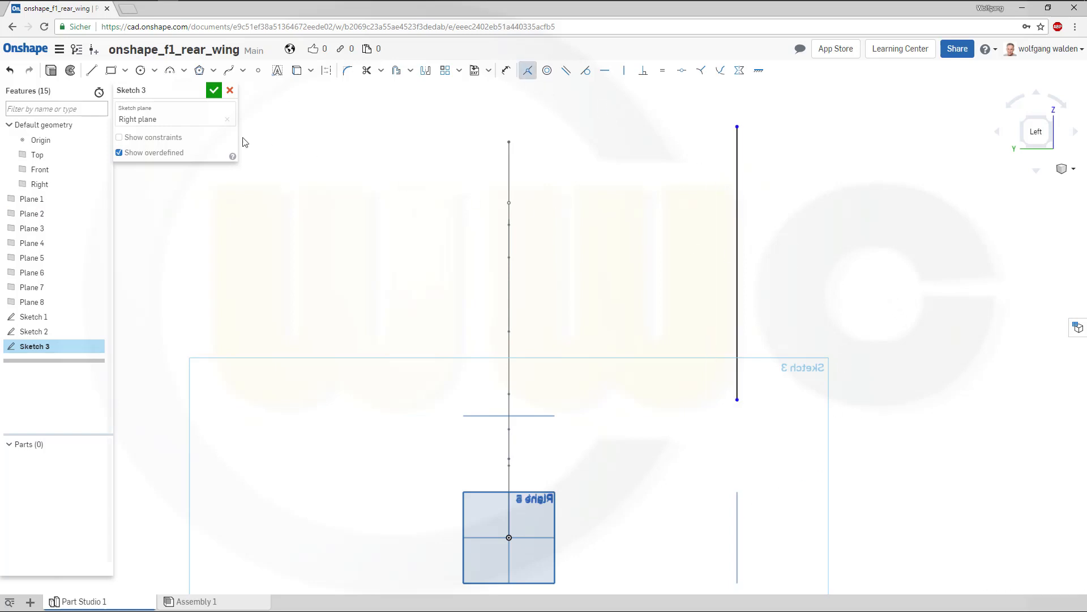
{"action": "left_click", "coordinate": [214, 90]}
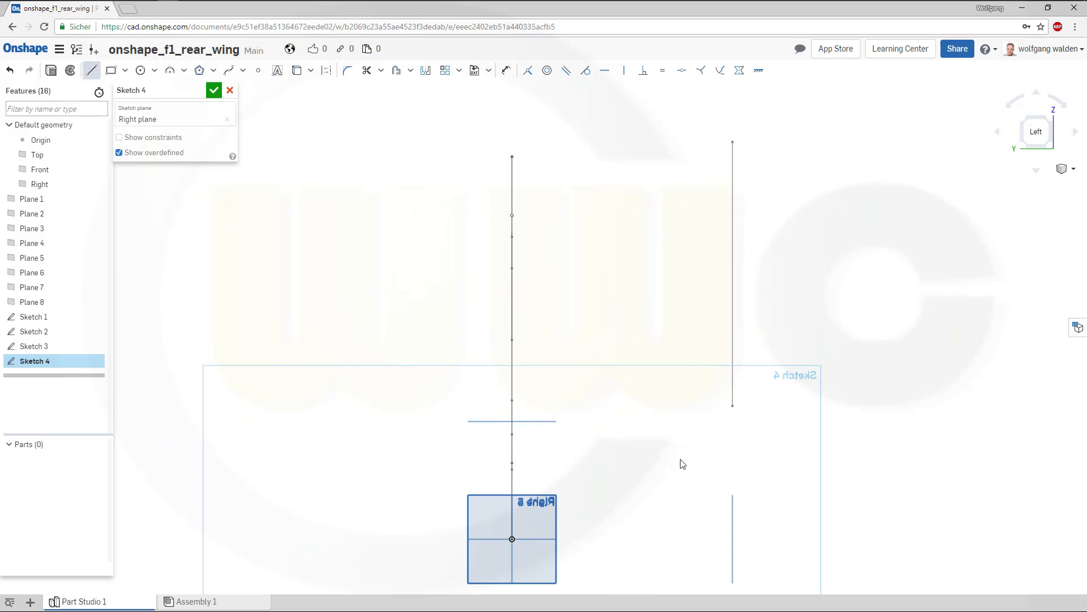
{"action": "mouse_move", "coordinate": [689, 423]}
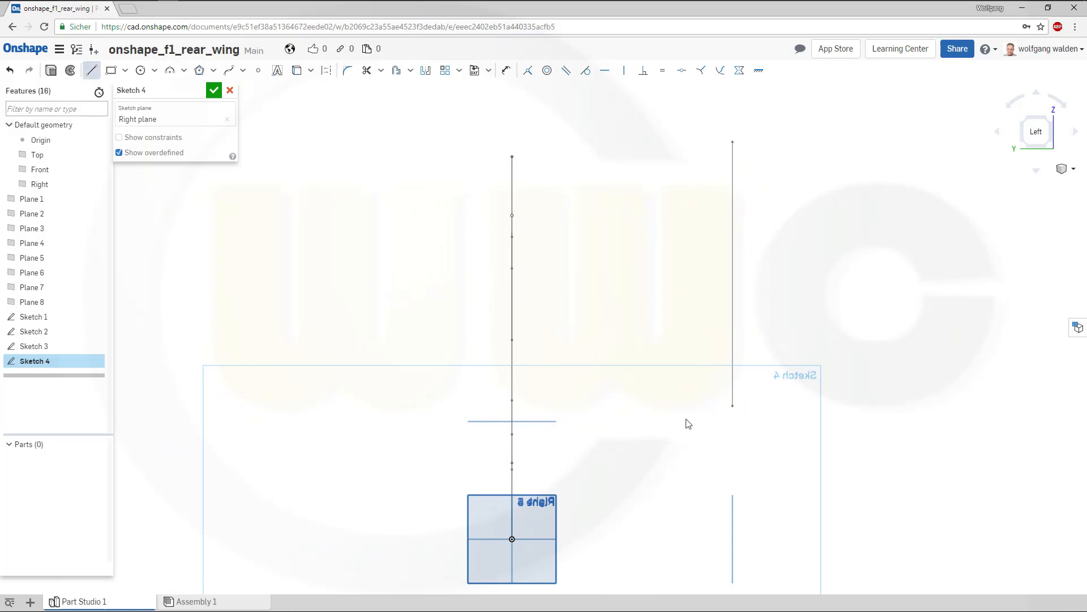
Step: Draw a short slanted line near the bottom of the Right plane and finish Sketch 4
{"action": "left_click_drag", "start_coordinate": [687, 420], "coordinate": [766, 537]}
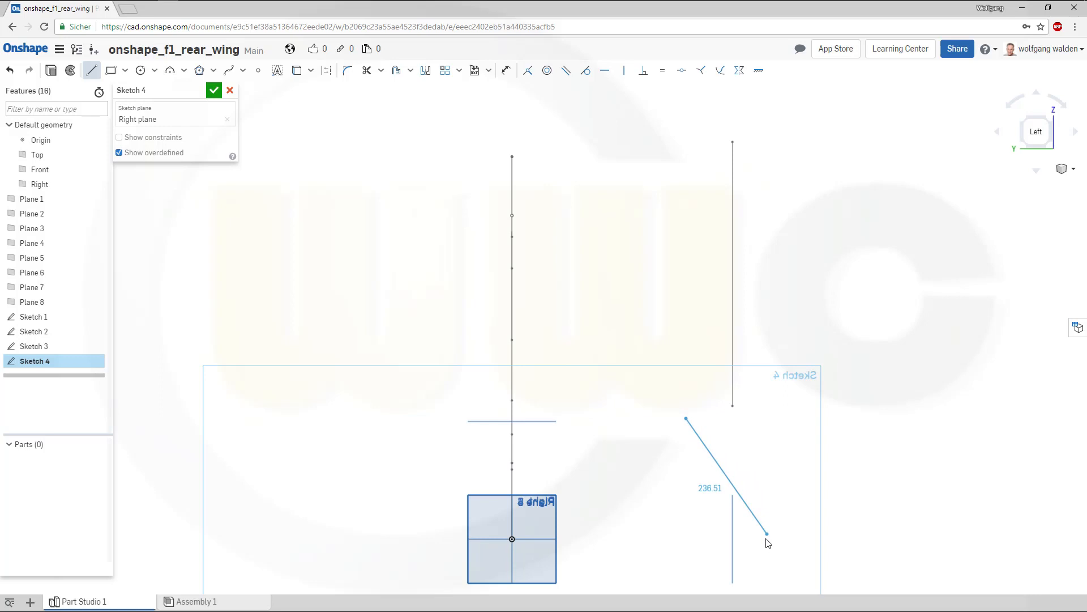
{"action": "left_click_drag", "start_coordinate": [765, 534], "coordinate": [760, 547]}
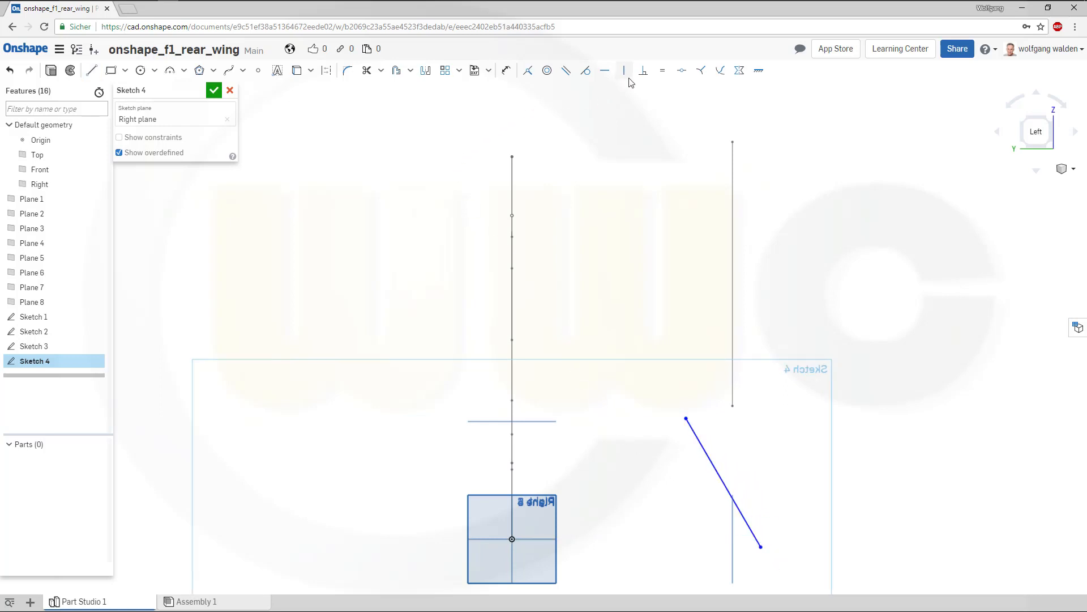
{"action": "mouse_move", "coordinate": [528, 70]}
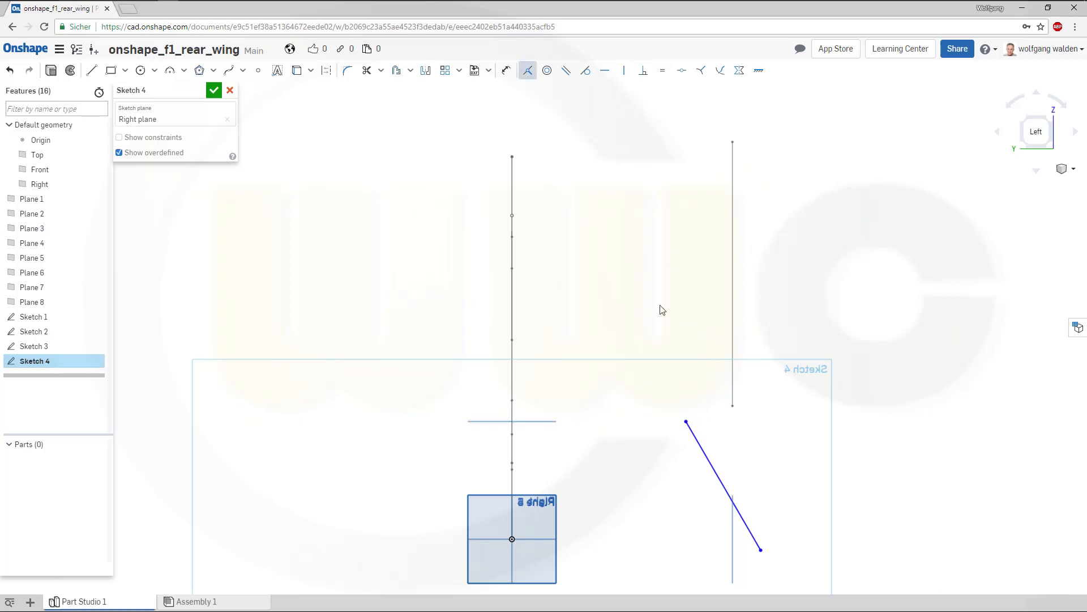
{"action": "mouse_move", "coordinate": [444, 223]}
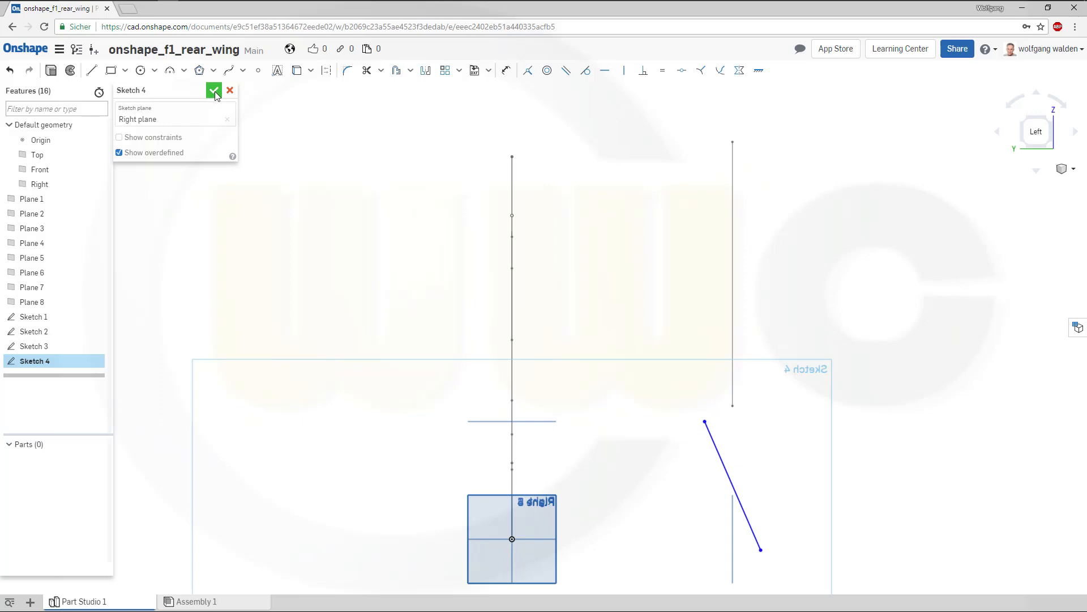
{"action": "left_click", "coordinate": [214, 90]}
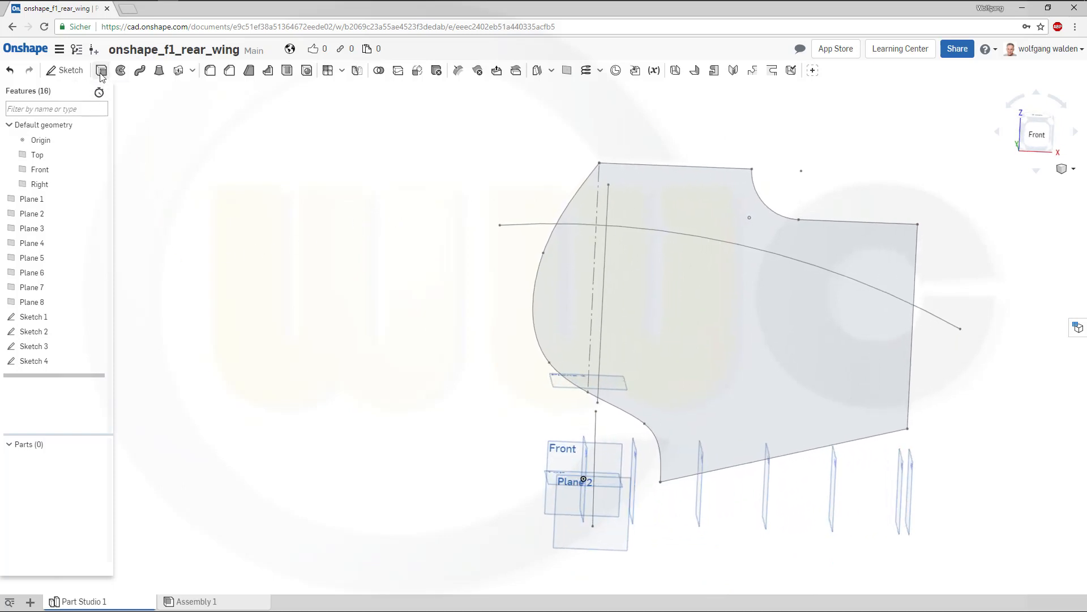
Step: Create Extrude 1 from Sketch 3's line: depth 700 mm, second end 200 mm
{"action": "left_click", "coordinate": [101, 70]}
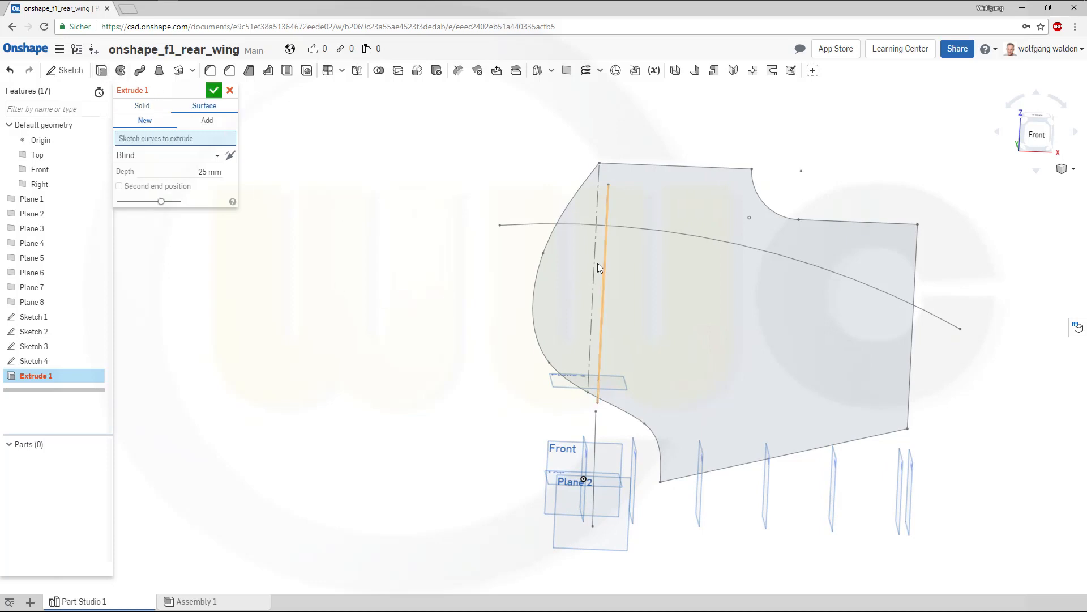
{"action": "left_click", "coordinate": [600, 271]}
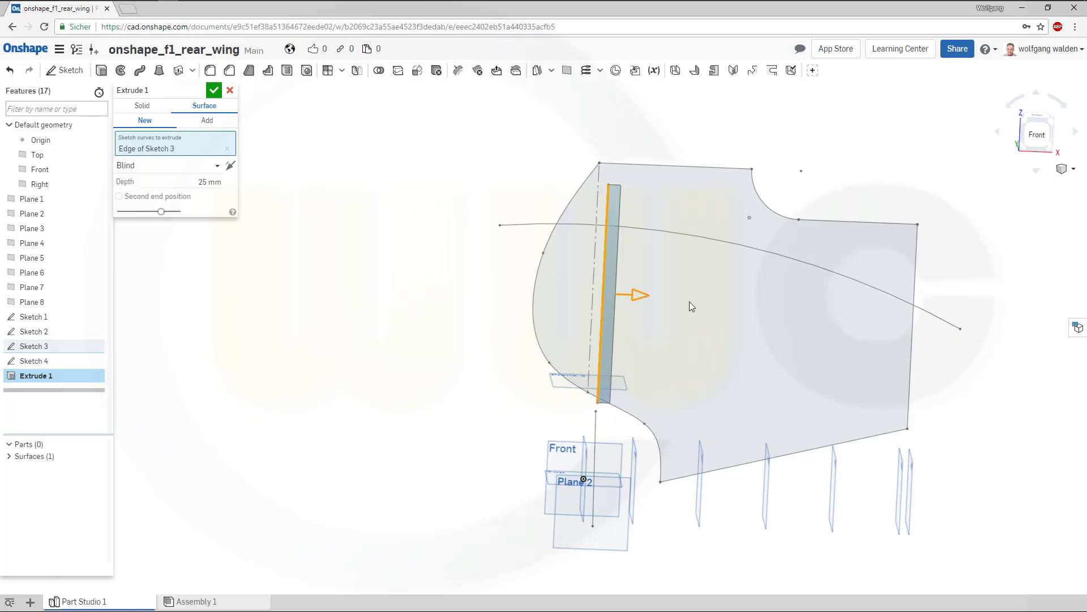
{"action": "left_click_drag", "start_coordinate": [630, 295], "coordinate": [946, 307]}
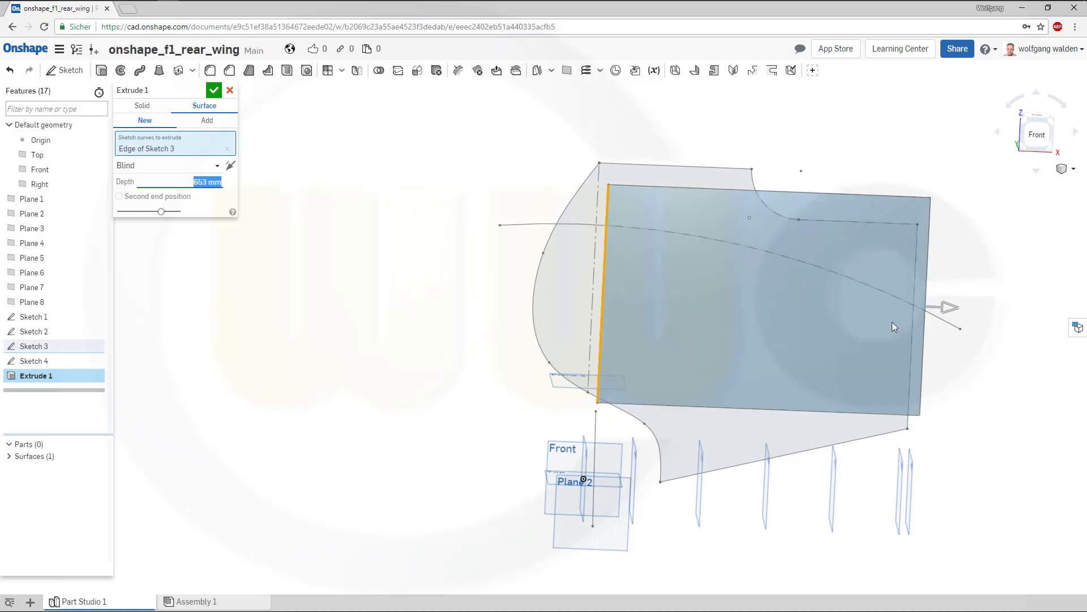
{"action": "type", "text": "700"}
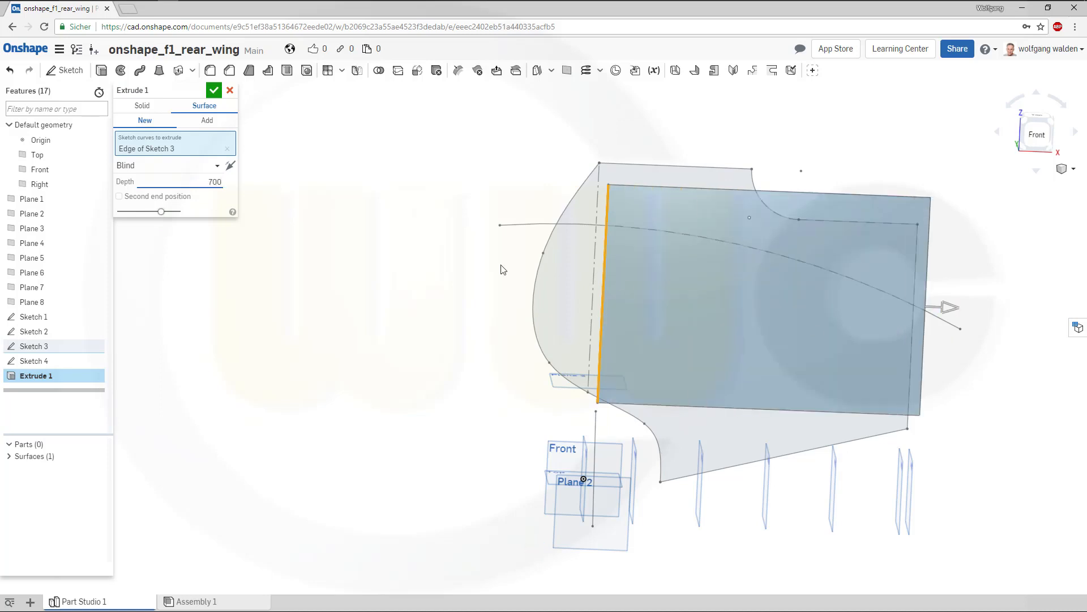
{"action": "left_click", "coordinate": [118, 197]}
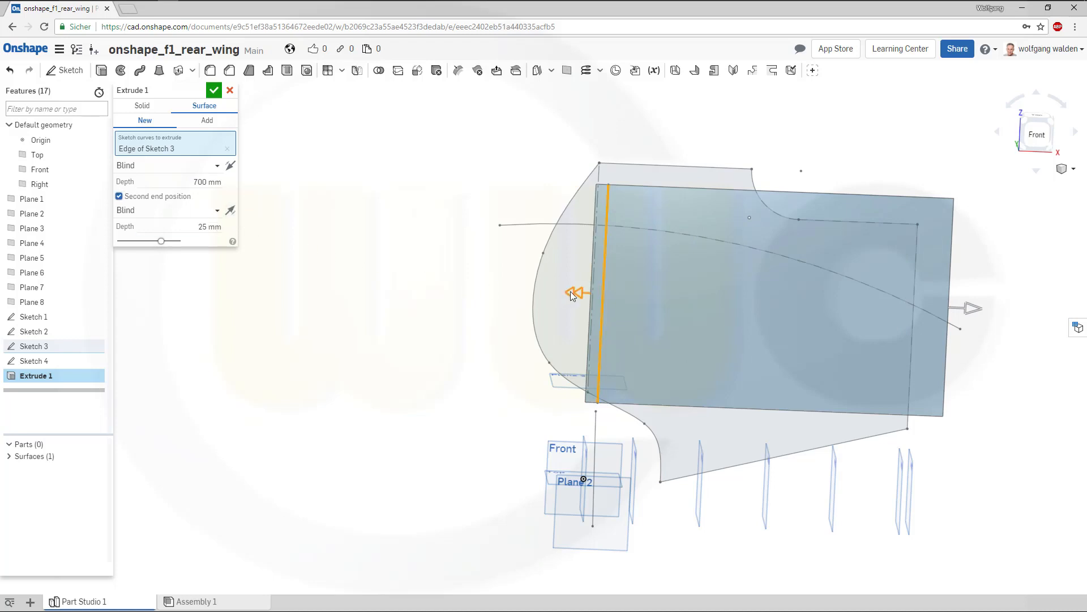
{"action": "left_click_drag", "start_coordinate": [577, 293], "coordinate": [512, 289]}
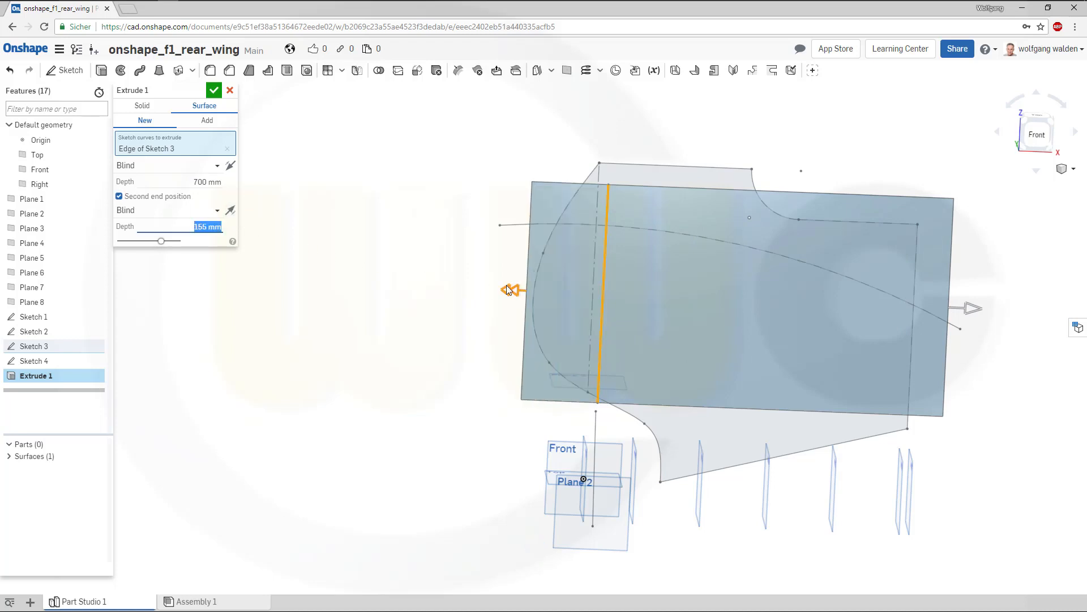
{"action": "type", "text": "200"}
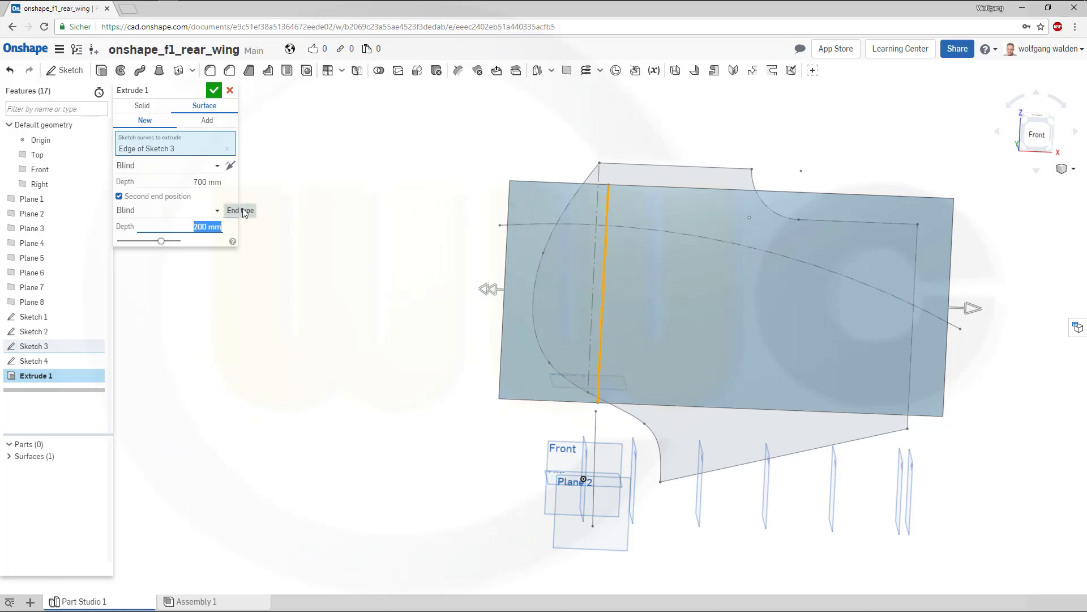
{"action": "left_click", "coordinate": [213, 90]}
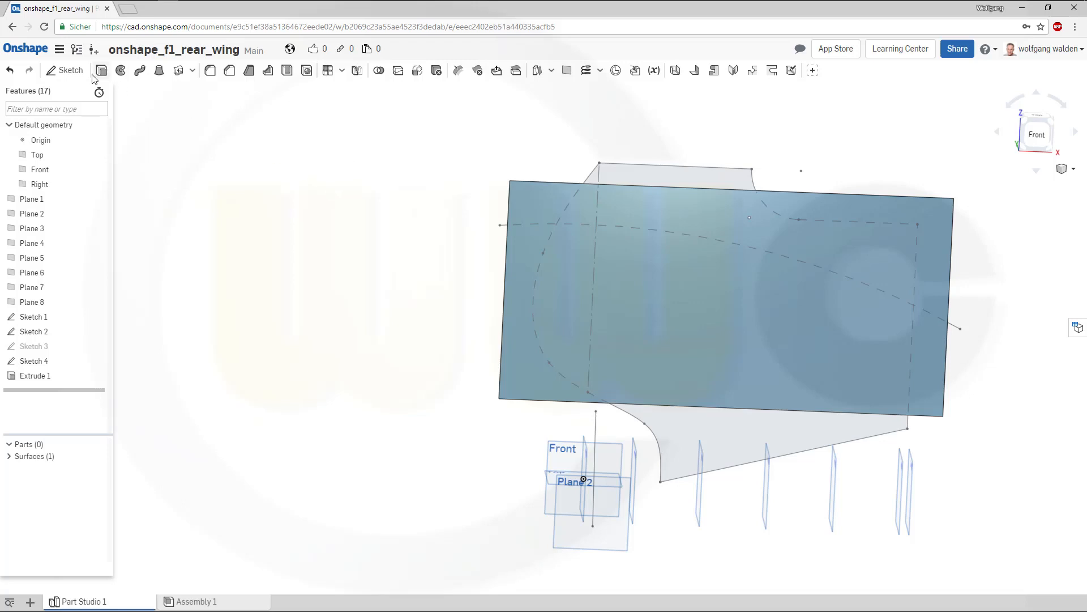
Step: Create Extrude 2 as a surface from Sketch 4's line: depth 700 mm, second end 200 mm
{"action": "left_click", "coordinate": [101, 70]}
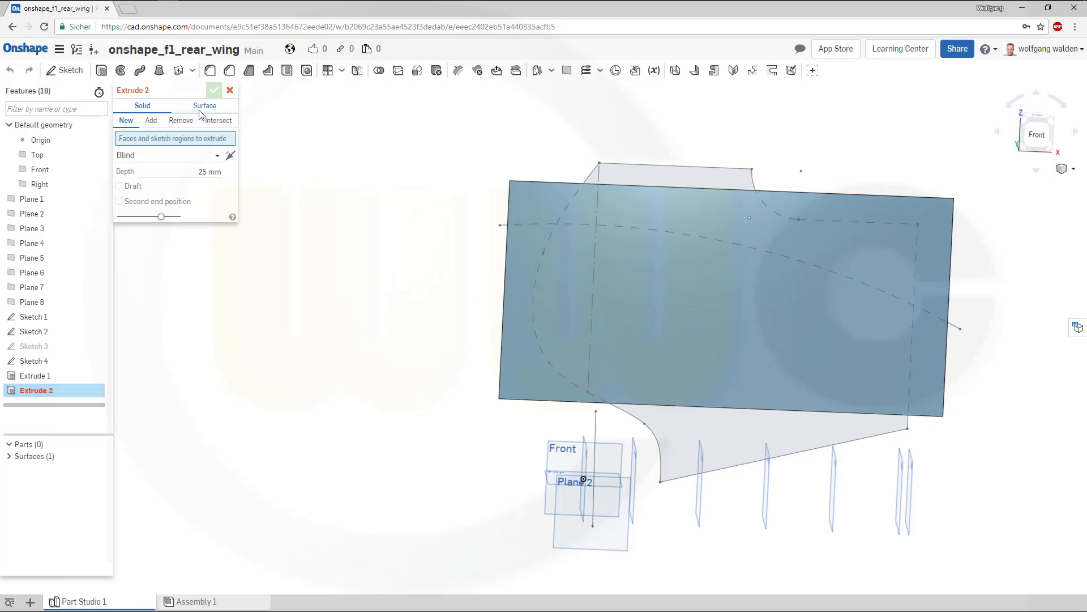
{"action": "left_click", "coordinate": [204, 105]}
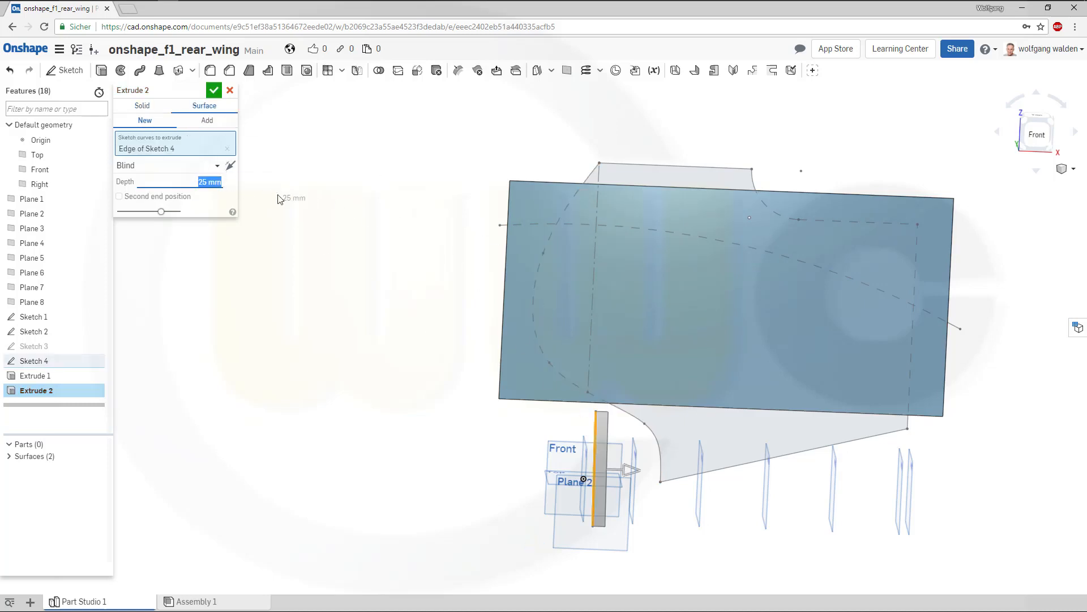
{"action": "type", "text": "700"}
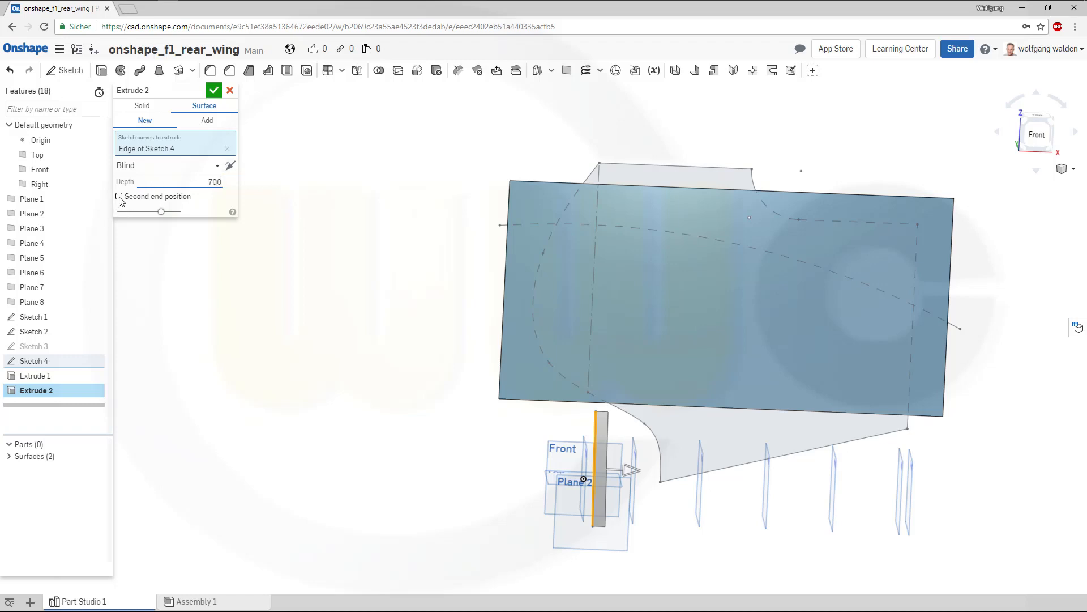
{"action": "left_click", "coordinate": [120, 197]}
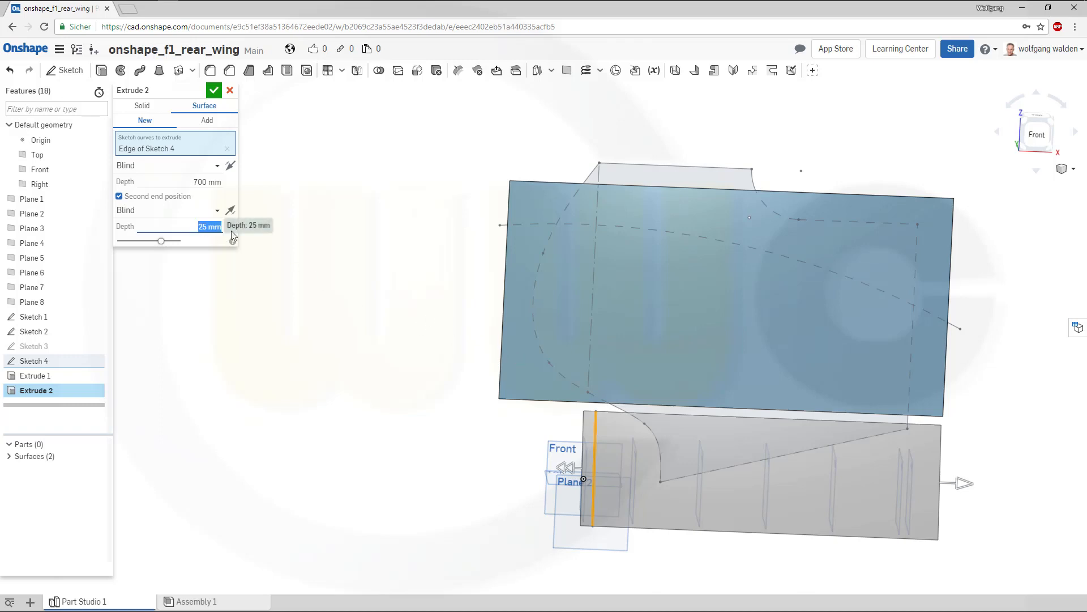
{"action": "type", "text": "2003"}
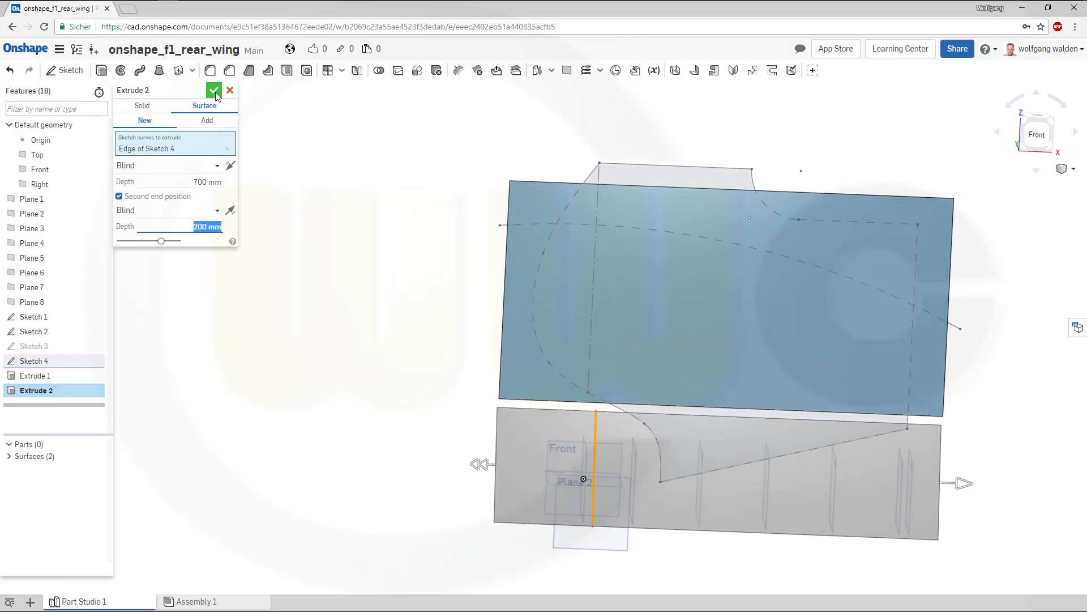
{"action": "left_click", "coordinate": [214, 90]}
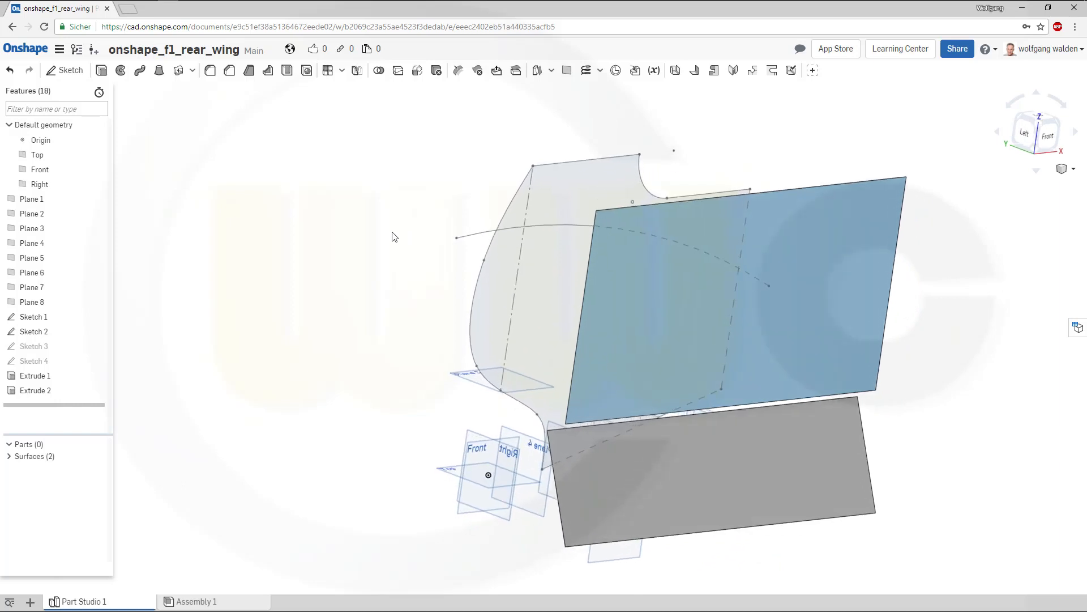
{"action": "mouse_move", "coordinate": [317, 198]}
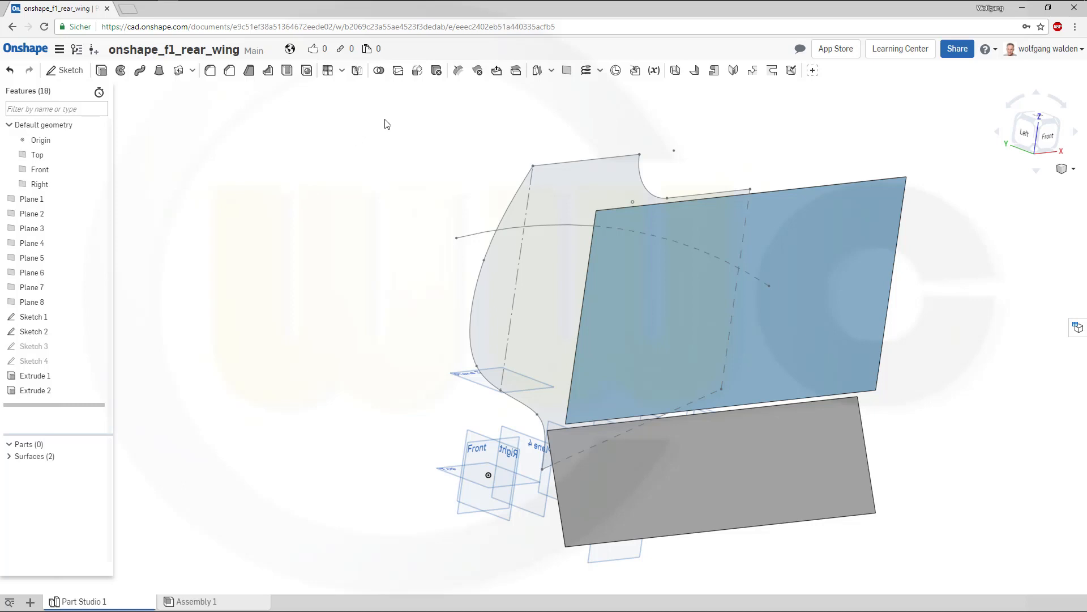
{"action": "mouse_move", "coordinate": [412, 155]}
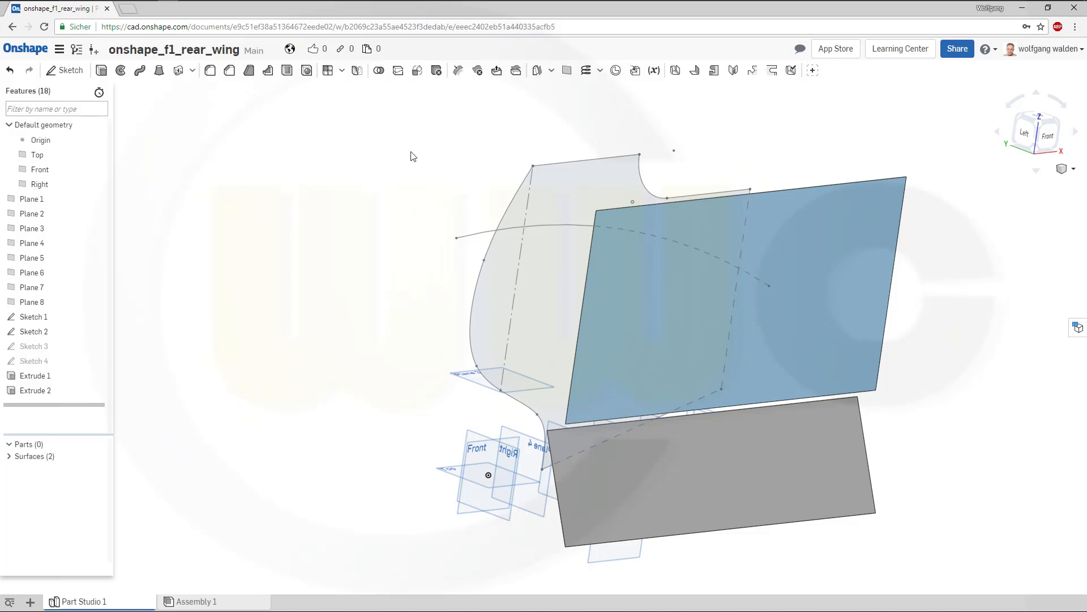
{"action": "mouse_move", "coordinate": [397, 150]}
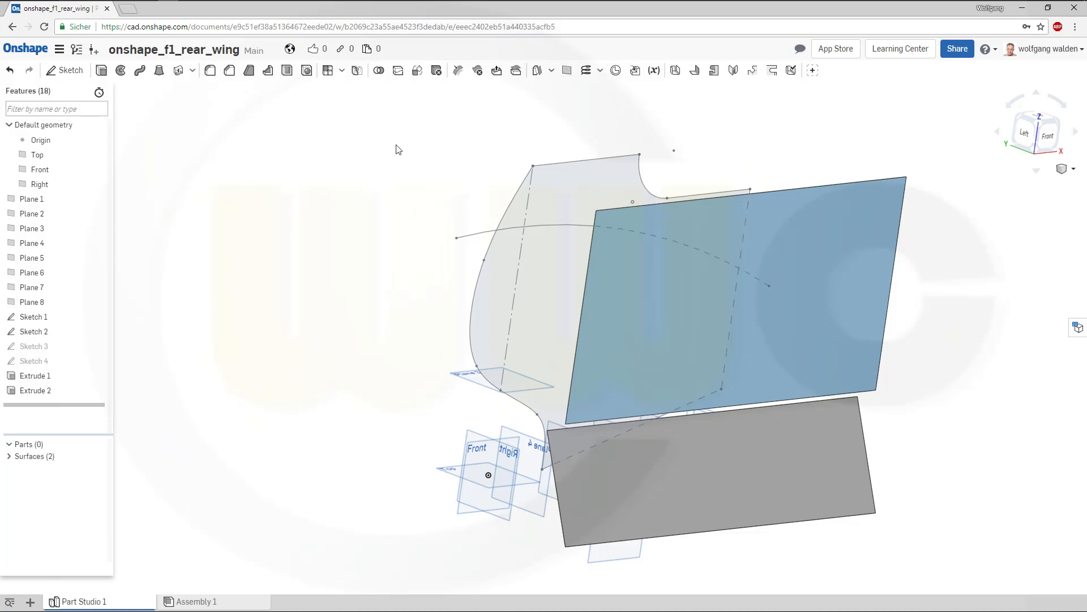
{"action": "mouse_move", "coordinate": [397, 70]}
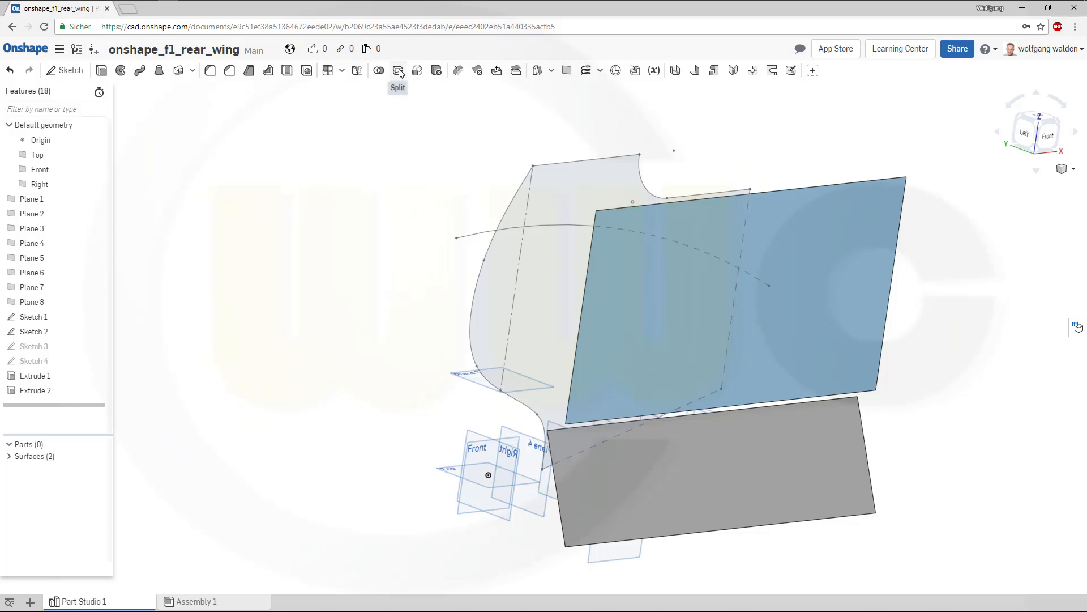
{"action": "left_click", "coordinate": [398, 70]}
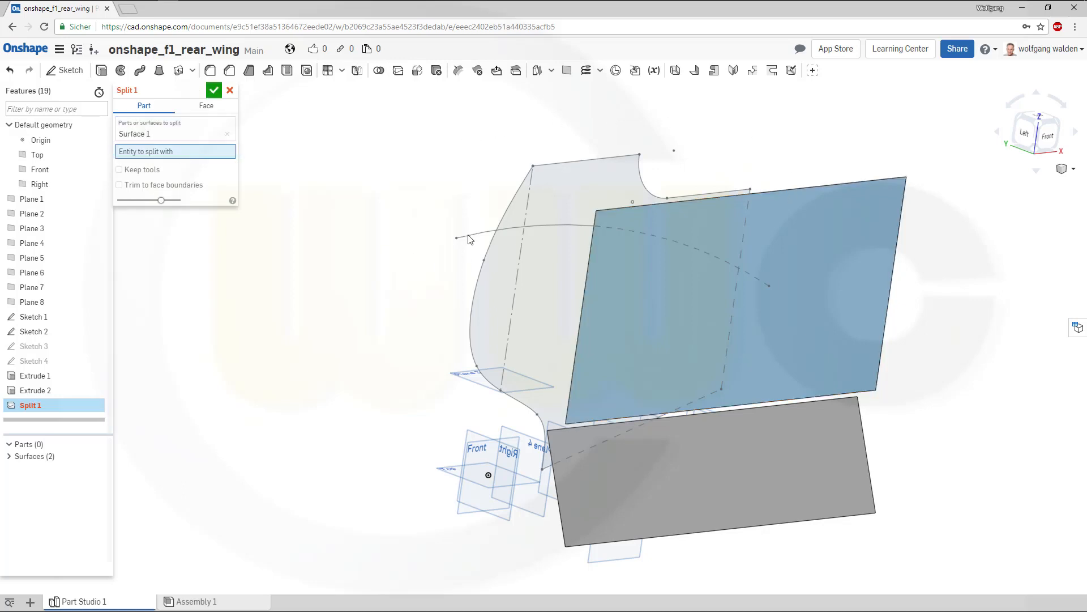
{"action": "mouse_move", "coordinate": [472, 242]}
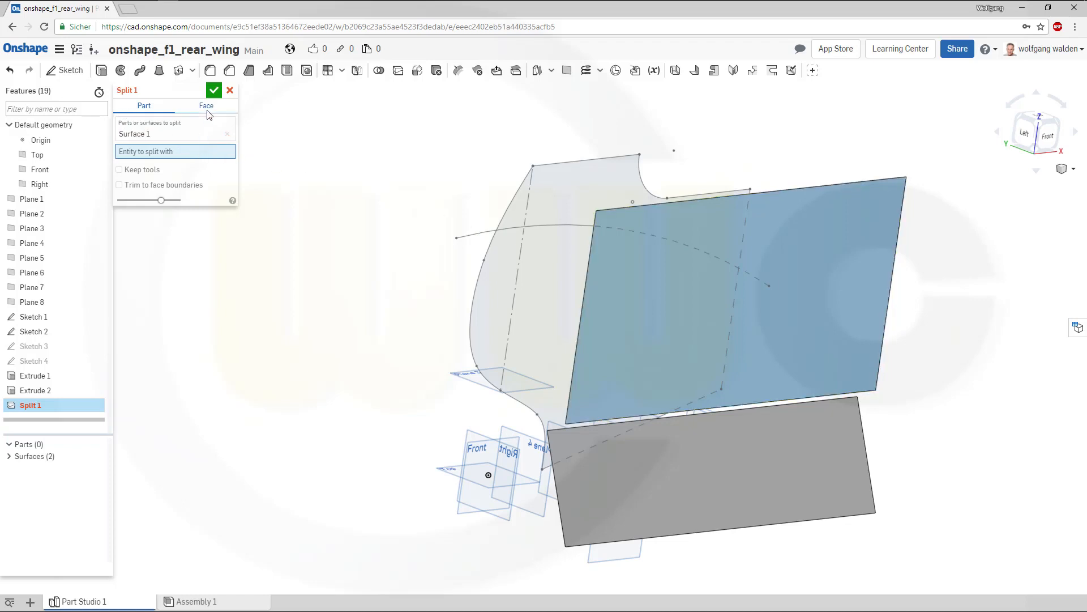
{"action": "left_click", "coordinate": [229, 90]}
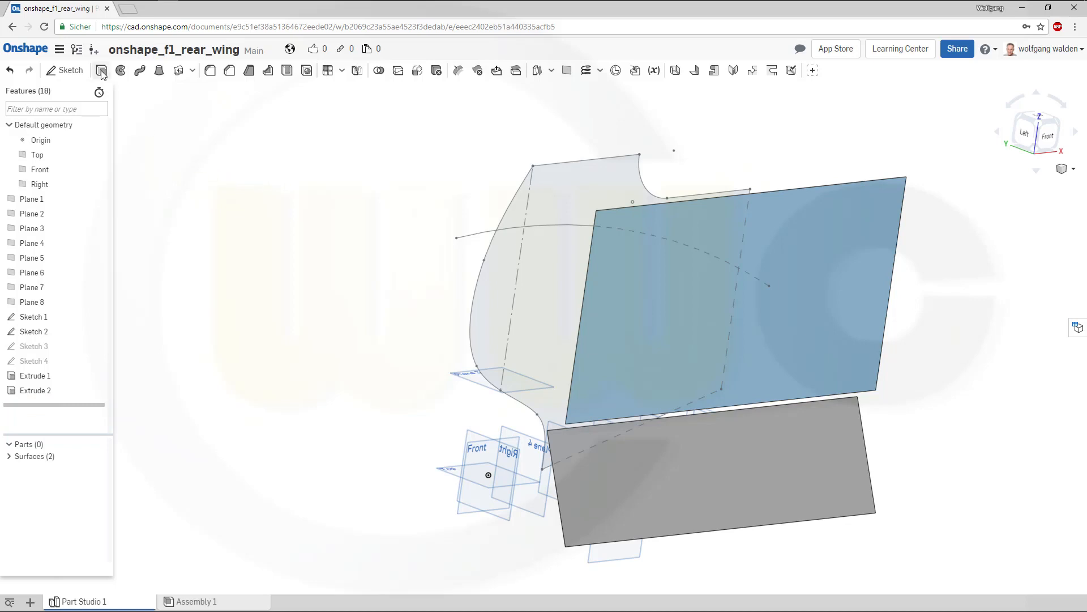
Step: Extrude the Sketch 2 arc as a surface, 500 mm deep, creating Extrude 3
{"action": "left_click", "coordinate": [101, 70]}
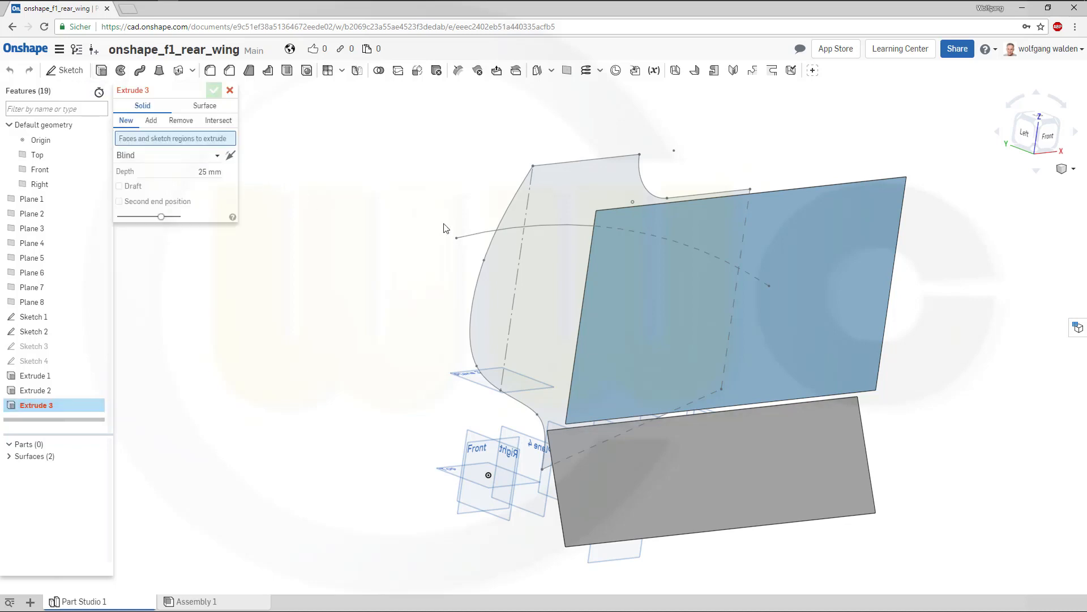
{"action": "left_click", "coordinate": [204, 105]}
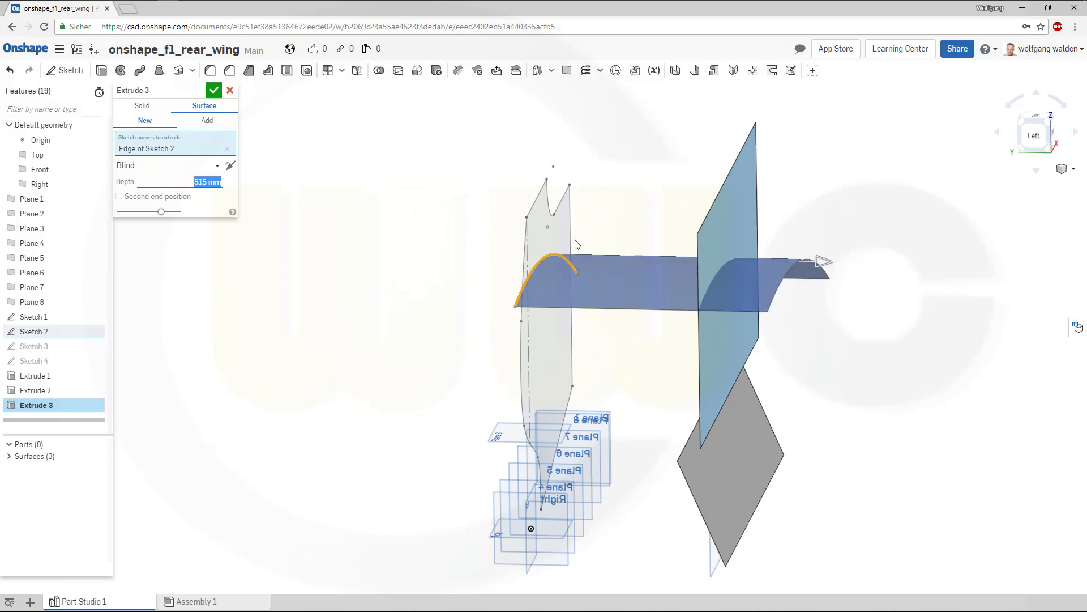
{"action": "mouse_move", "coordinate": [242, 189]}
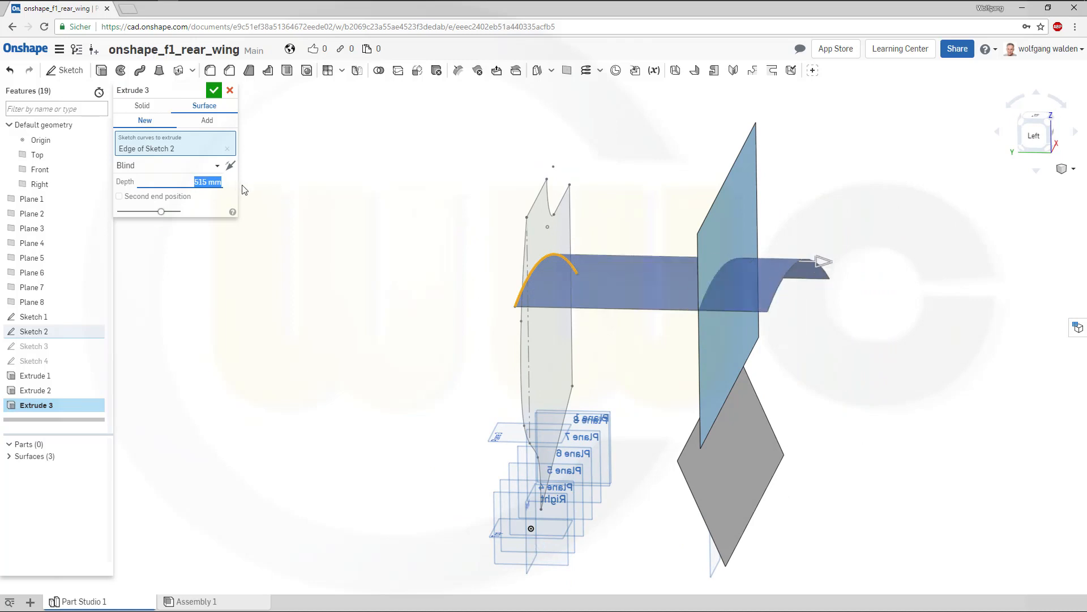
{"action": "type", "text": "500"}
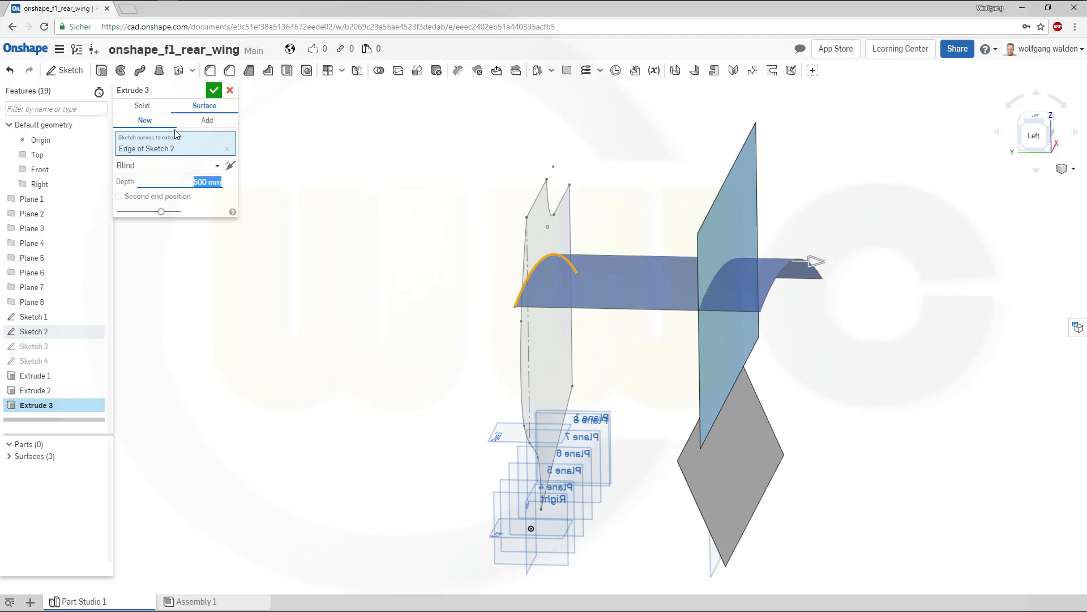
{"action": "left_click", "coordinate": [214, 90]}
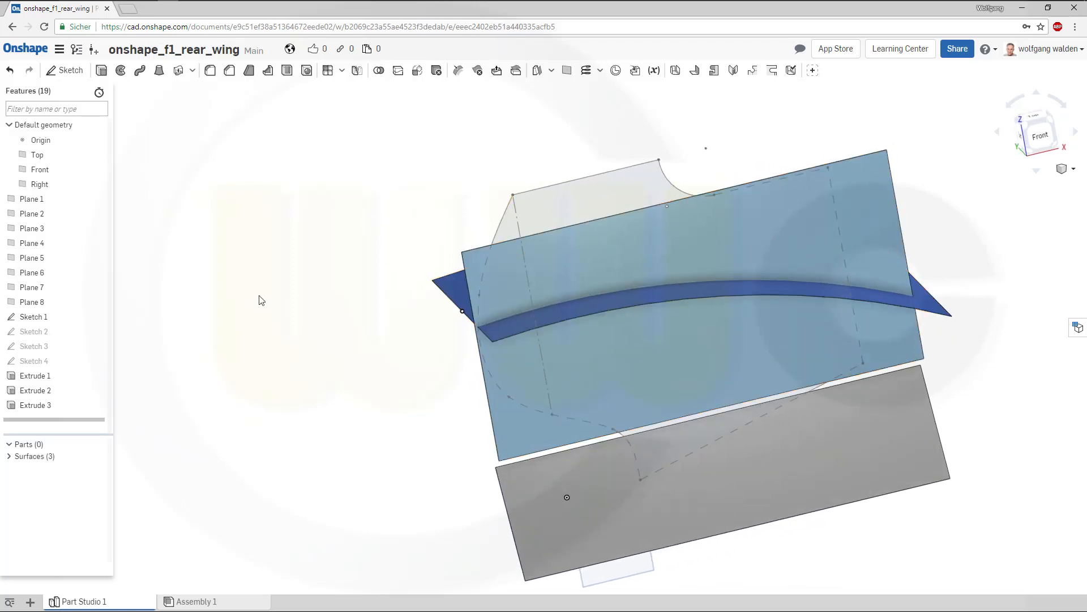
Step: Split Surface 1 along Surface 3 with Keep tools enabled
{"action": "left_click", "coordinate": [34, 331]}
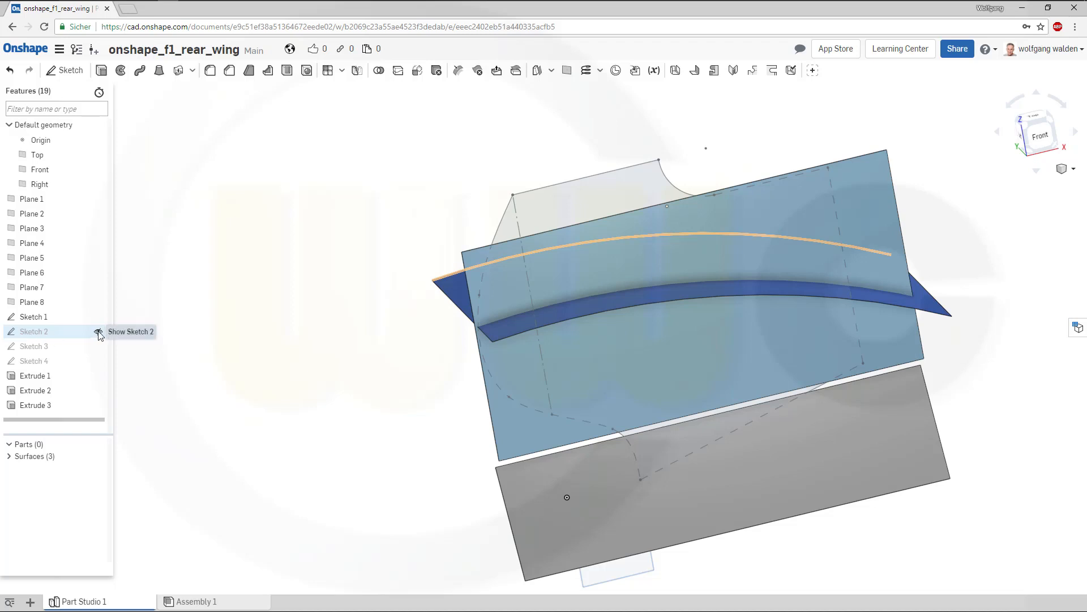
{"action": "double_click", "coordinate": [34, 330]}
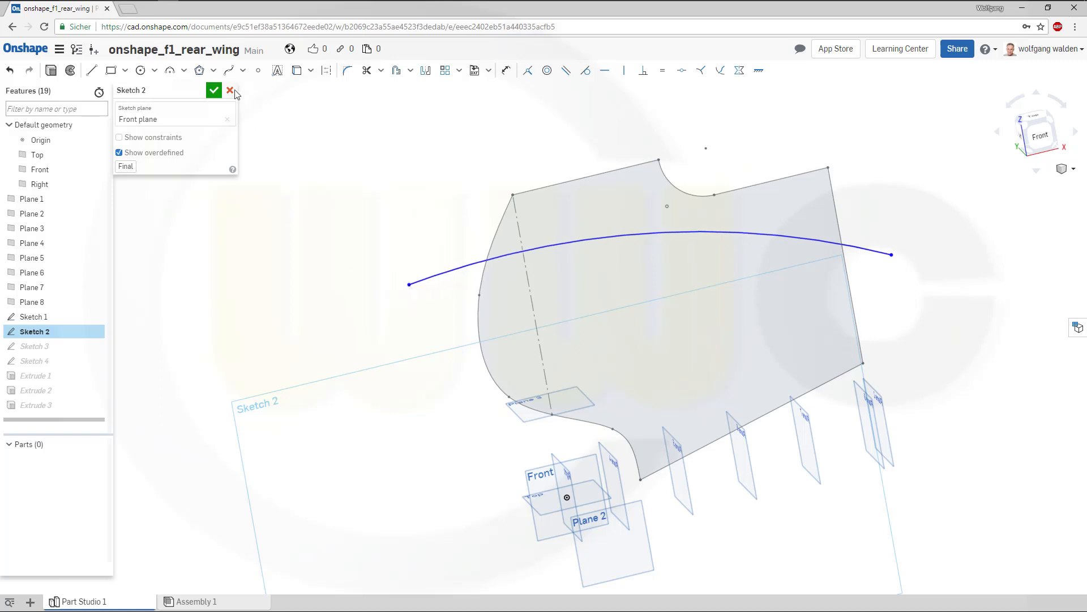
{"action": "left_click", "coordinate": [214, 91]}
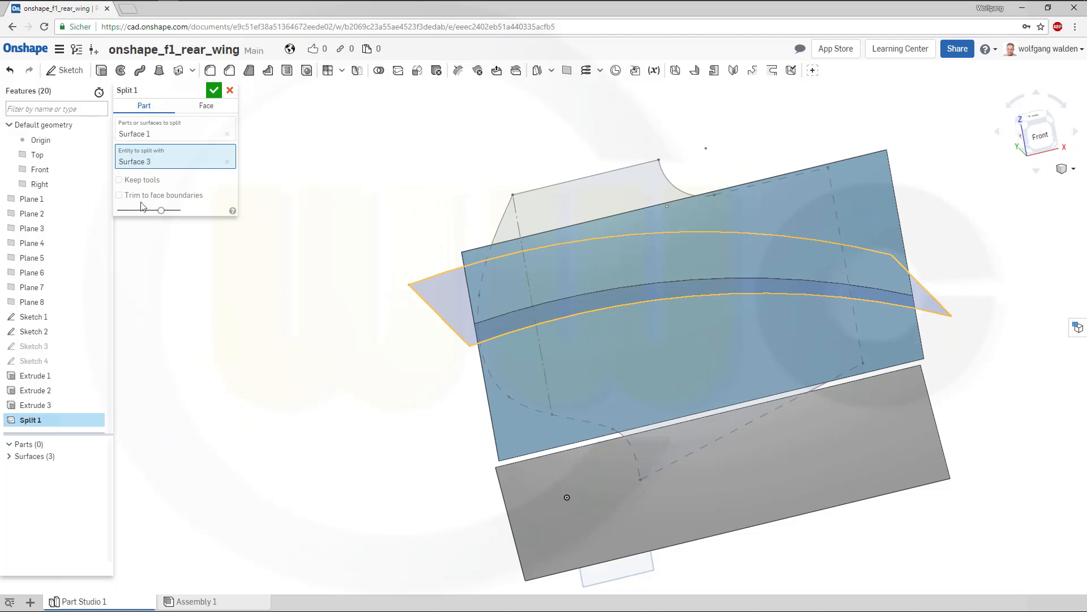
{"action": "left_click", "coordinate": [118, 180]}
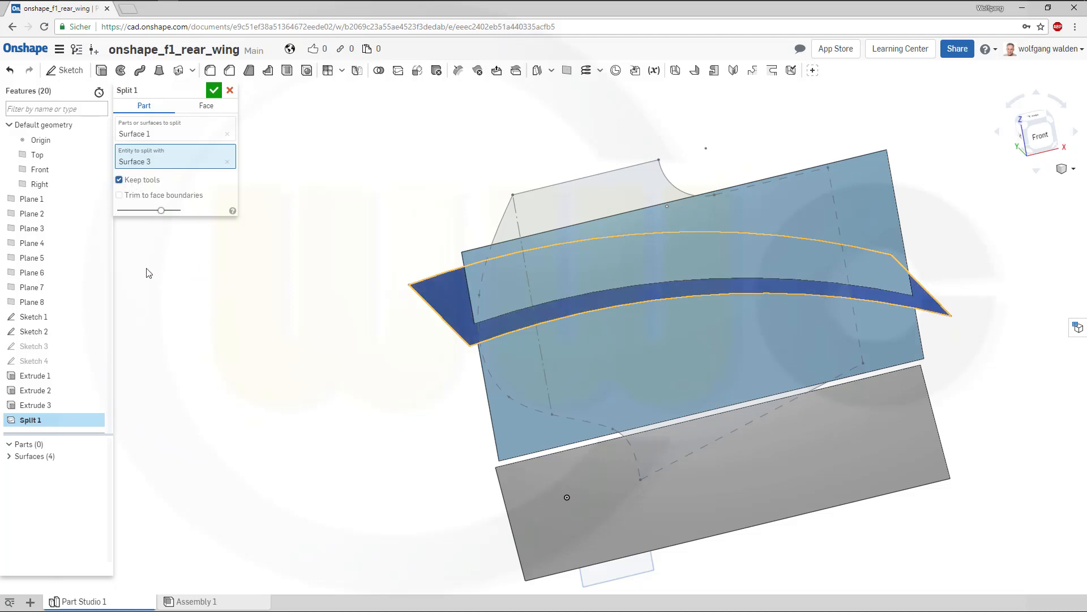
{"action": "left_click", "coordinate": [214, 90]}
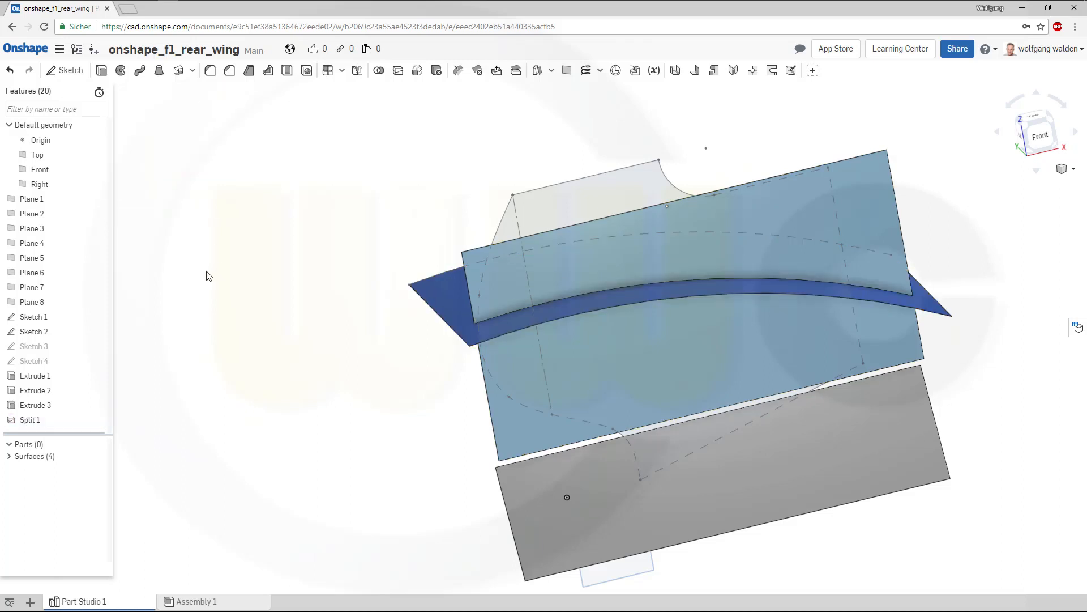
{"action": "mouse_move", "coordinate": [153, 351]}
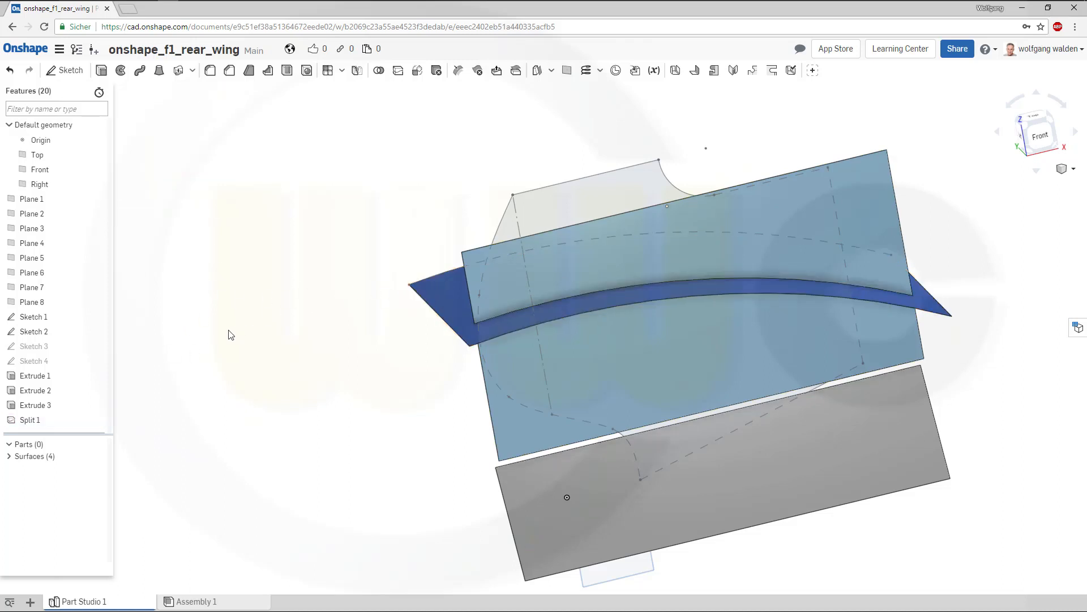
Step: Hide Surface 2 and Surface 4 from the Surfaces list
{"action": "left_click", "coordinate": [35, 404]}
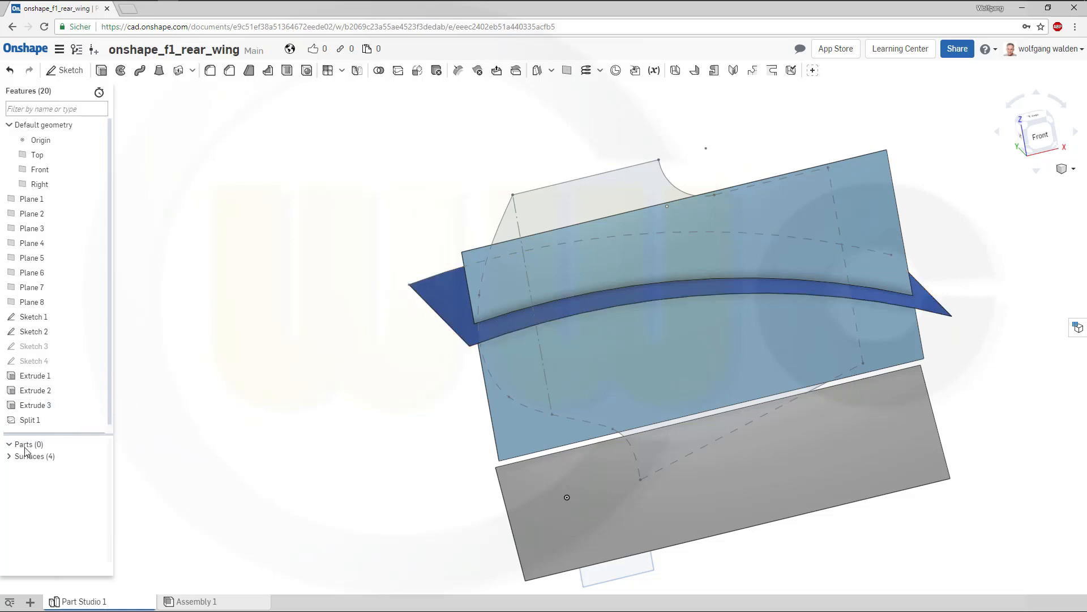
{"action": "left_click", "coordinate": [9, 455]}
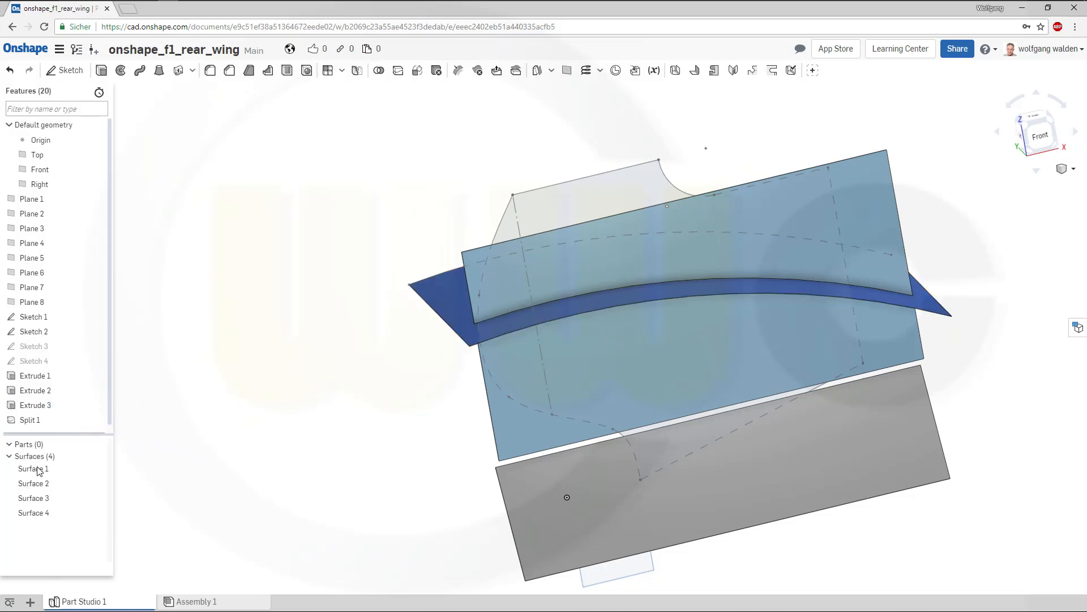
{"action": "left_click", "coordinate": [33, 483]}
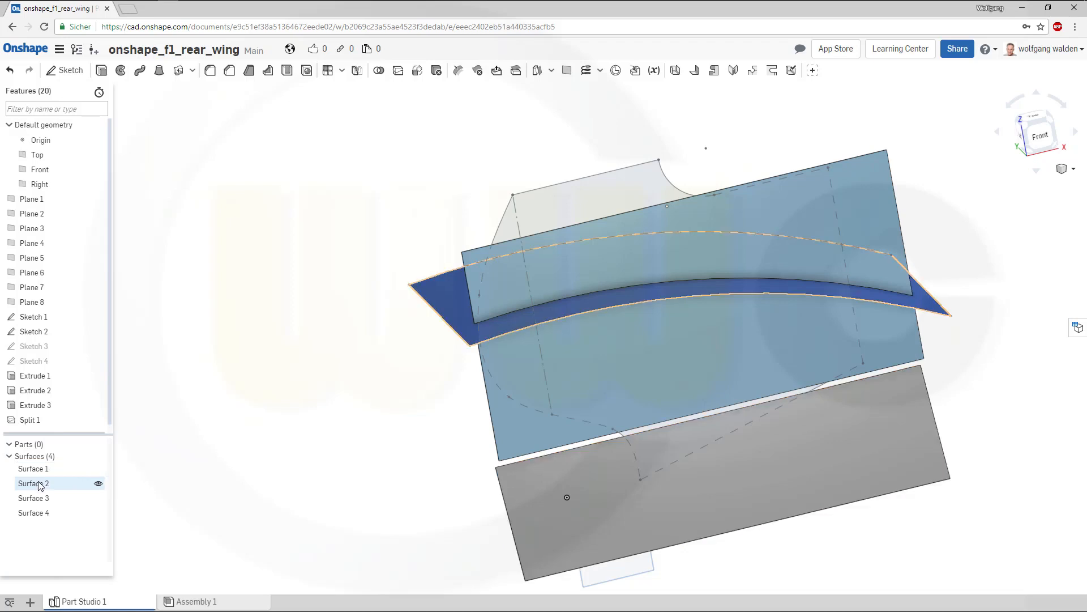
{"action": "right_click", "coordinate": [34, 484]}
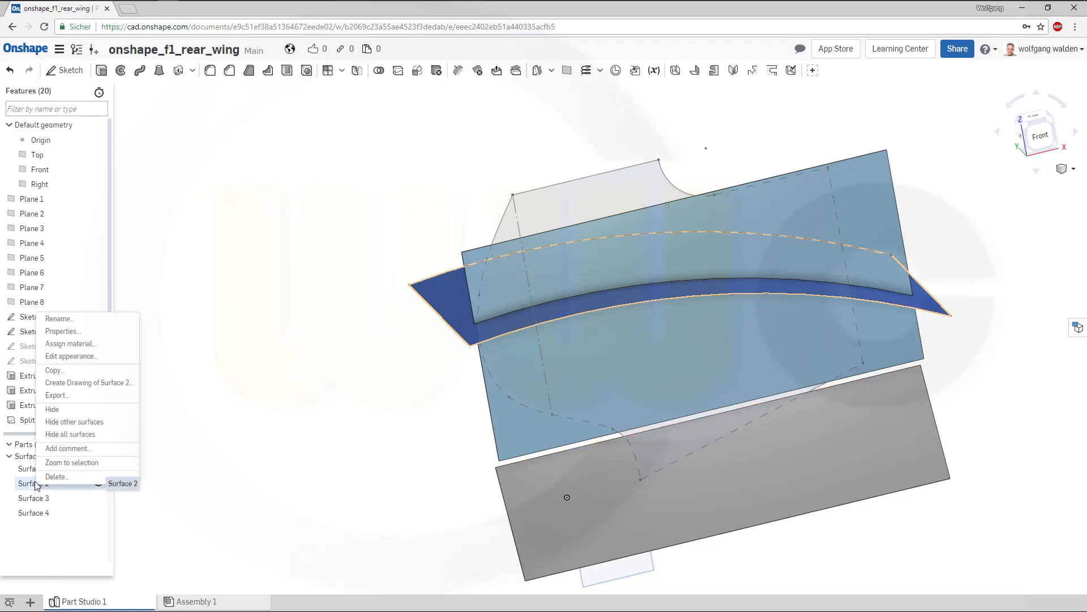
{"action": "mouse_move", "coordinate": [66, 326]}
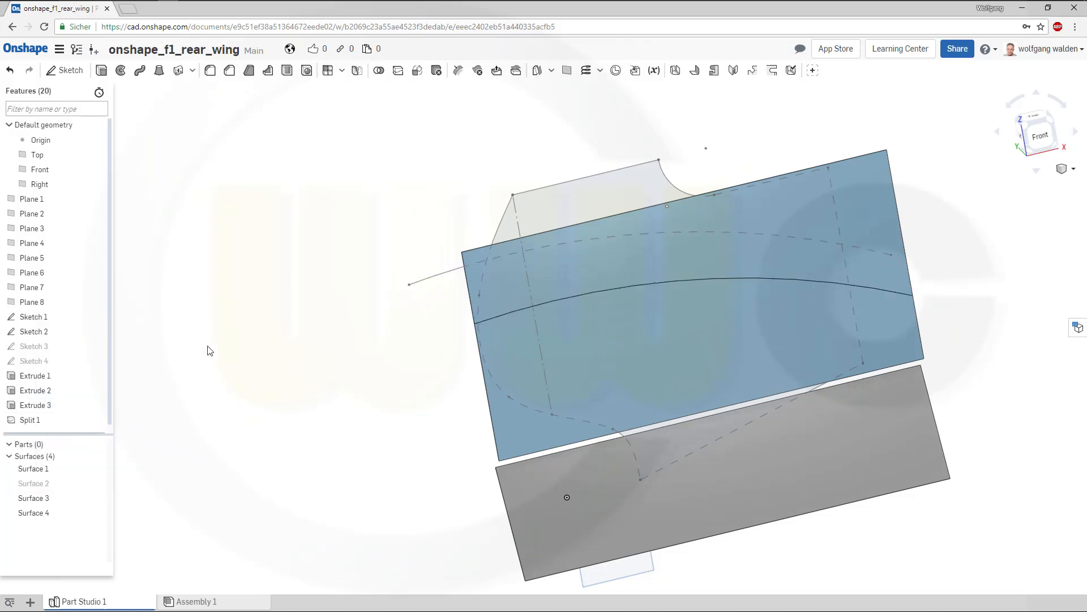
{"action": "left_click", "coordinate": [629, 369]}
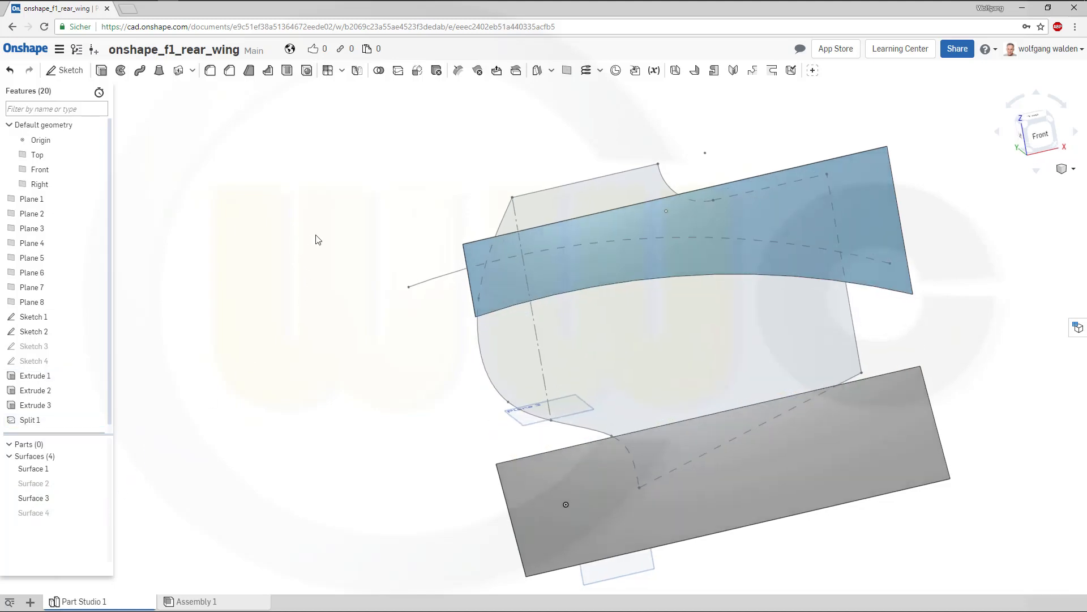
{"action": "mouse_move", "coordinate": [395, 348]}
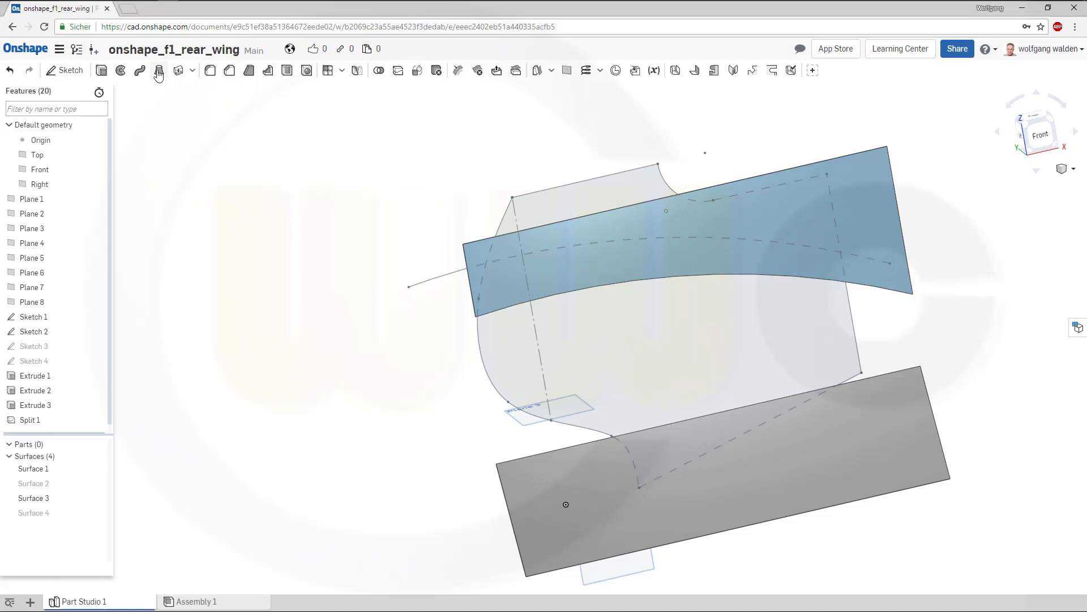
Step: Loft from the Split 1 edge to the Extrude 2 edge with Match tangent at both ends
{"action": "left_click", "coordinate": [158, 70]}
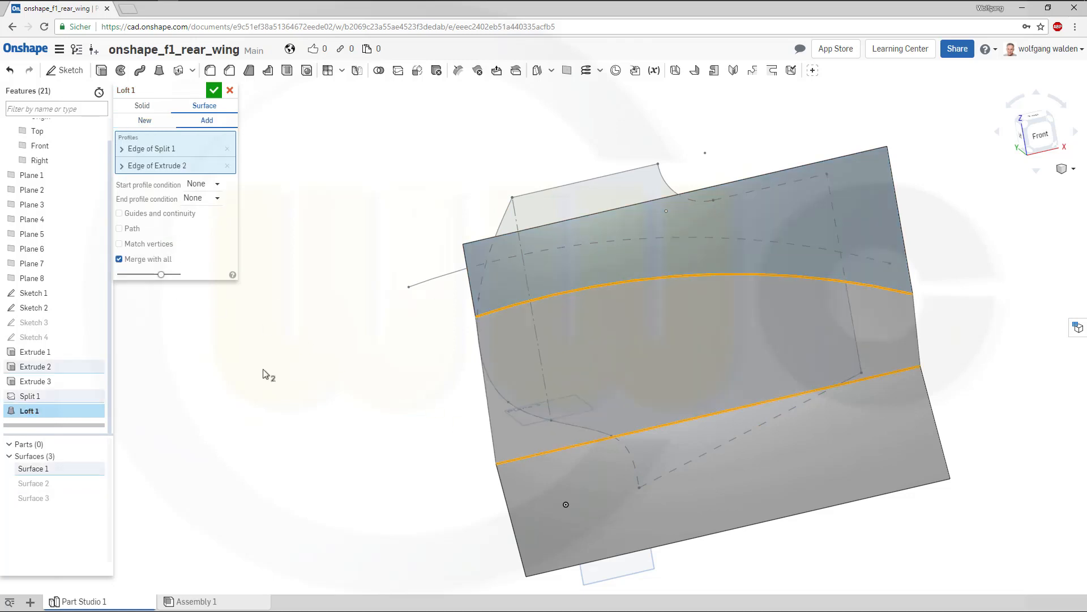
{"action": "left_click", "coordinate": [204, 184]}
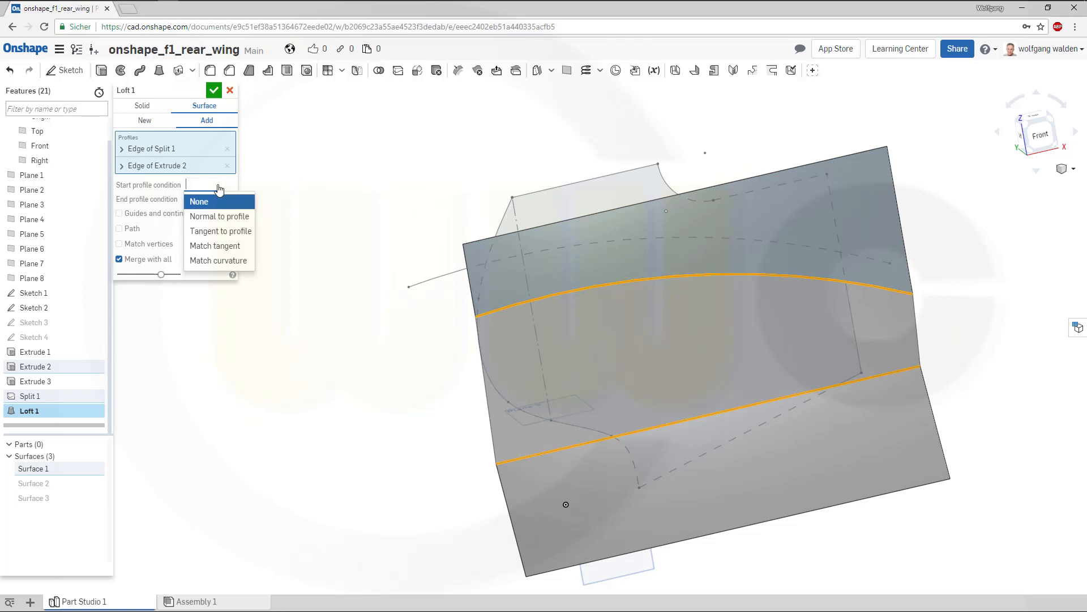
{"action": "left_click", "coordinate": [214, 245]}
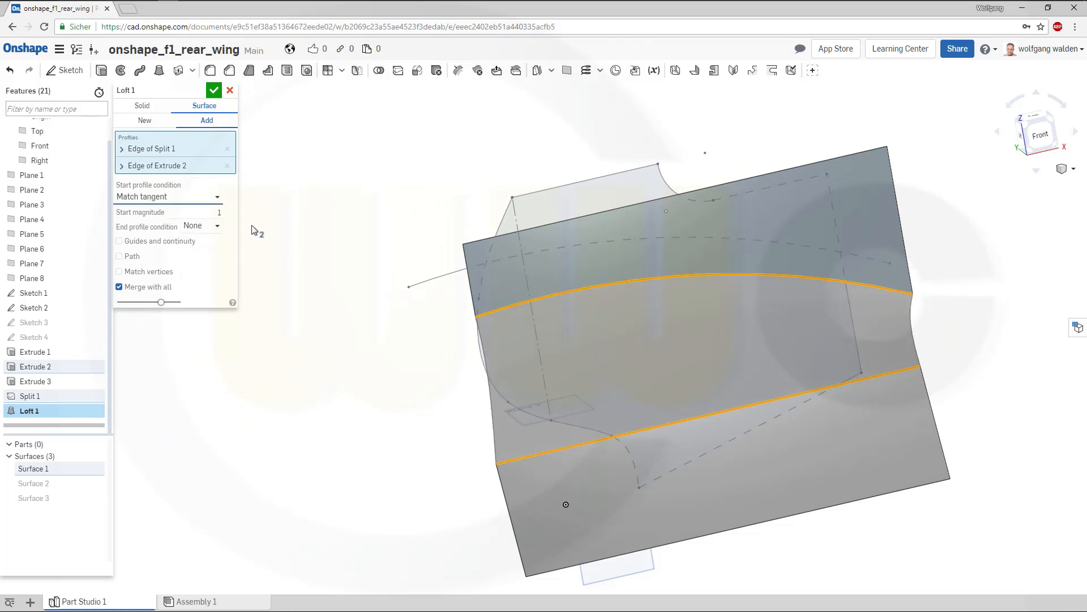
{"action": "left_click", "coordinate": [201, 226]}
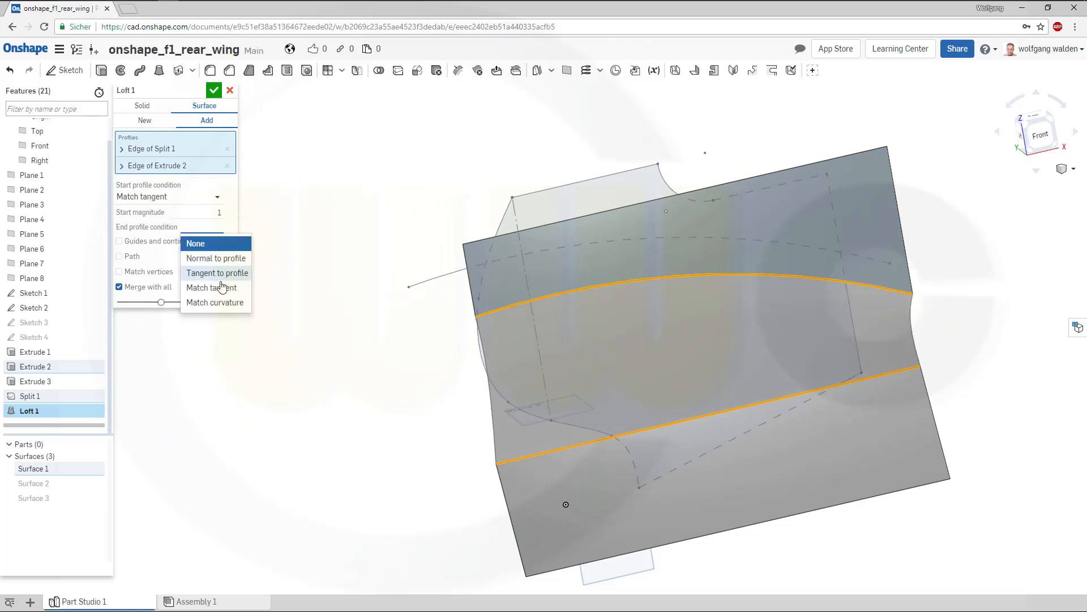
{"action": "left_click", "coordinate": [210, 287]}
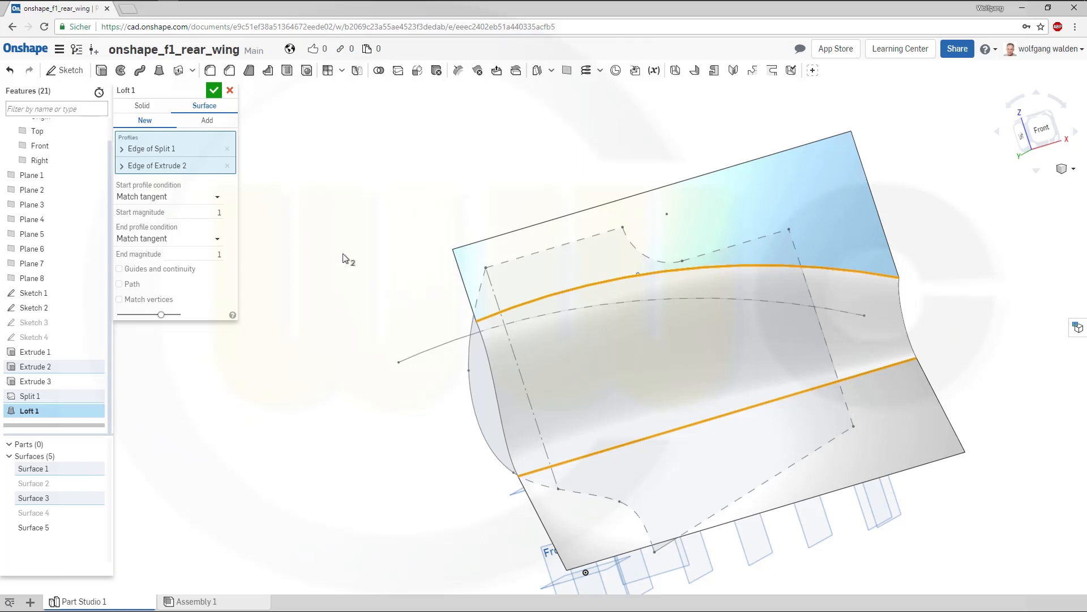
{"action": "mouse_move", "coordinate": [223, 233]}
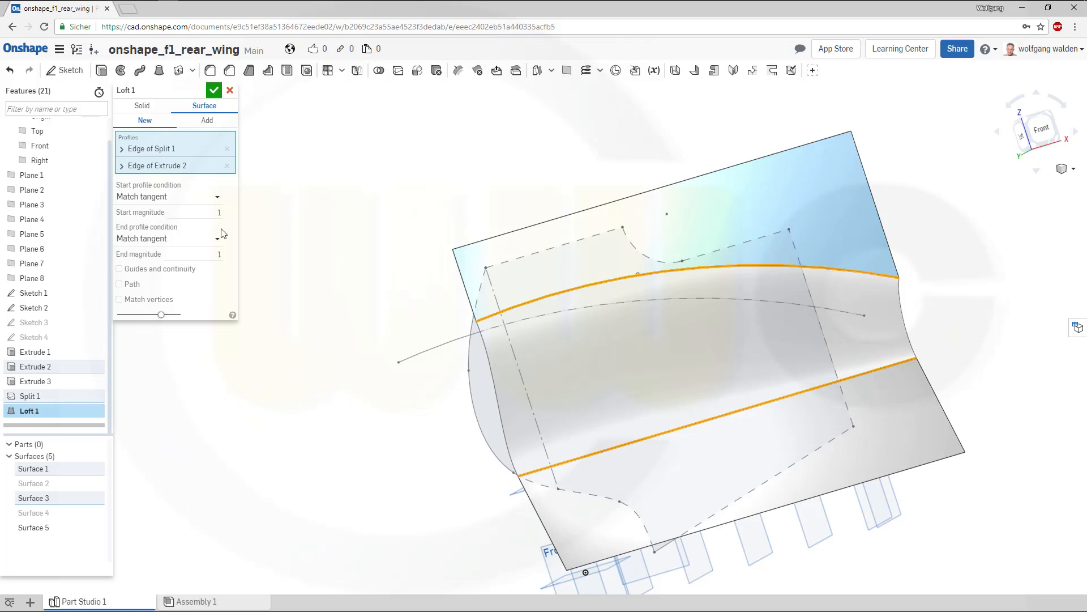
{"action": "left_click", "coordinate": [214, 90]}
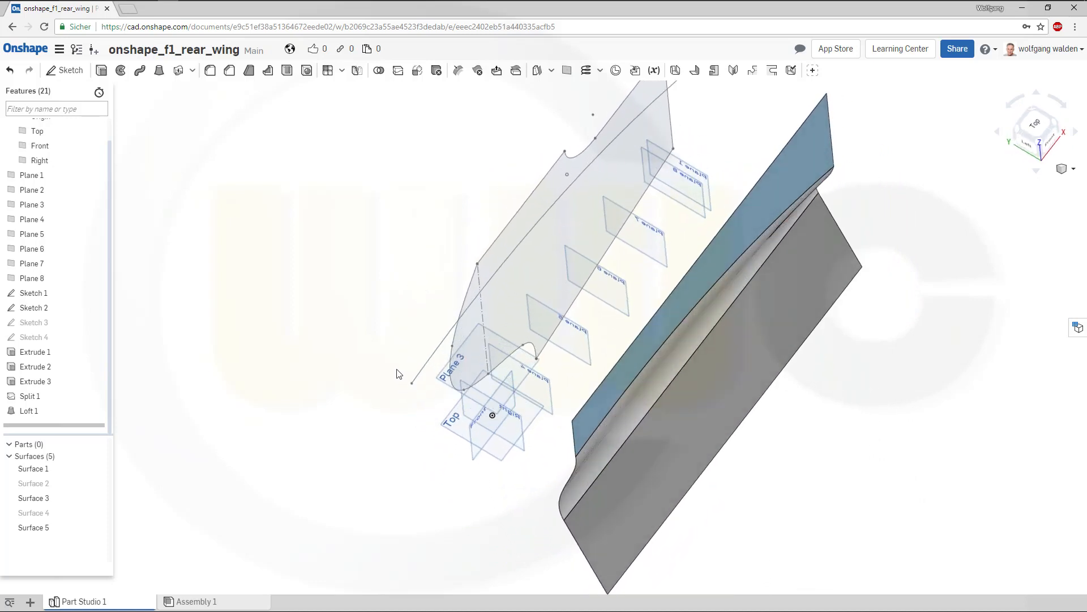
{"action": "mouse_move", "coordinate": [66, 74]}
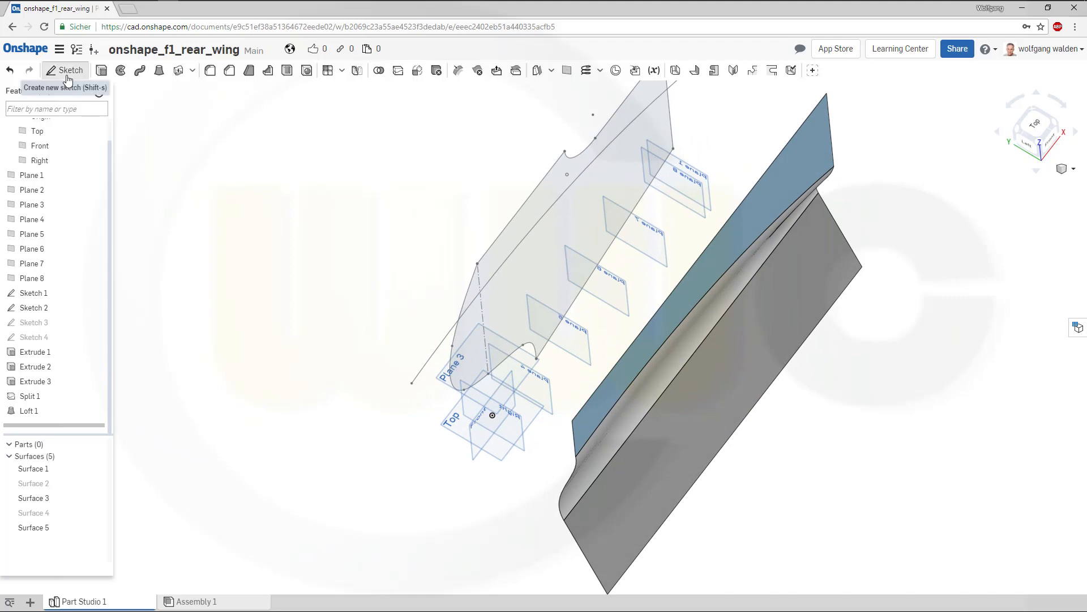
Step: Sketch a 135 × 20 construction rectangle on the Top plane
{"action": "left_click", "coordinate": [71, 70]}
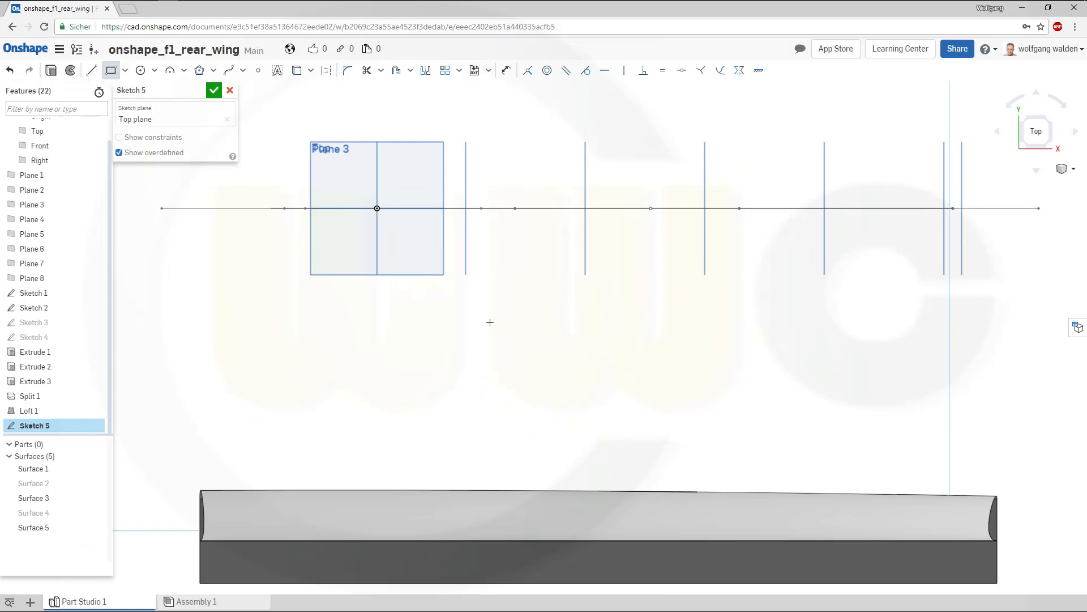
{"action": "left_click_drag", "start_coordinate": [463, 312], "coordinate": [579, 353]}
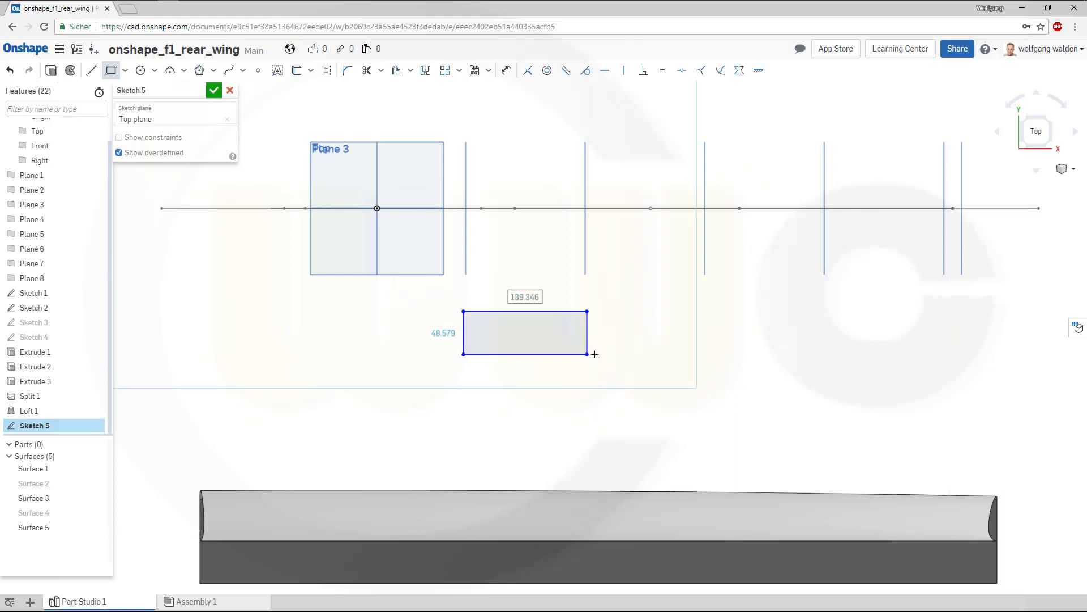
{"action": "type", "text": "135"}
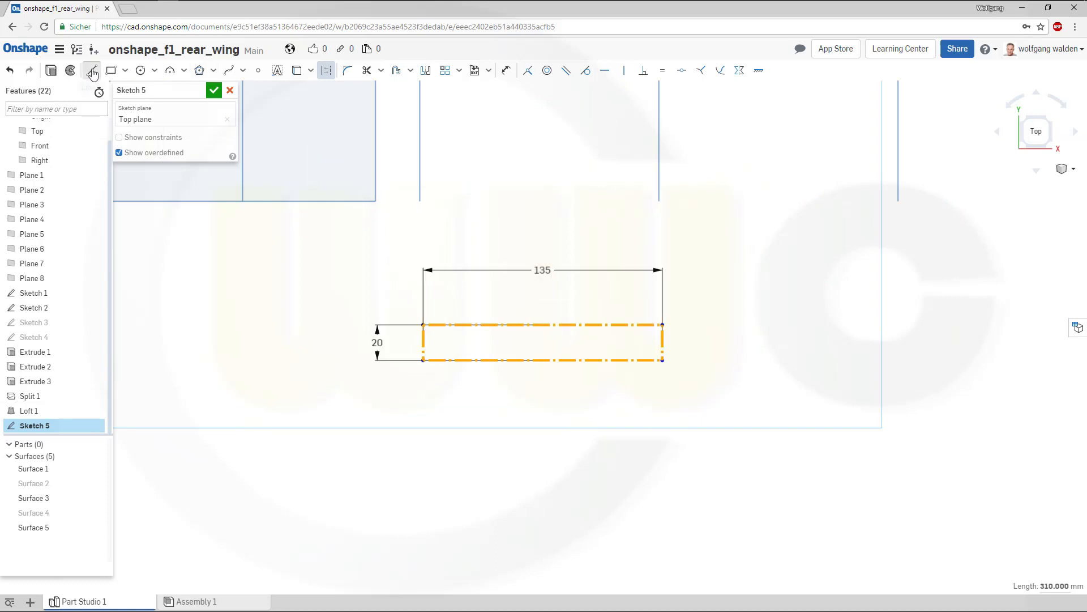
{"action": "left_click", "coordinate": [91, 70]}
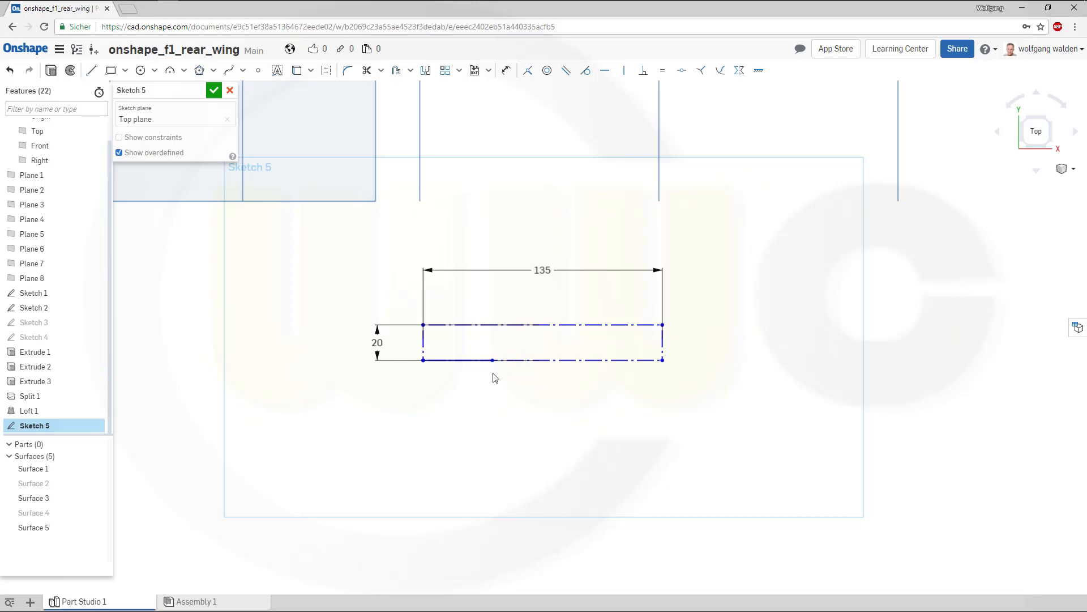
{"action": "left_click", "coordinate": [506, 70]}
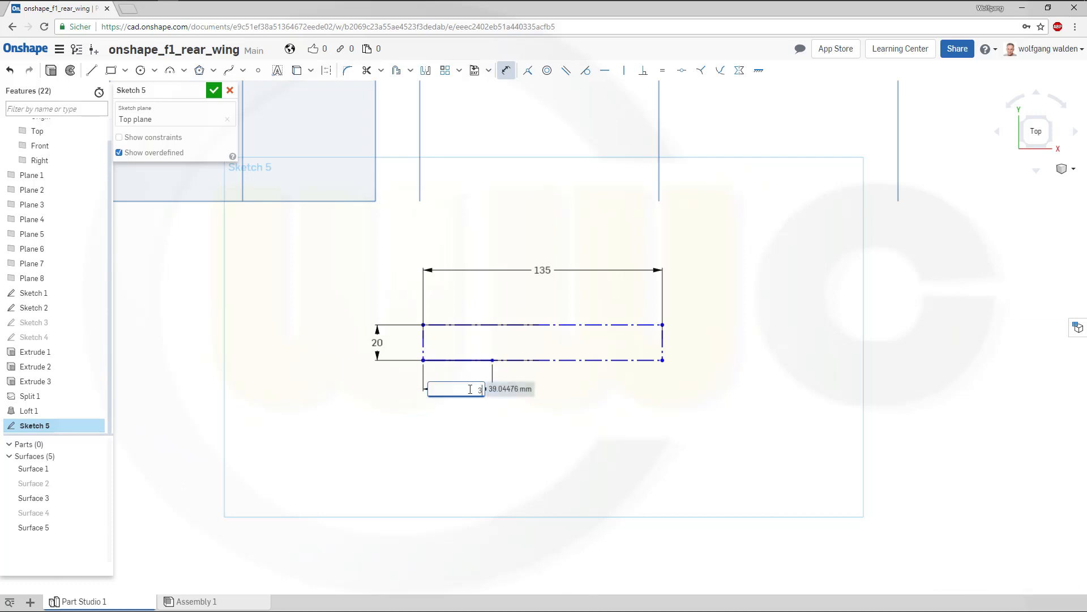
Step: Dimension the bottom point at 30 mm and draw a tangent-arc S-curve to the top right corner
{"action": "type", "text": "30"}
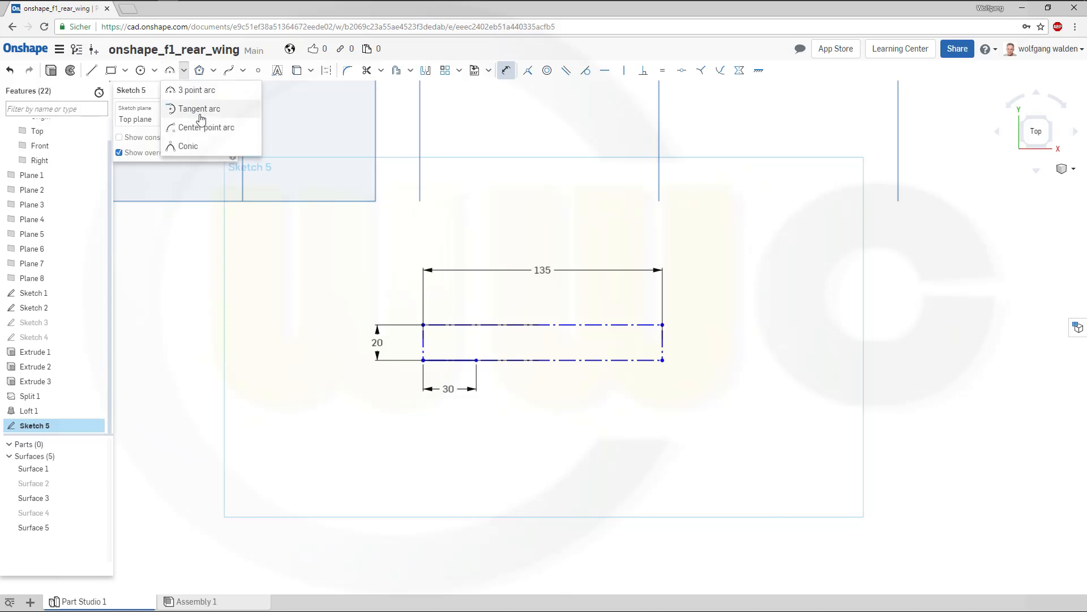
{"action": "left_click", "coordinate": [199, 108]}
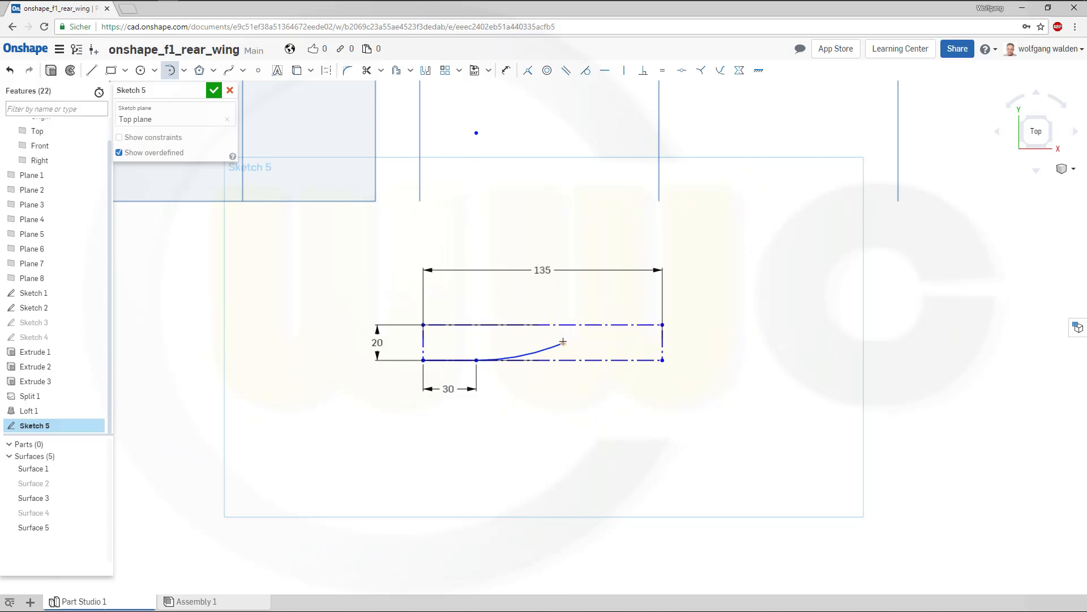
{"action": "left_click_drag", "start_coordinate": [562, 341], "coordinate": [662, 324]}
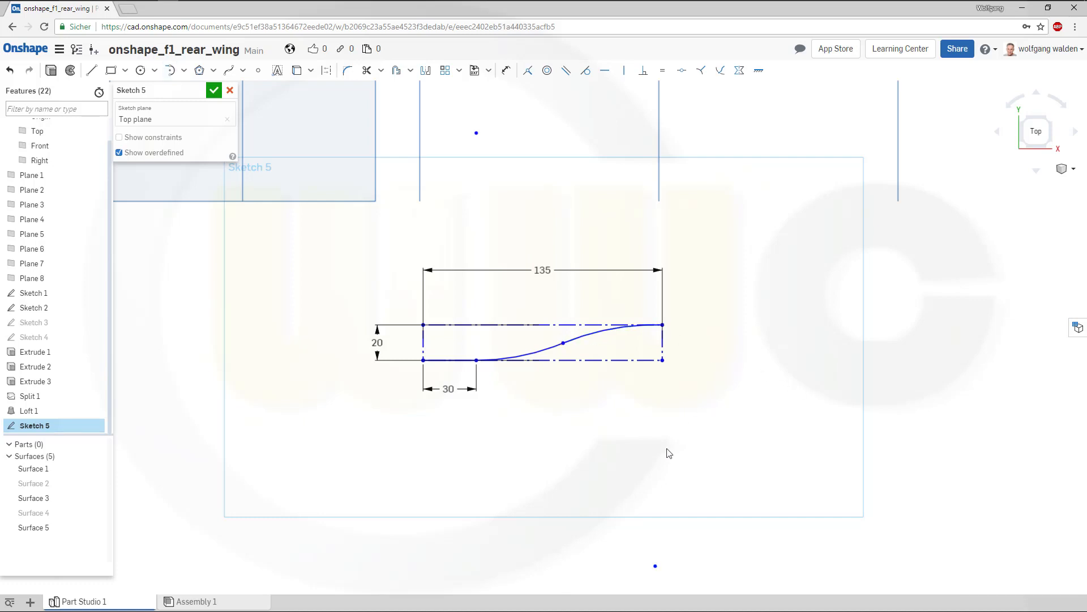
{"action": "mouse_move", "coordinate": [529, 436]}
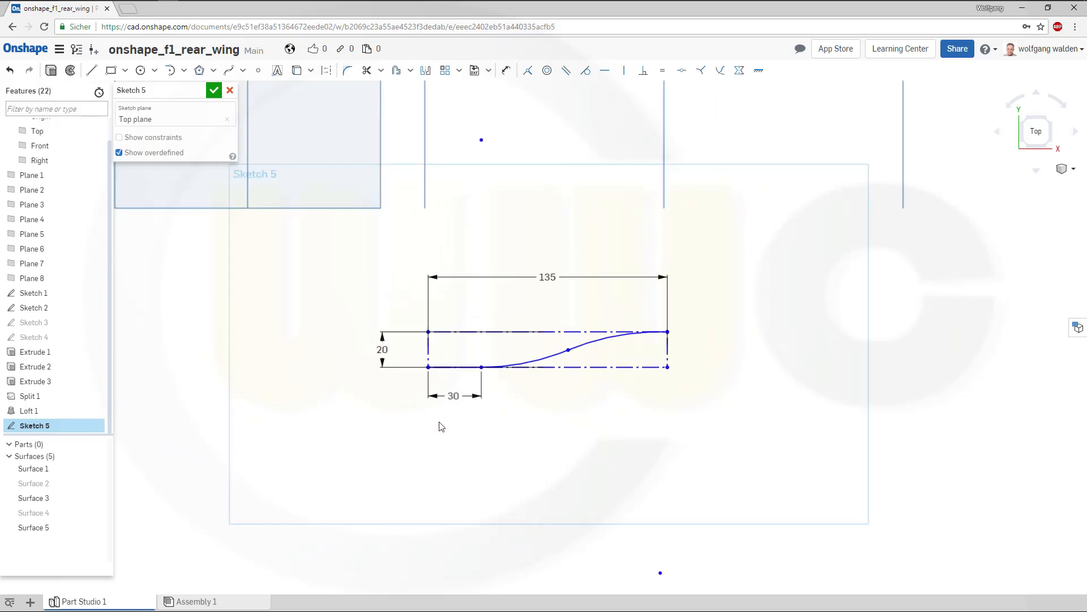
{"action": "scroll", "scroll_direction": "down", "scroll_amount": 3}
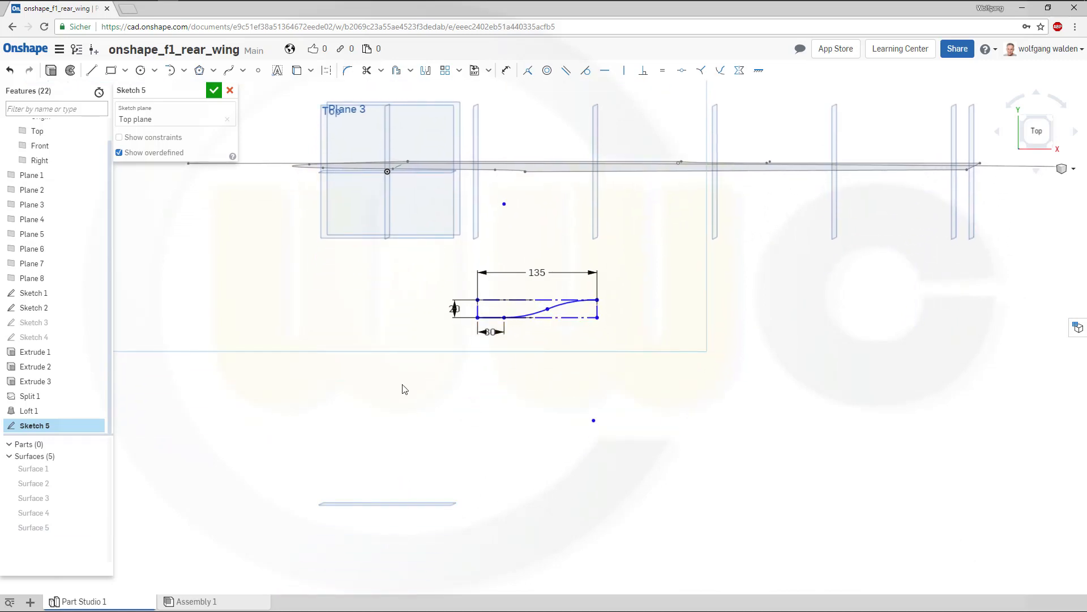
{"action": "mouse_move", "coordinate": [528, 70]}
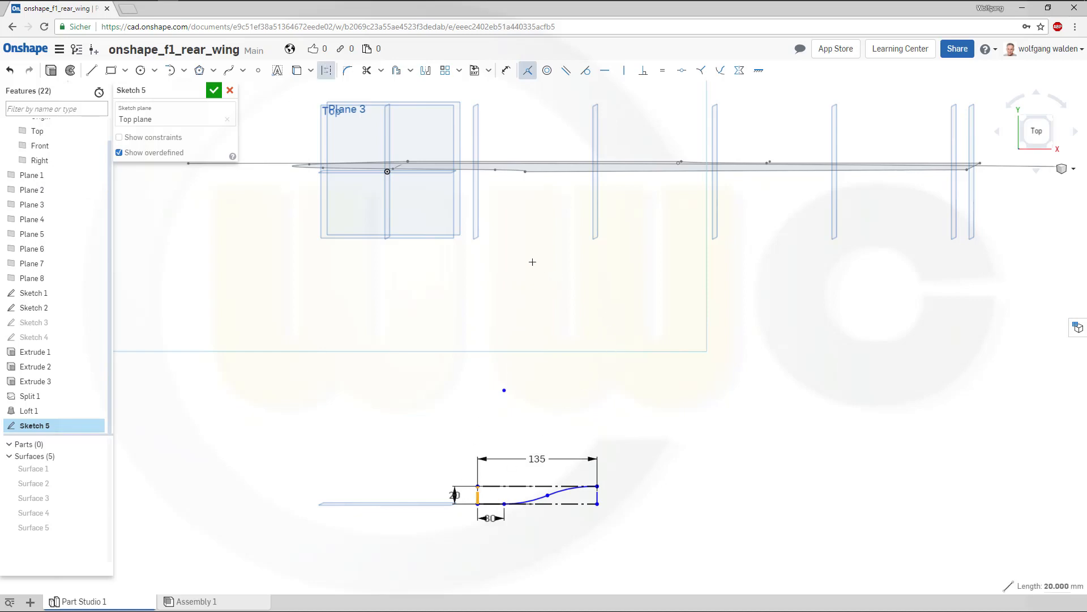
{"action": "mouse_move", "coordinate": [474, 173]}
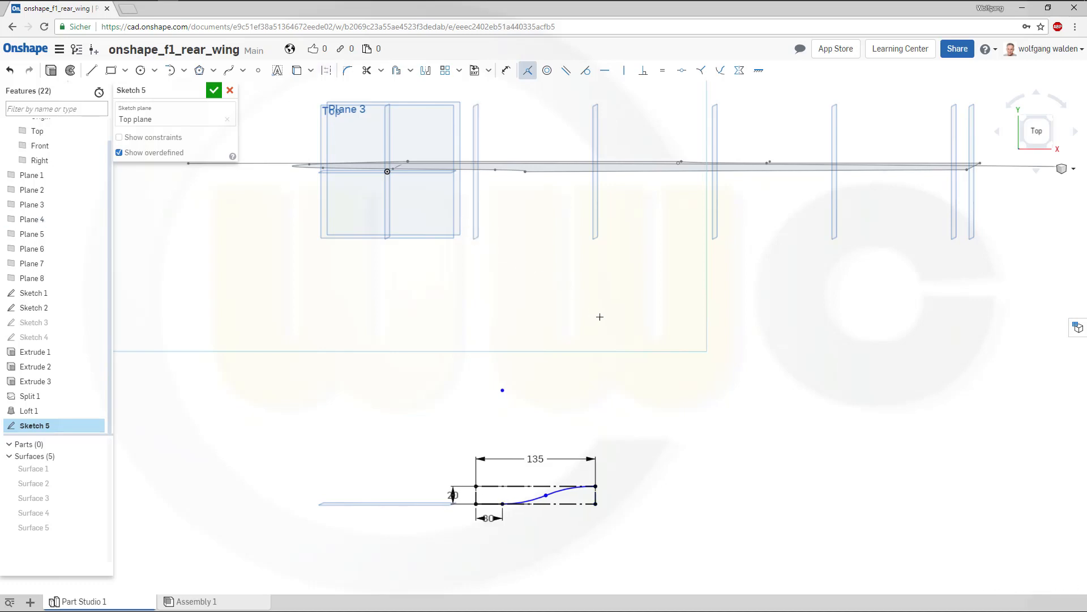
{"action": "mouse_move", "coordinate": [486, 281]}
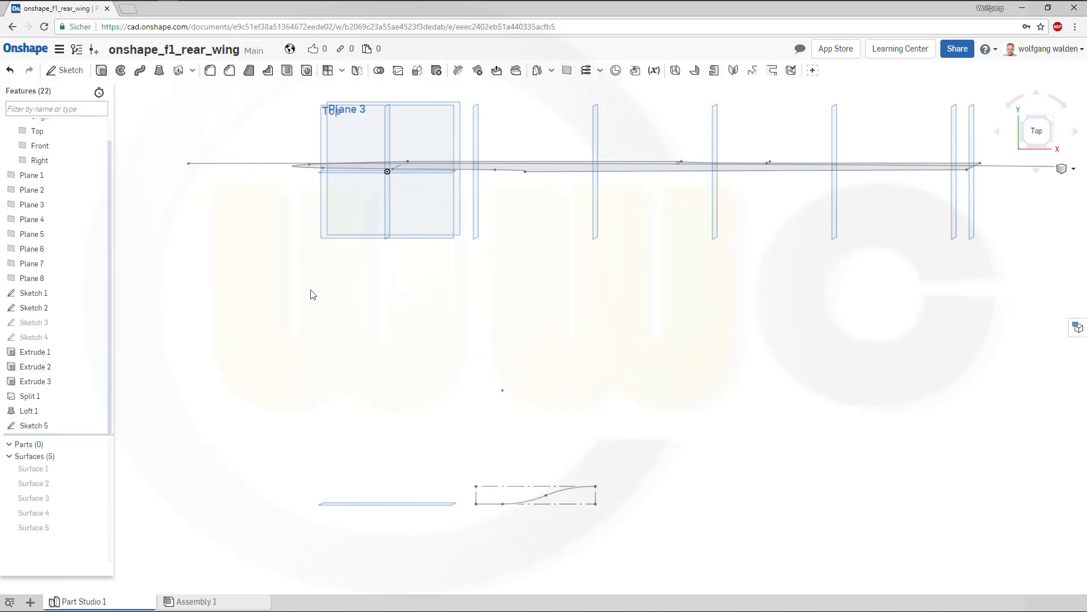
Step: Paste the S-curve sketch onto the Top plane as Sketch 6 and change 135 to 100
{"action": "right_click", "coordinate": [33, 425]}
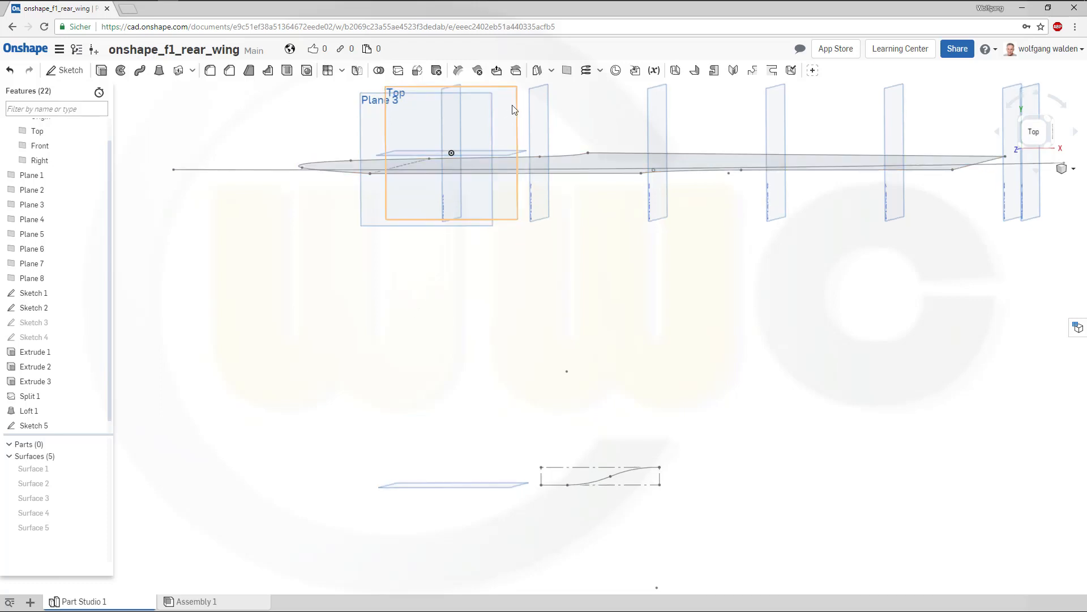
{"action": "right_click", "coordinate": [513, 109]}
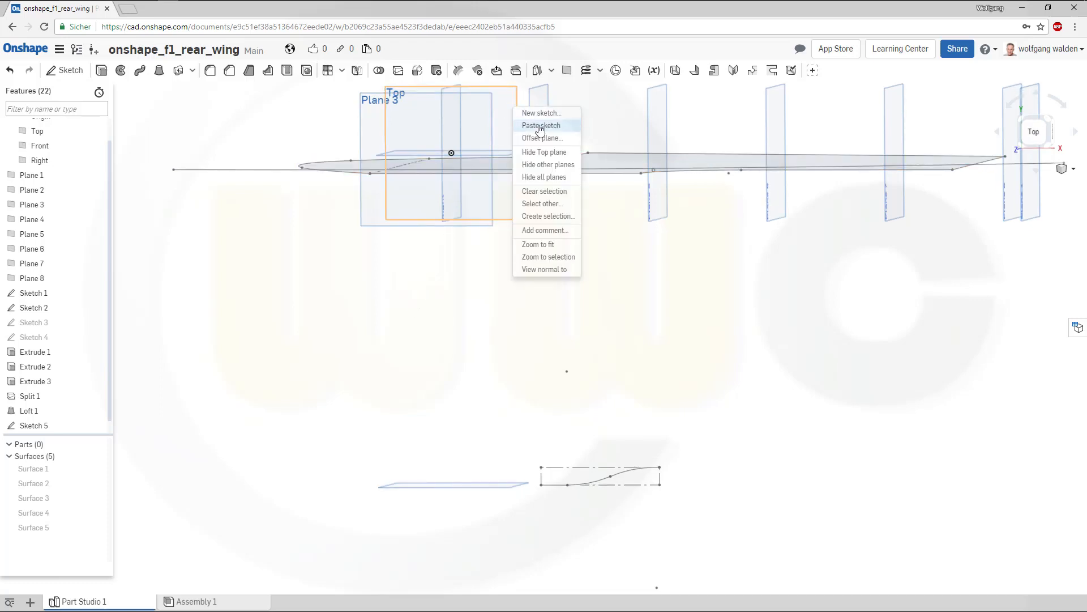
{"action": "left_click", "coordinate": [541, 126]}
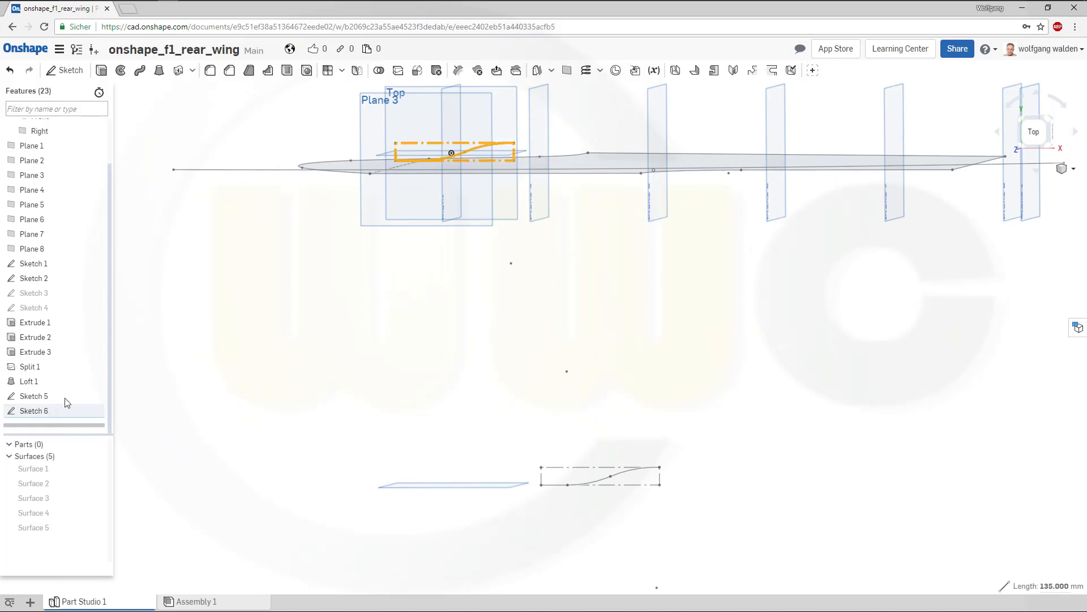
{"action": "double_click", "coordinate": [34, 410]}
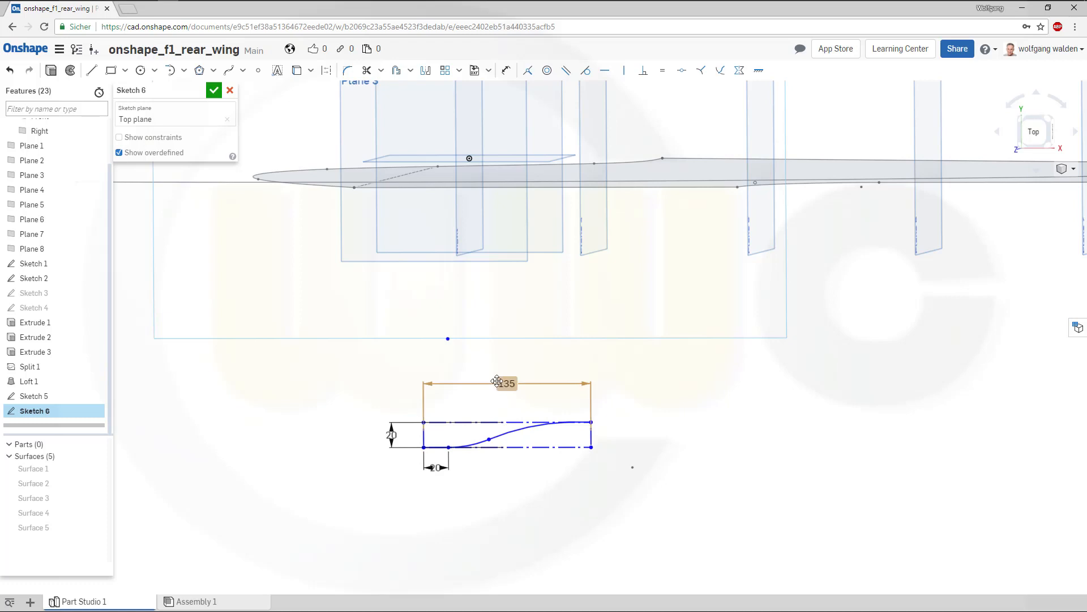
{"action": "double_click", "coordinate": [506, 383]}
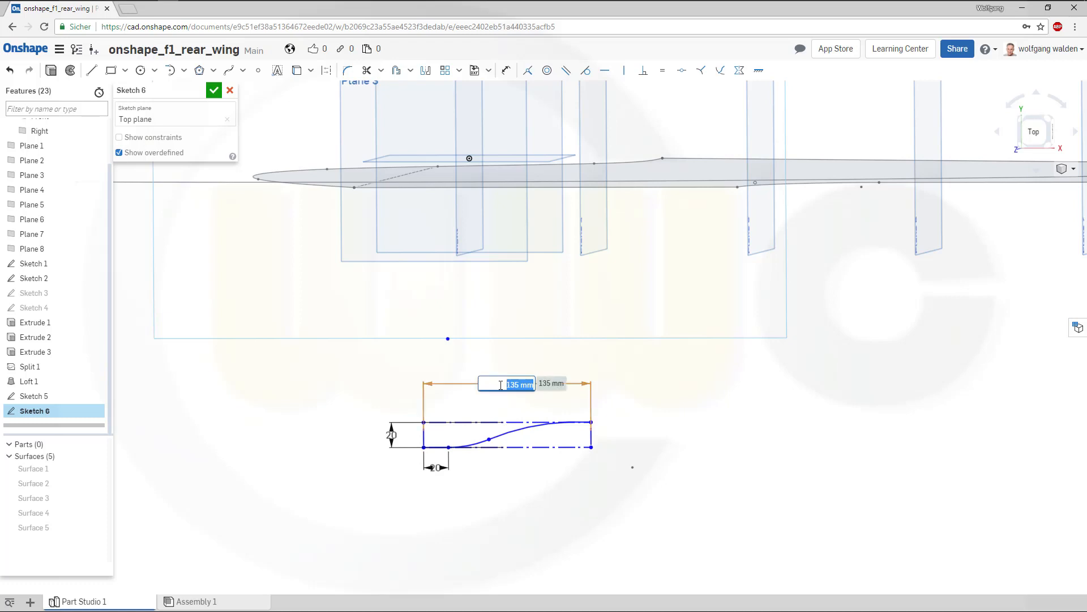
{"action": "type", "text": "100"}
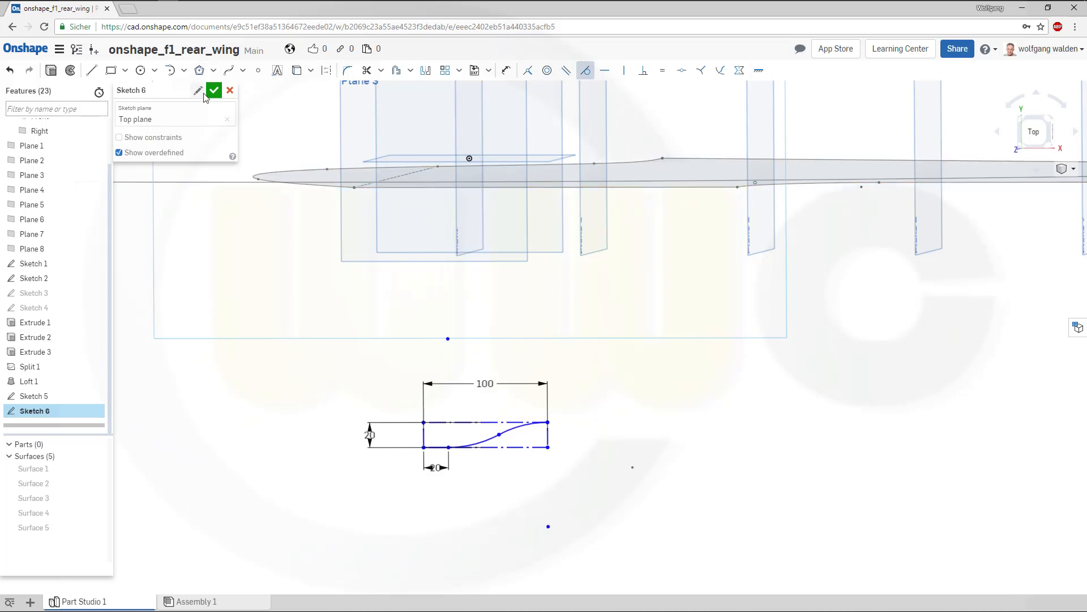
{"action": "left_click", "coordinate": [213, 90]}
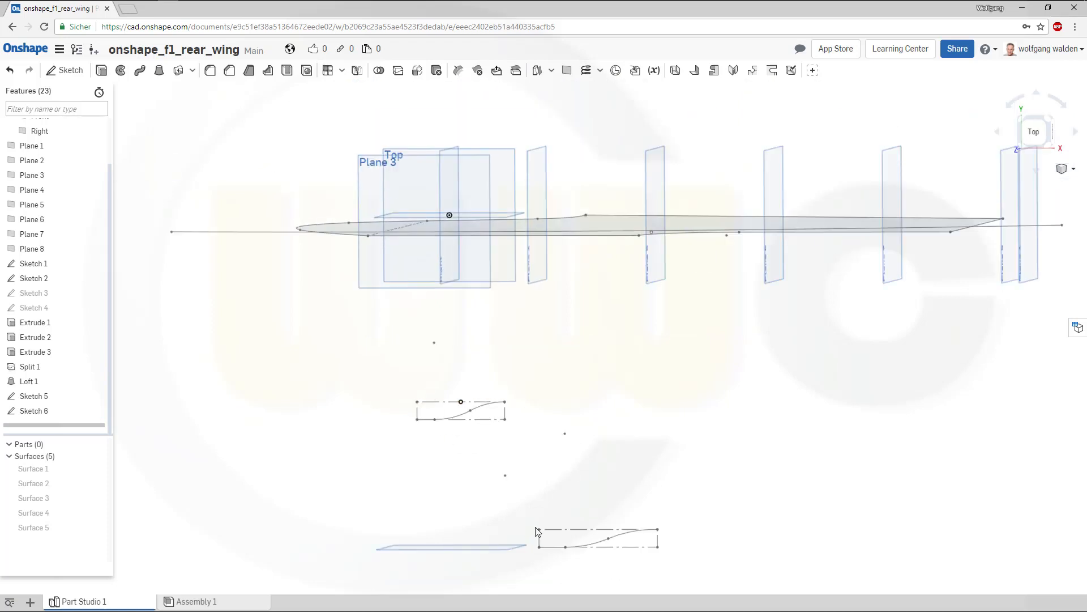
{"action": "left_click", "coordinate": [34, 396]}
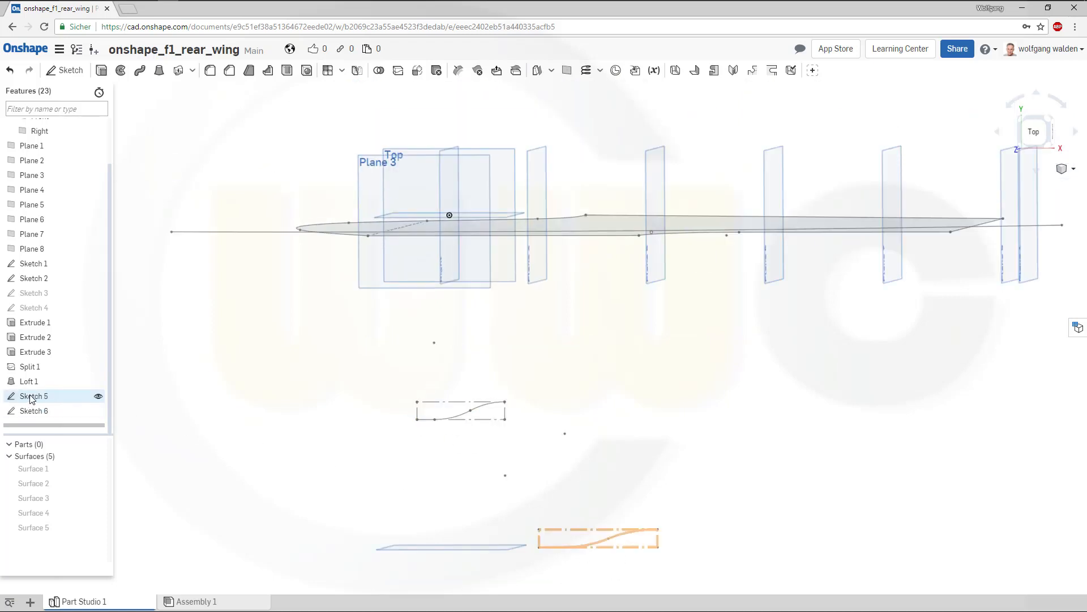
{"action": "double_click", "coordinate": [33, 395]}
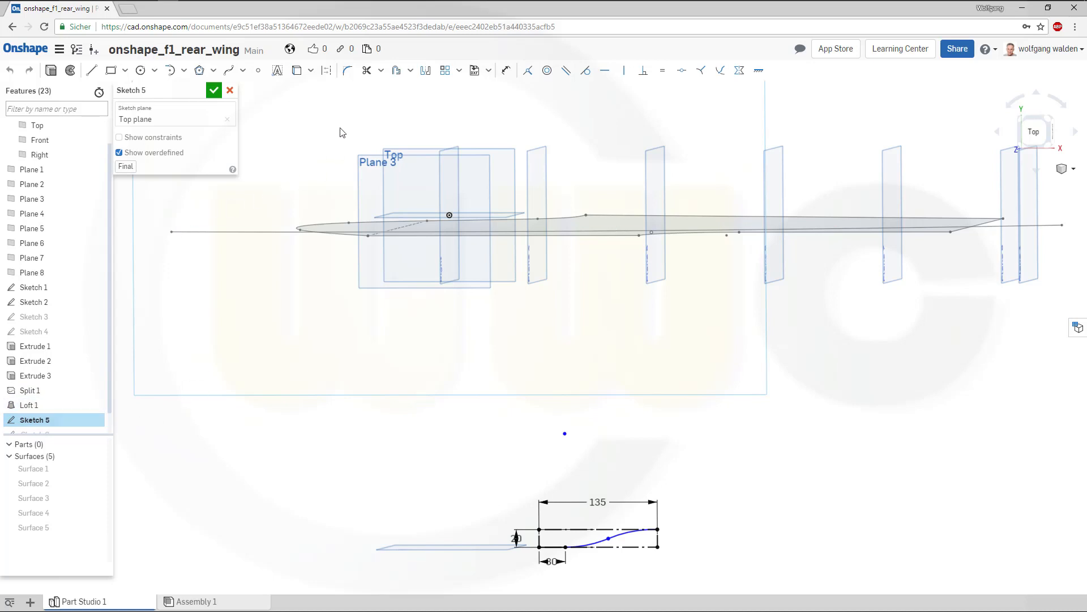
{"action": "mouse_move", "coordinate": [345, 101]}
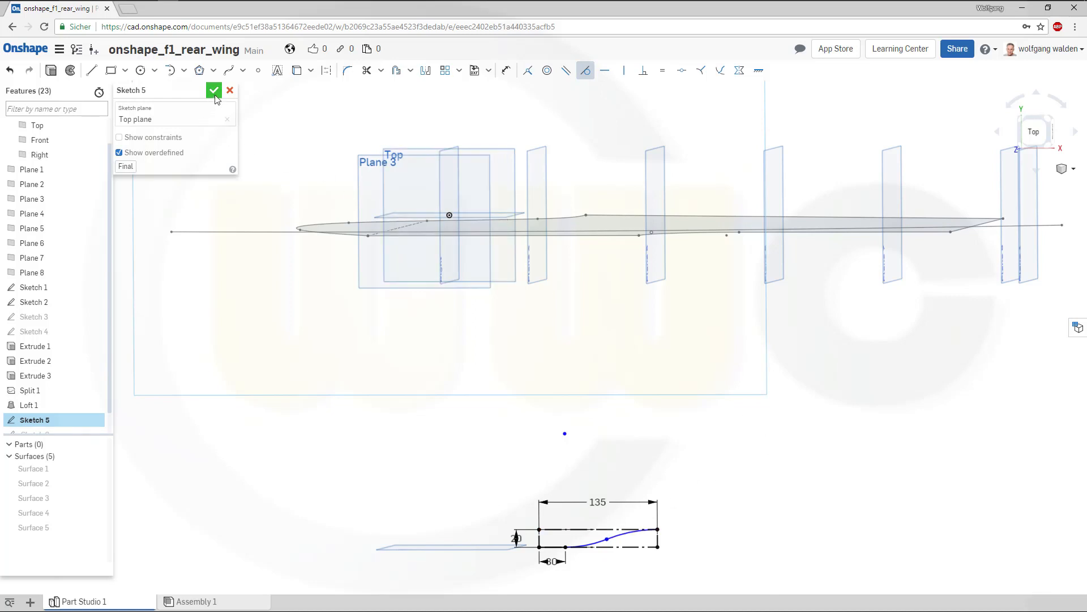
{"action": "left_click", "coordinate": [213, 90]}
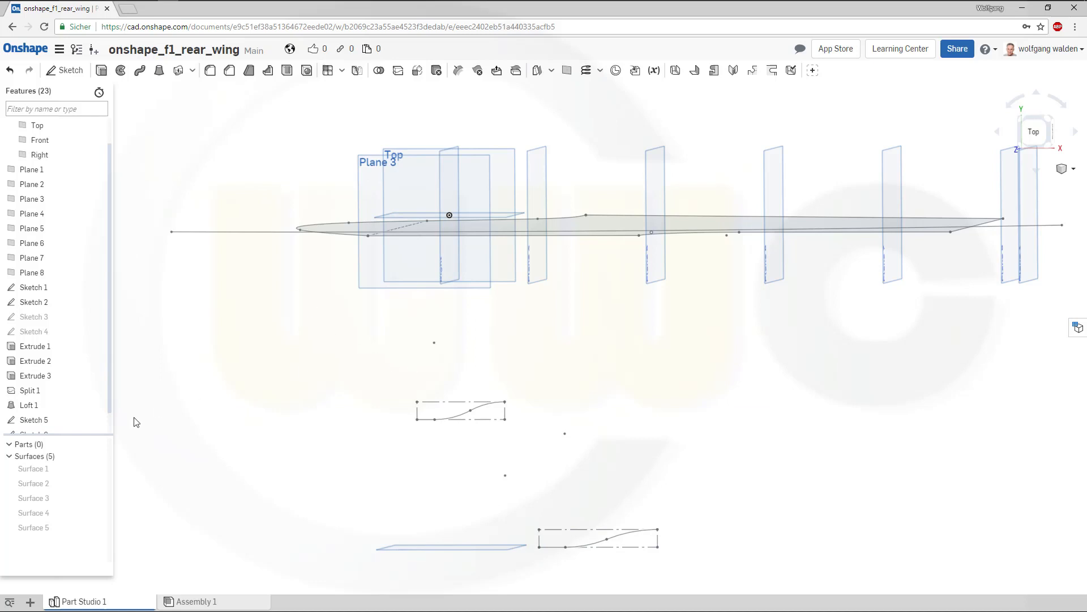
{"action": "left_click", "coordinate": [34, 410]}
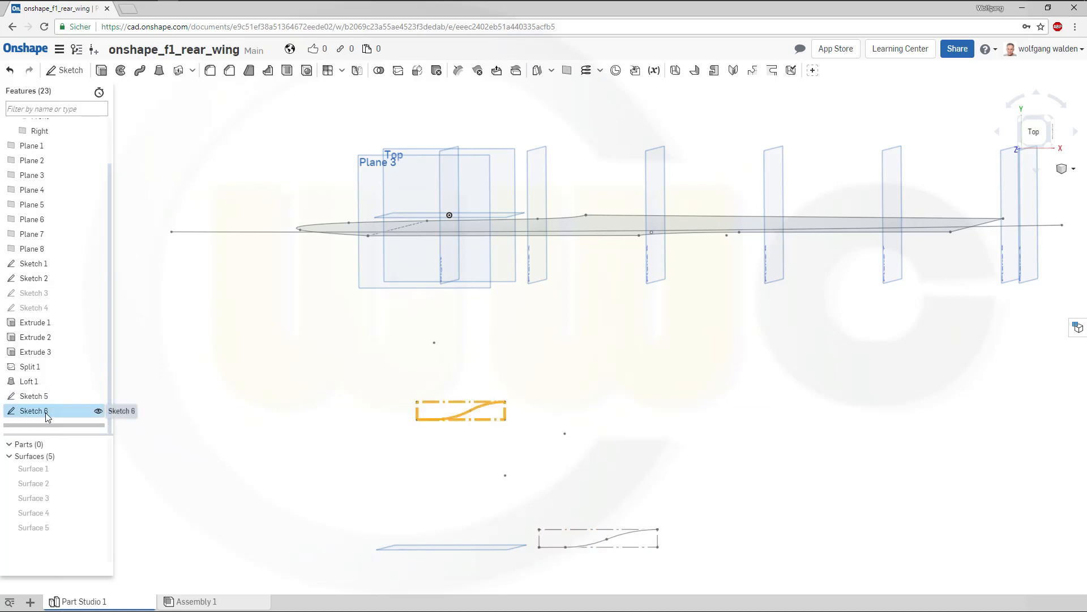
Step: Reopen Sketch 6 to align its profile end to end with the first
{"action": "double_click", "coordinate": [33, 410]}
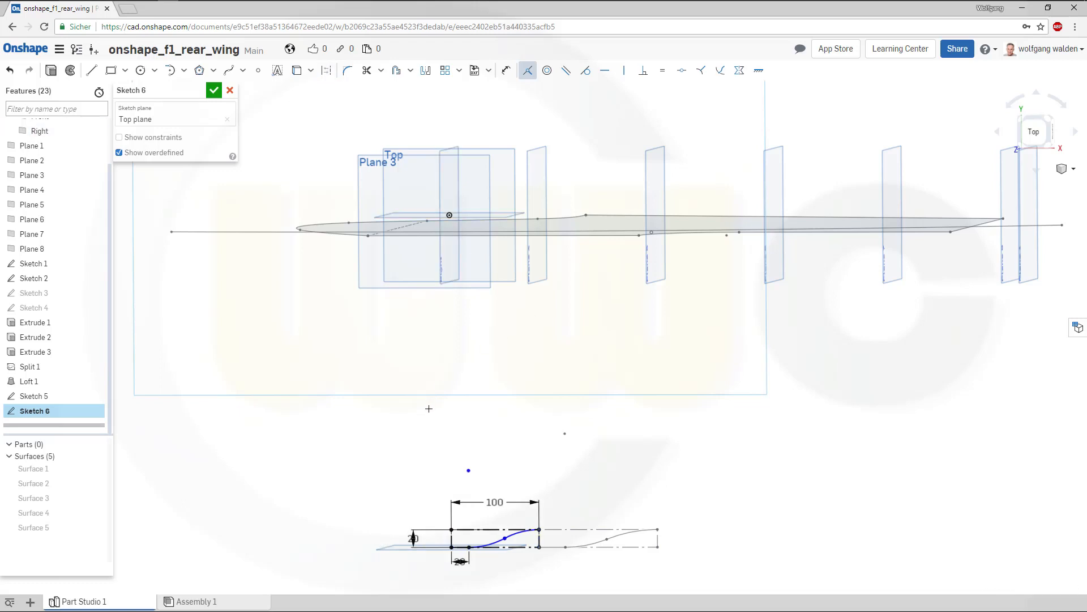
{"action": "left_click", "coordinate": [486, 546]}
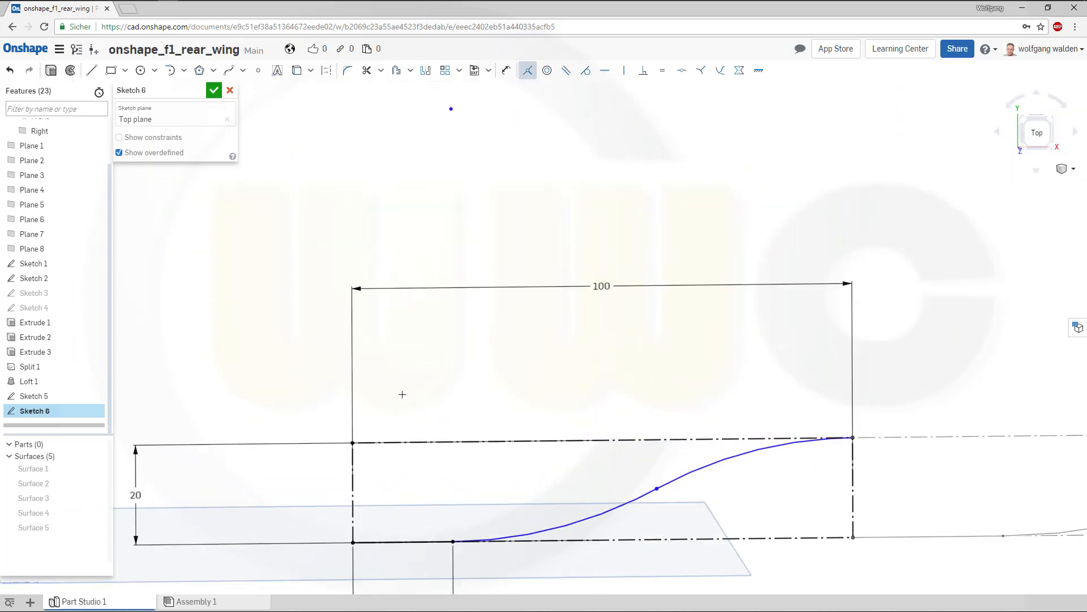
{"action": "mouse_move", "coordinate": [212, 126]}
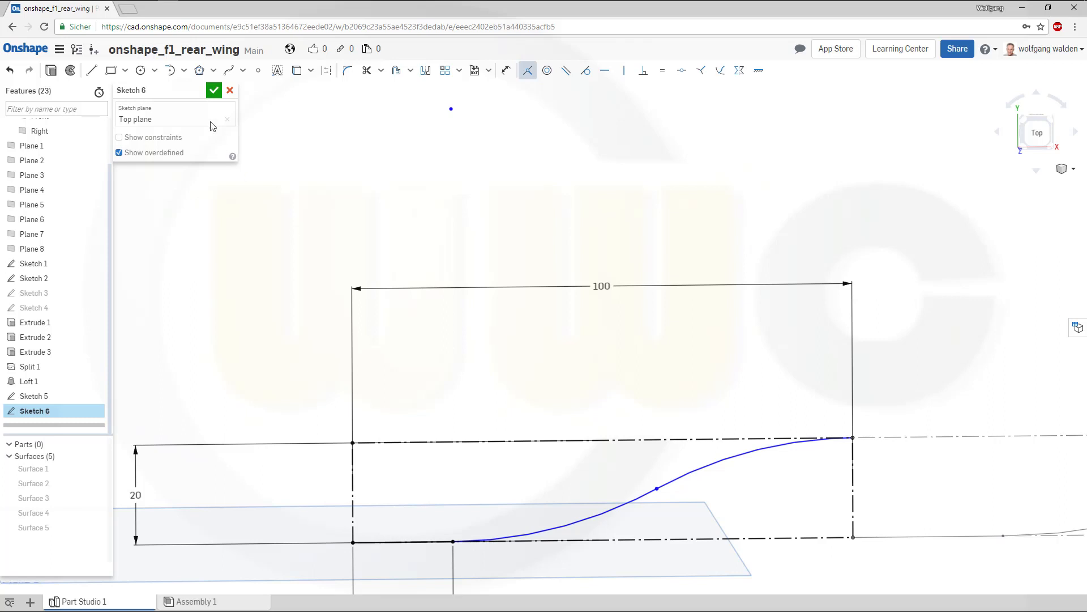